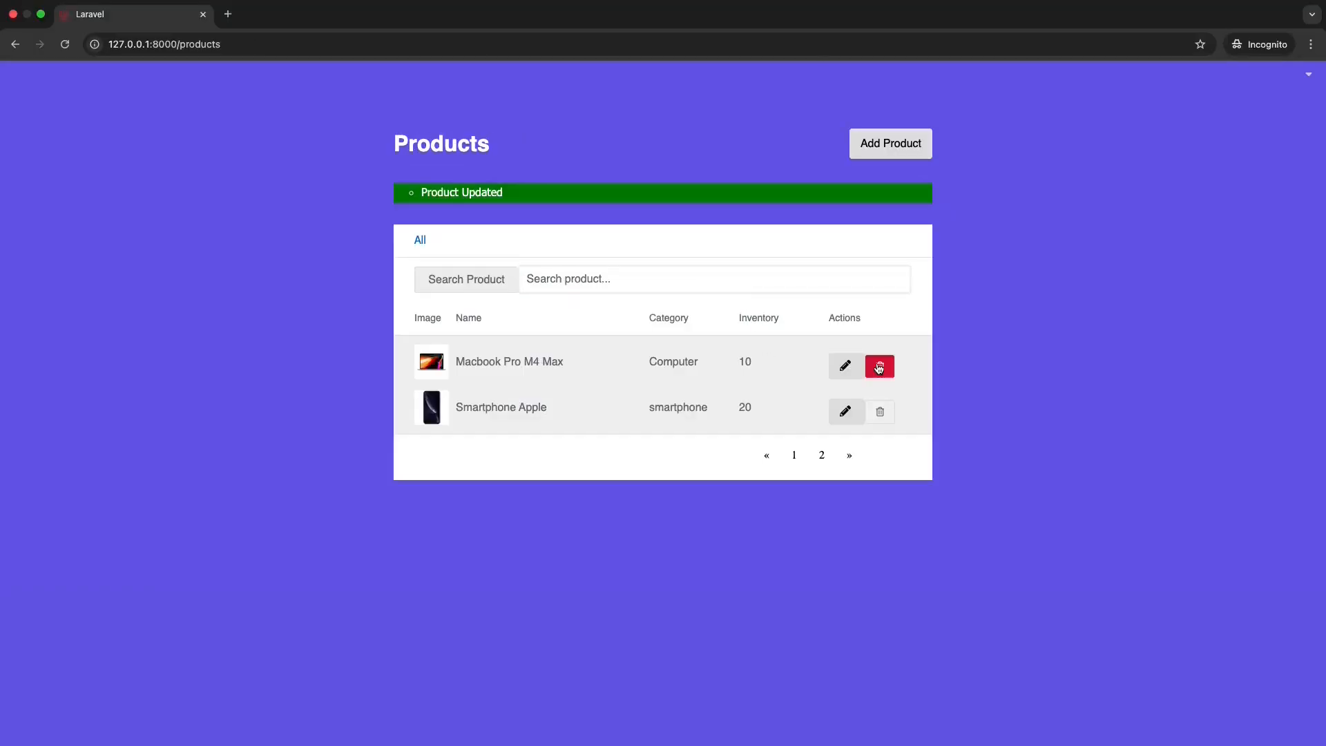
- From the Desktop, run laravel new and name the project crud-app with no starter kit
click(880, 366)
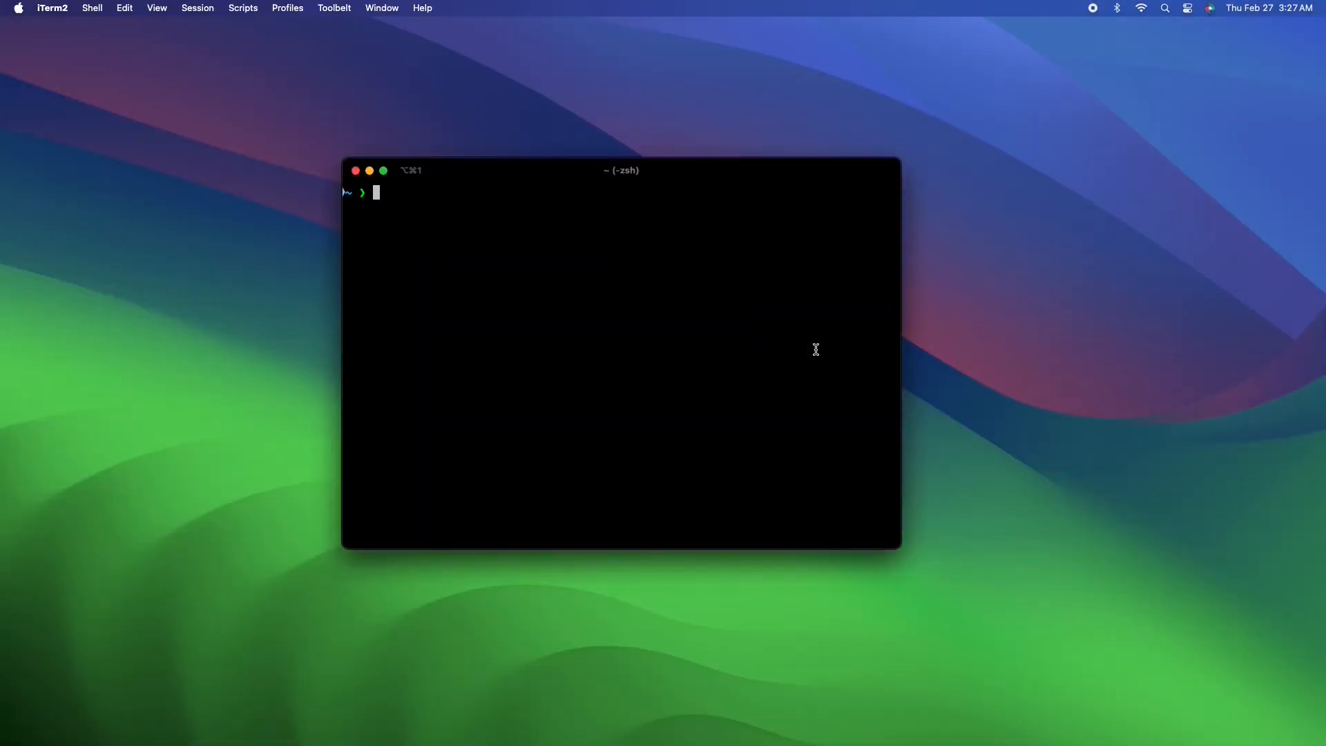
mouse_move(1062, 350)
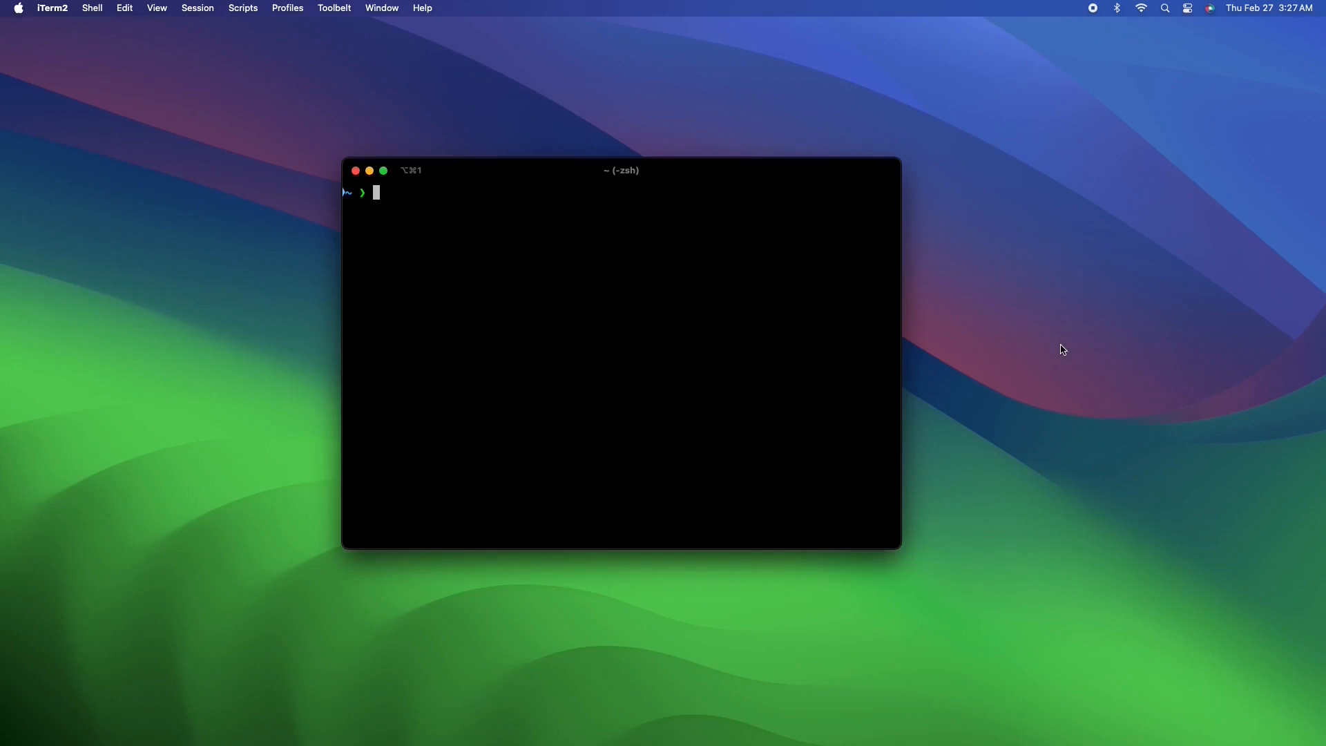
text(cd)
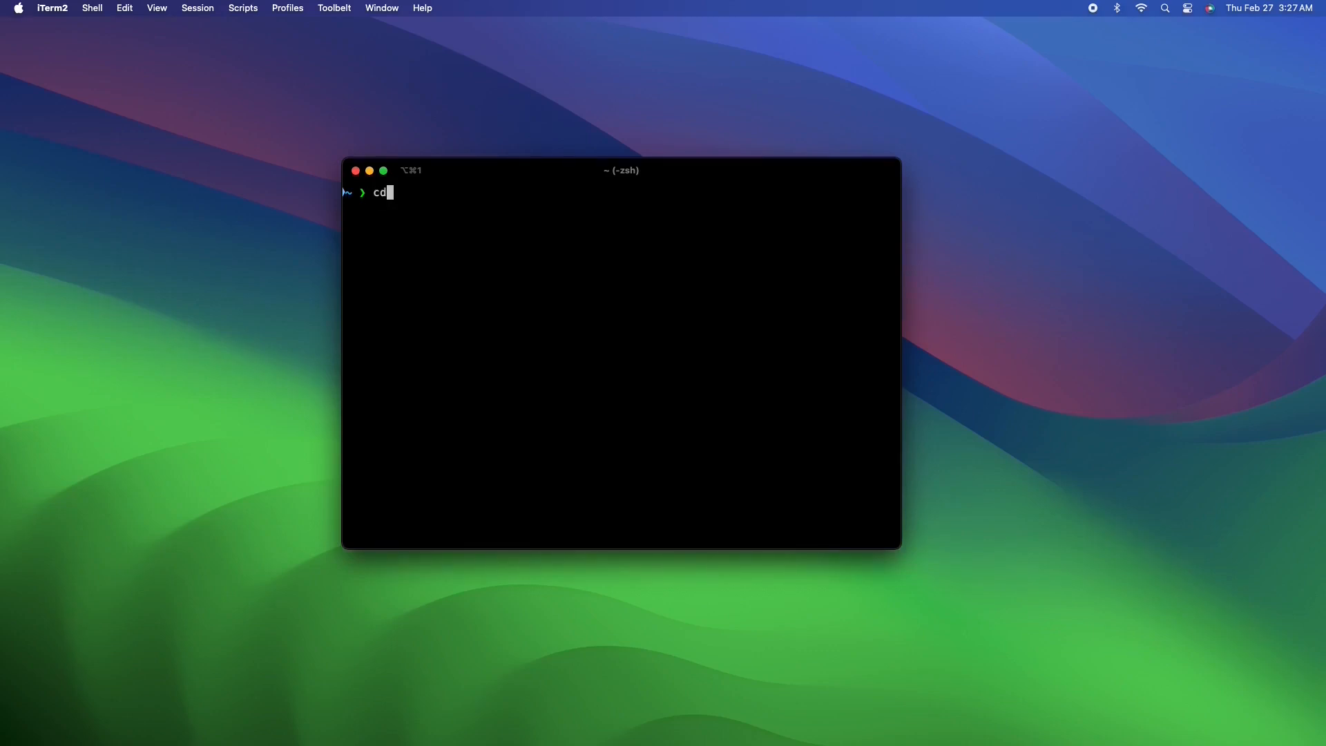
key(Return)
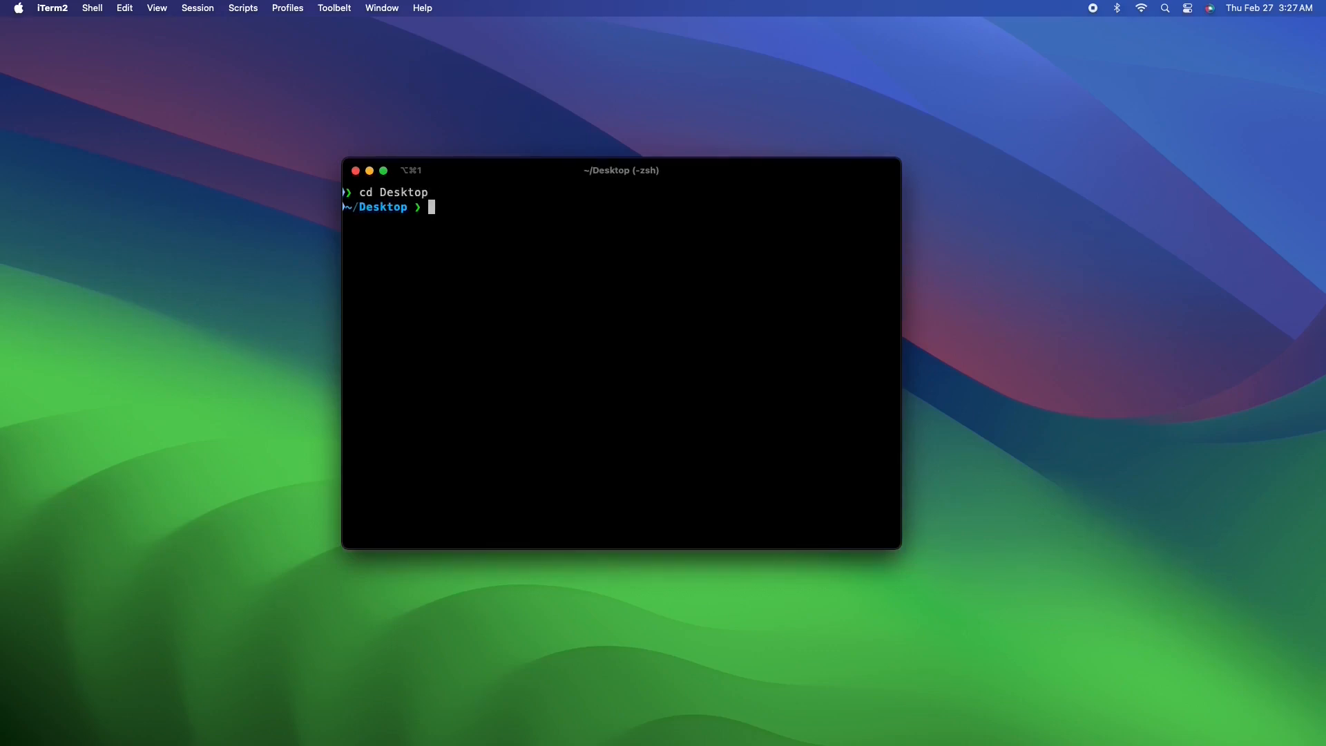
text(lara)
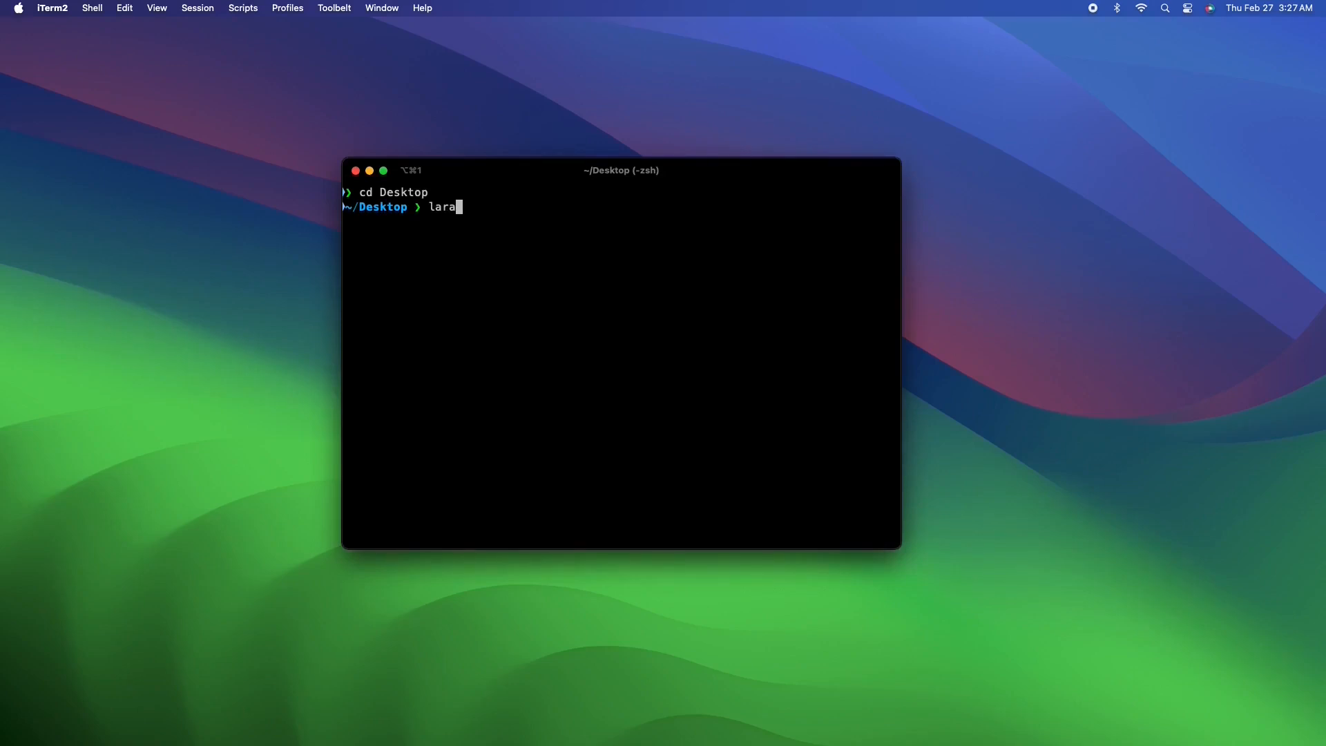
text(vel new)
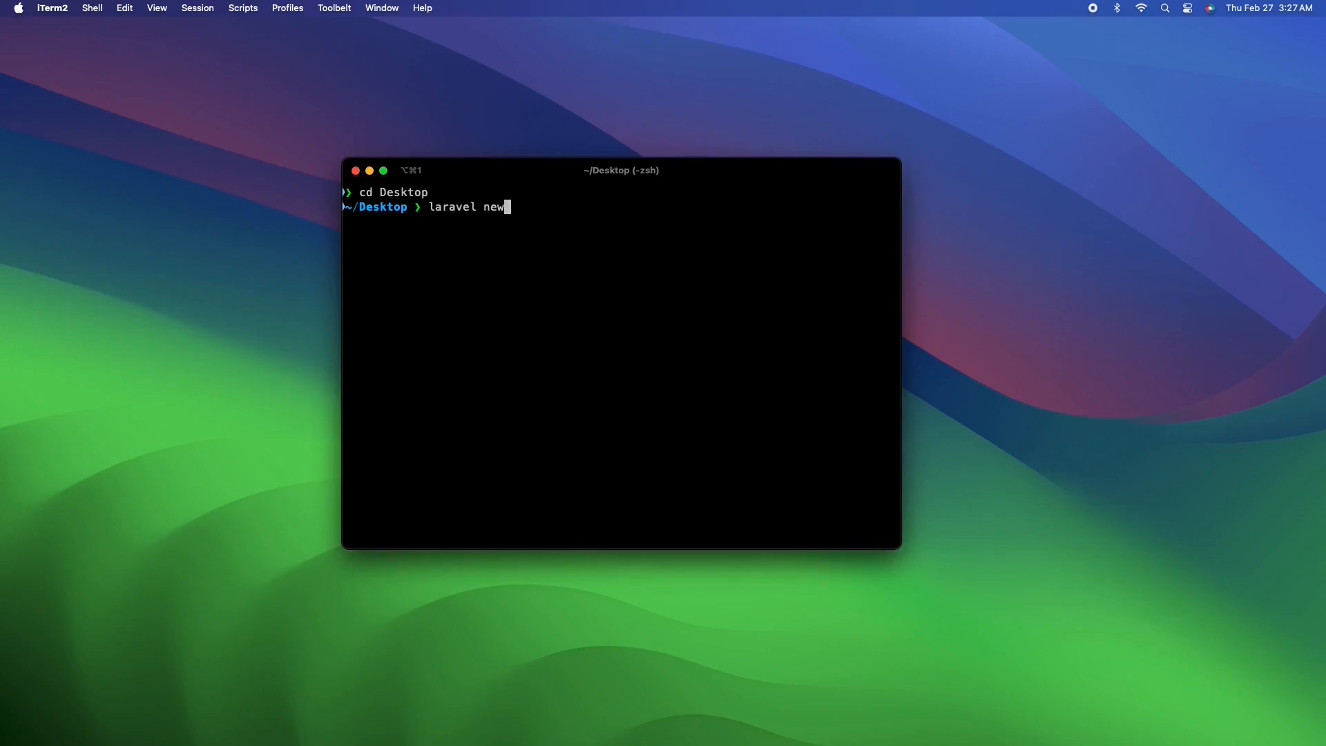
key(Return)
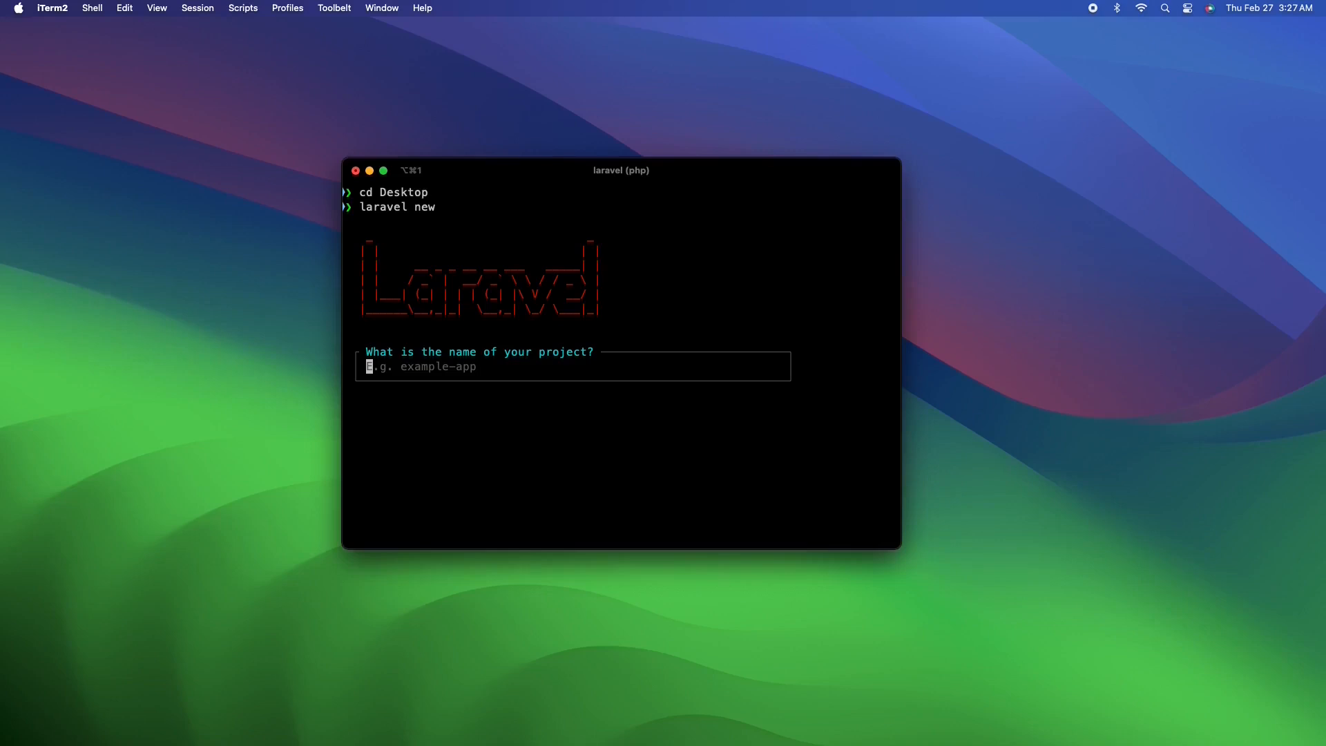
text(crud-app)
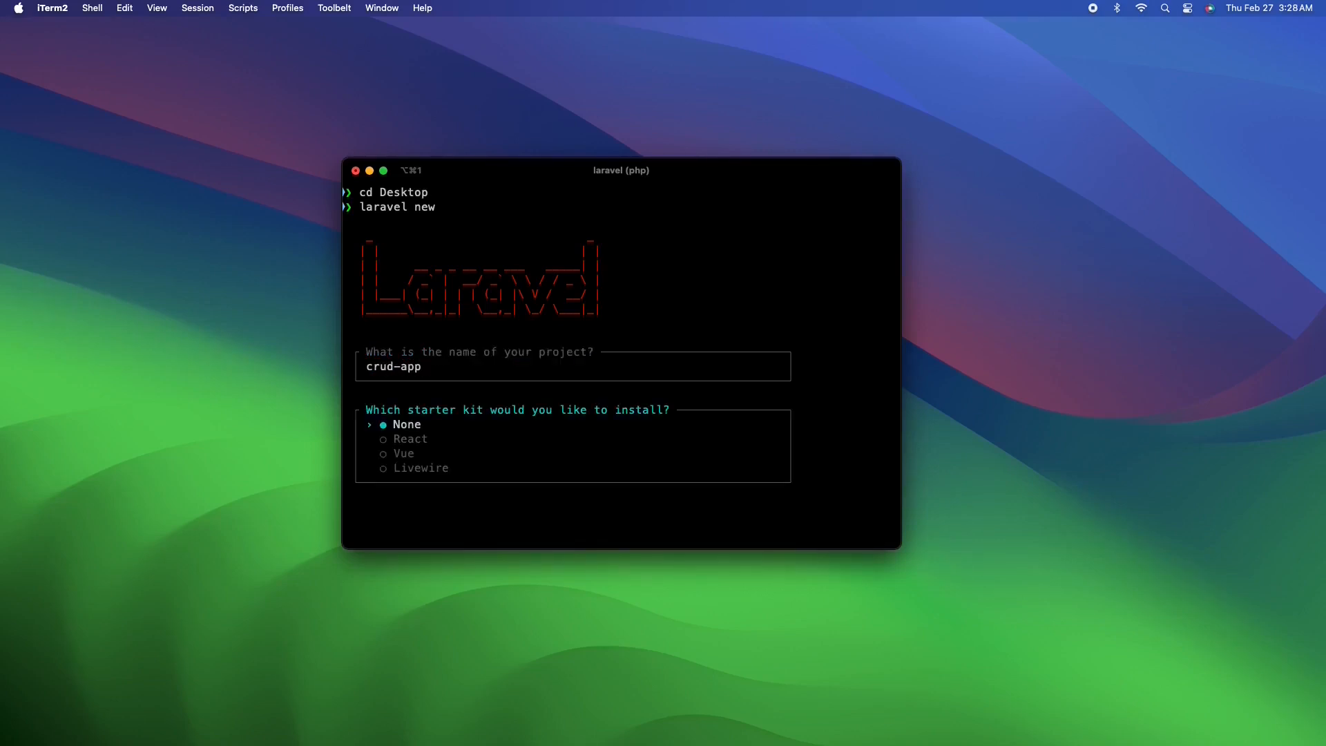
key(Return)
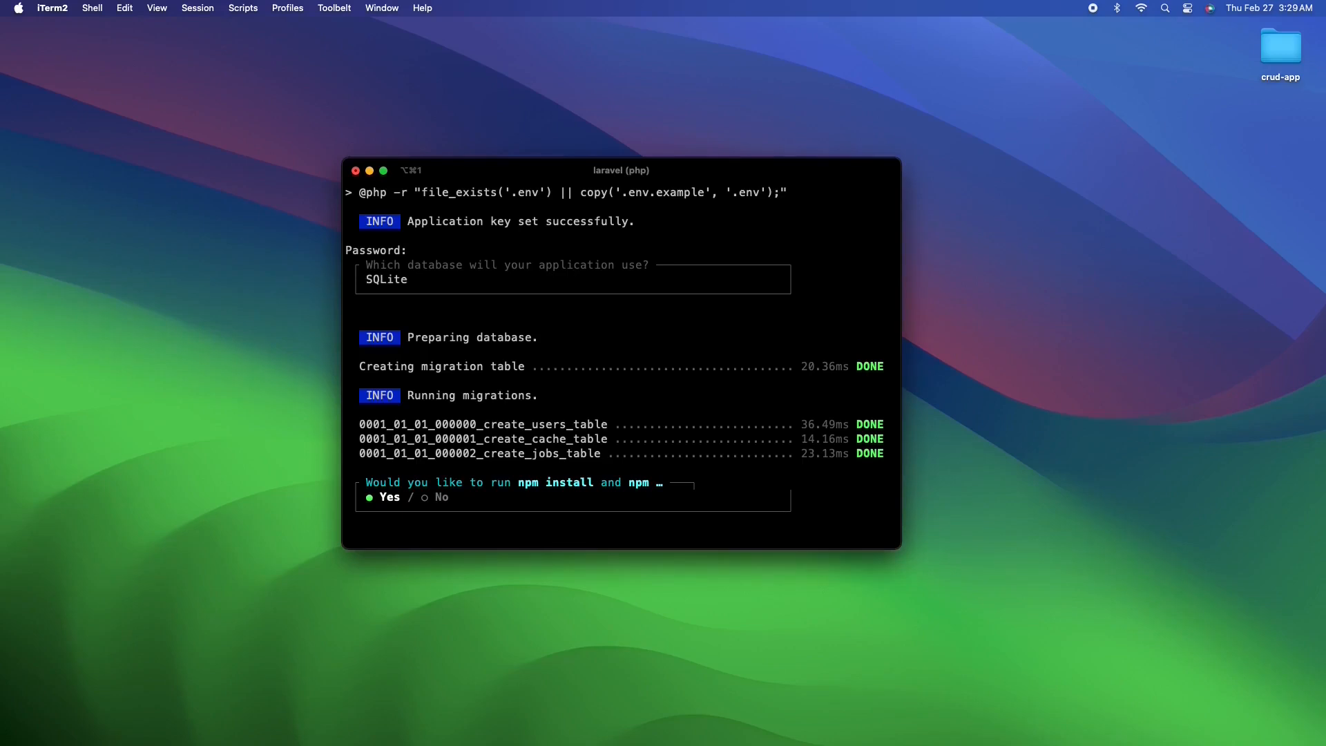
- Accept the npm install and build, then run composer run dev inside crud-app
key(Return)
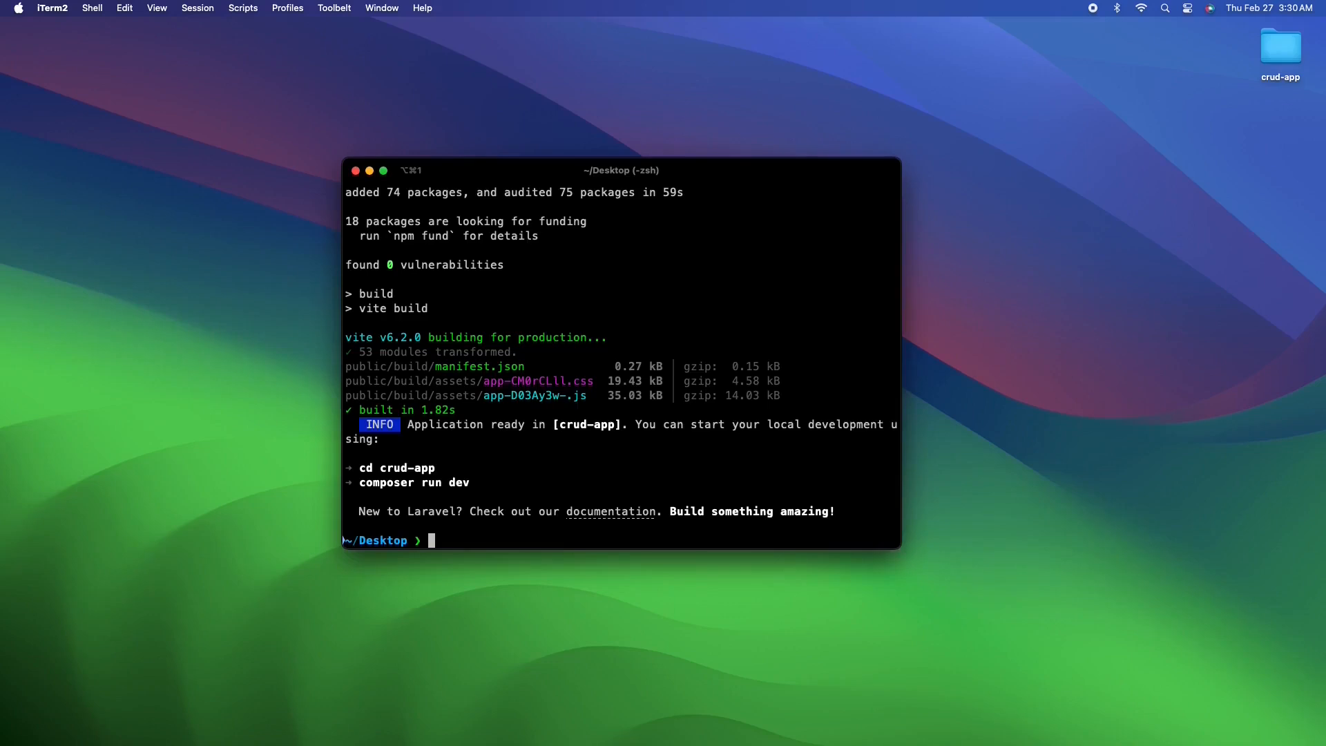
text(cd crud-)
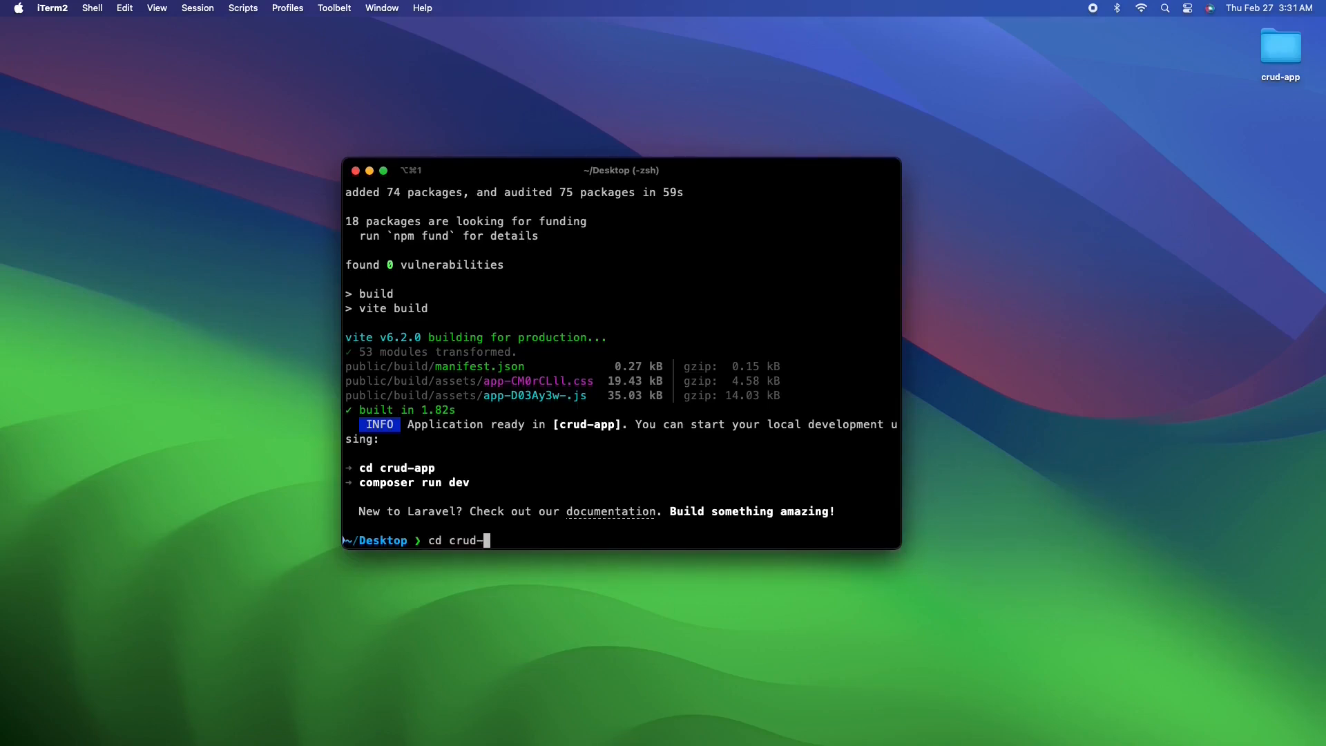
text(comp)
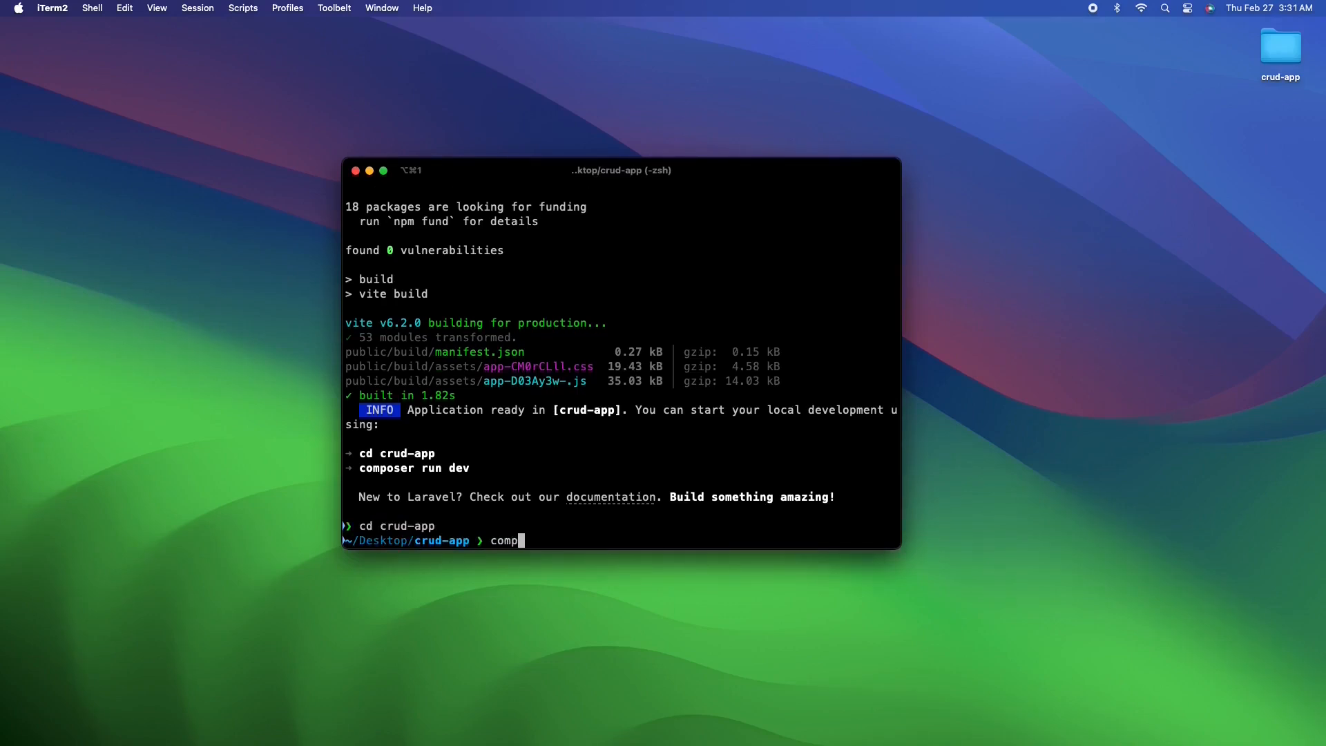
text(oser run dev)
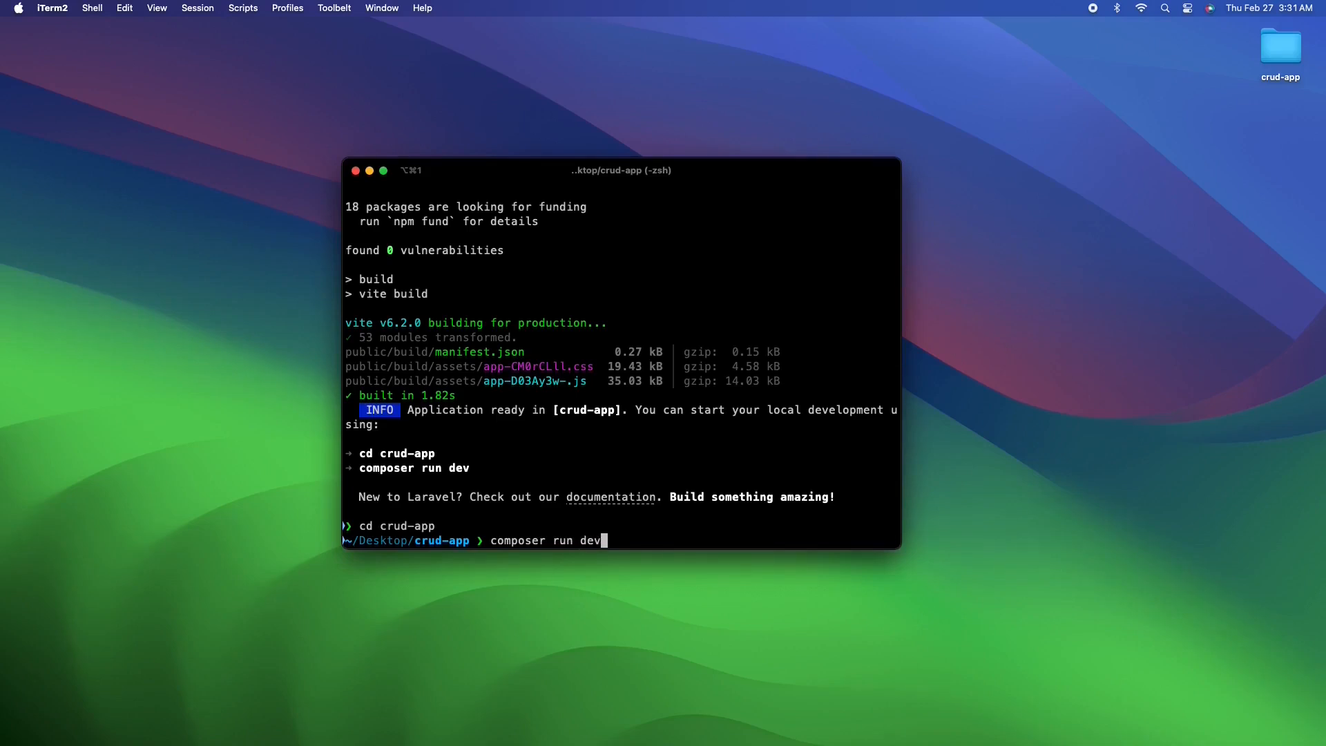
key(Return)
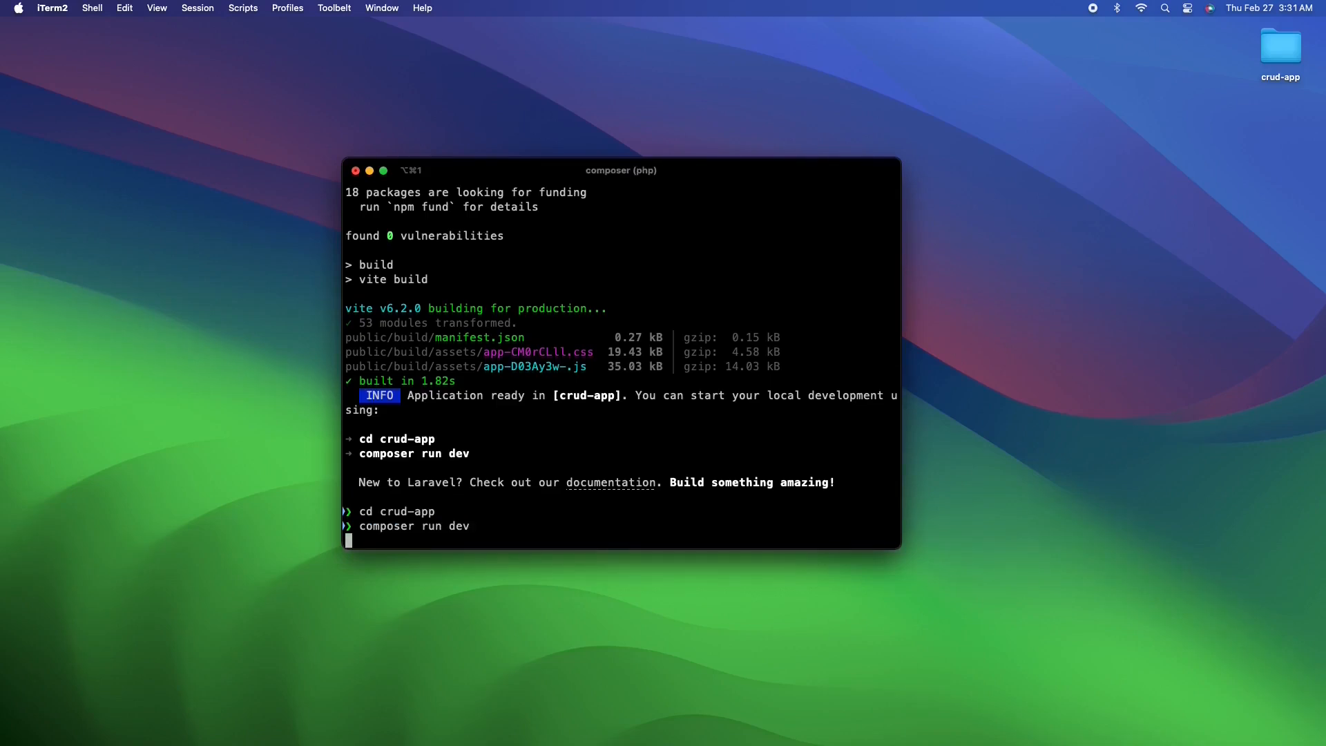
key(Return)
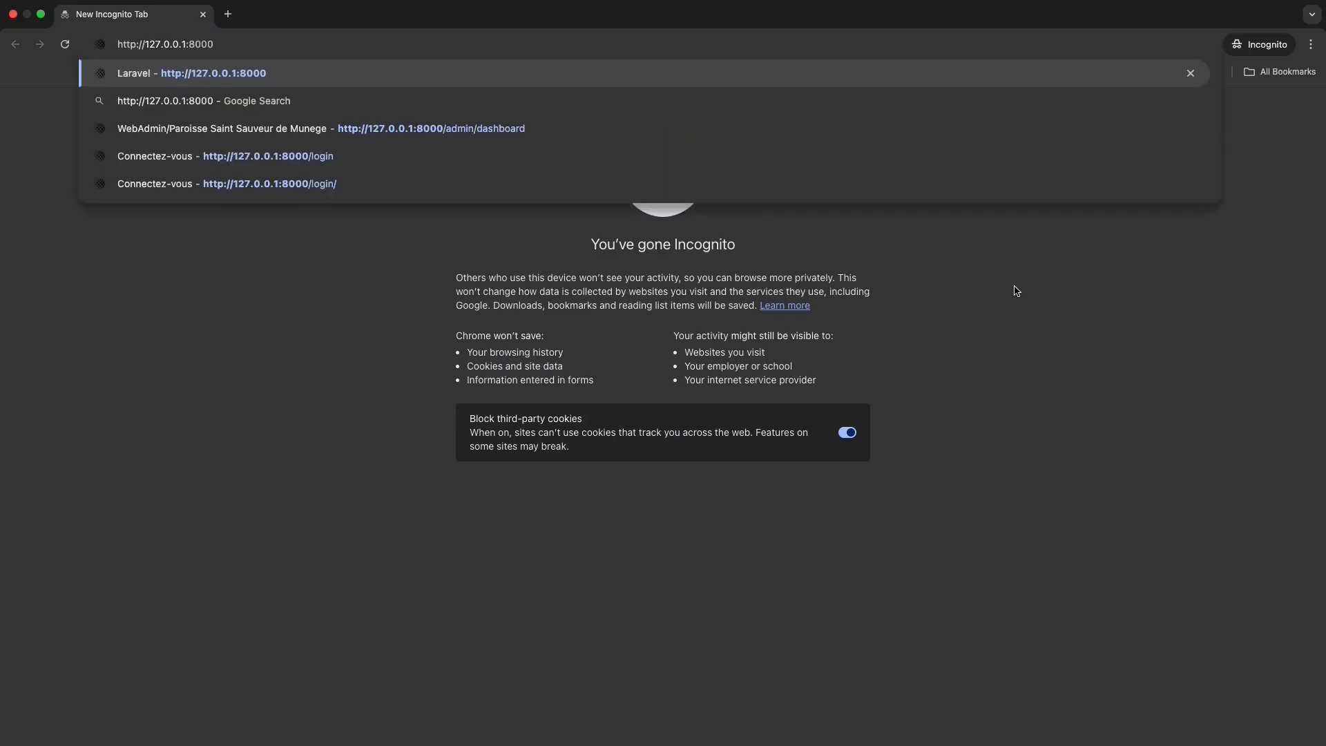
- Load the local Laravel app at 127.0.0.1:8000 in Chrome
click(190, 73)
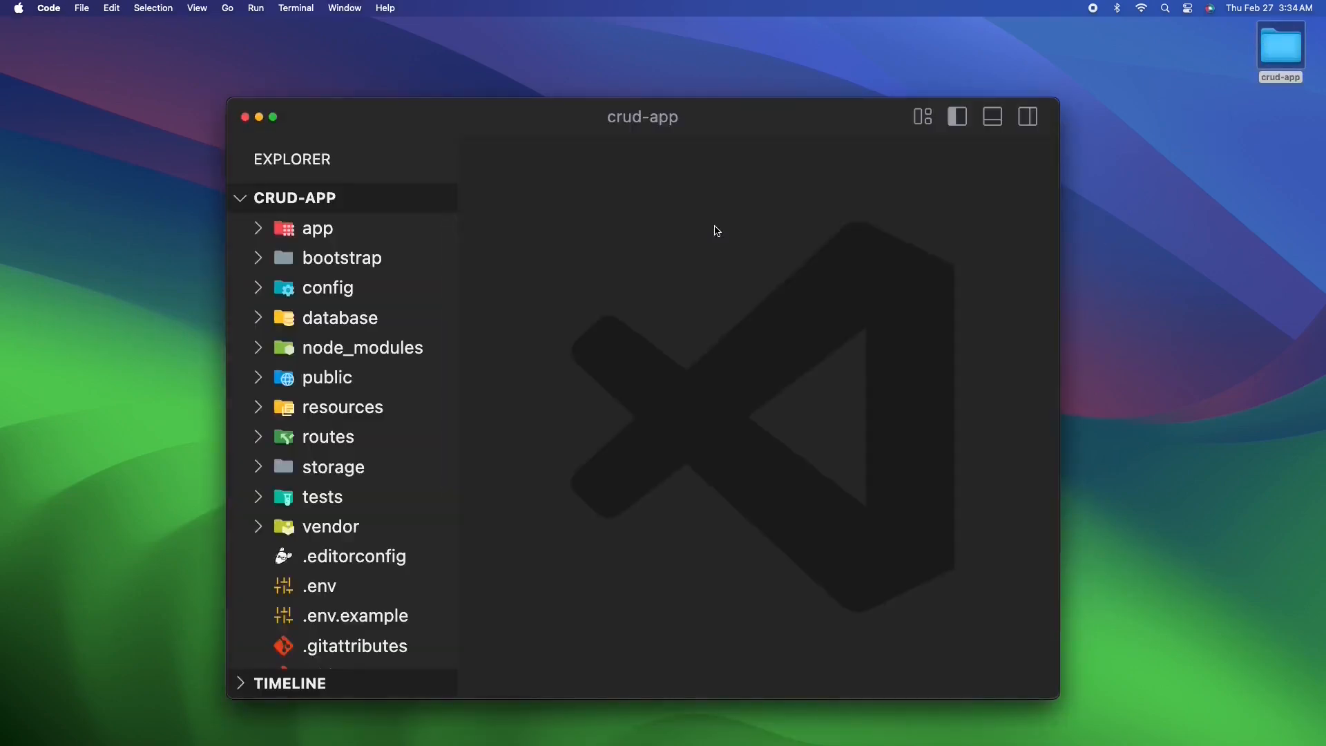
- In routes/web.php add Route::get('/products') returning view('products.index') and save
click(272, 116)
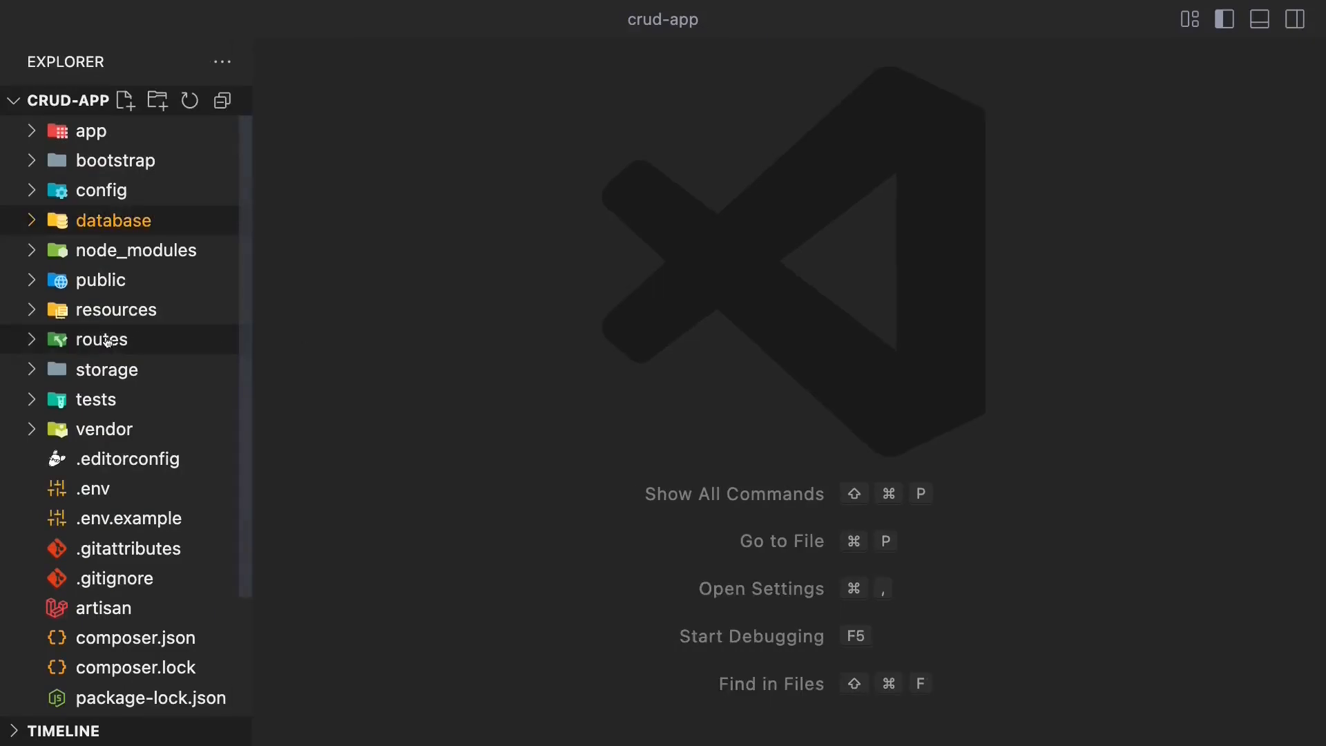
click(105, 340)
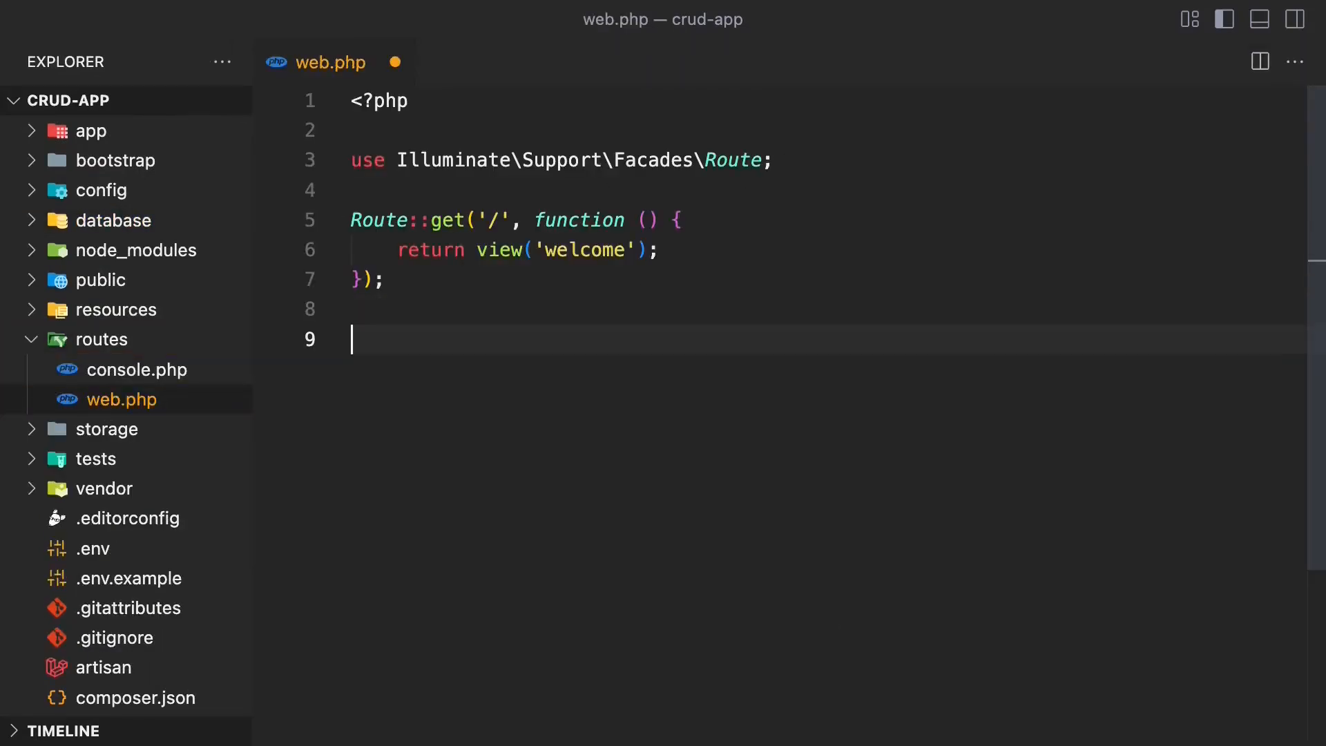
text(Route::get('/pro)
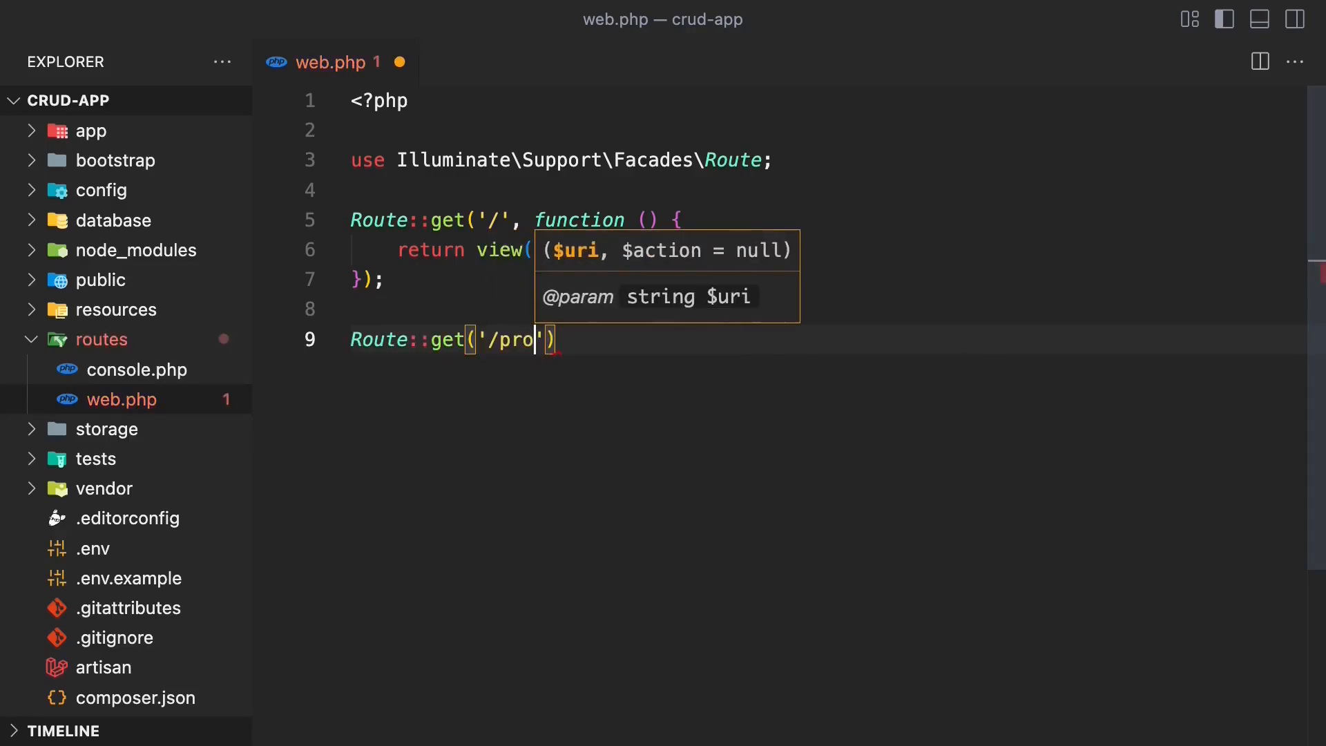
text(ducts)
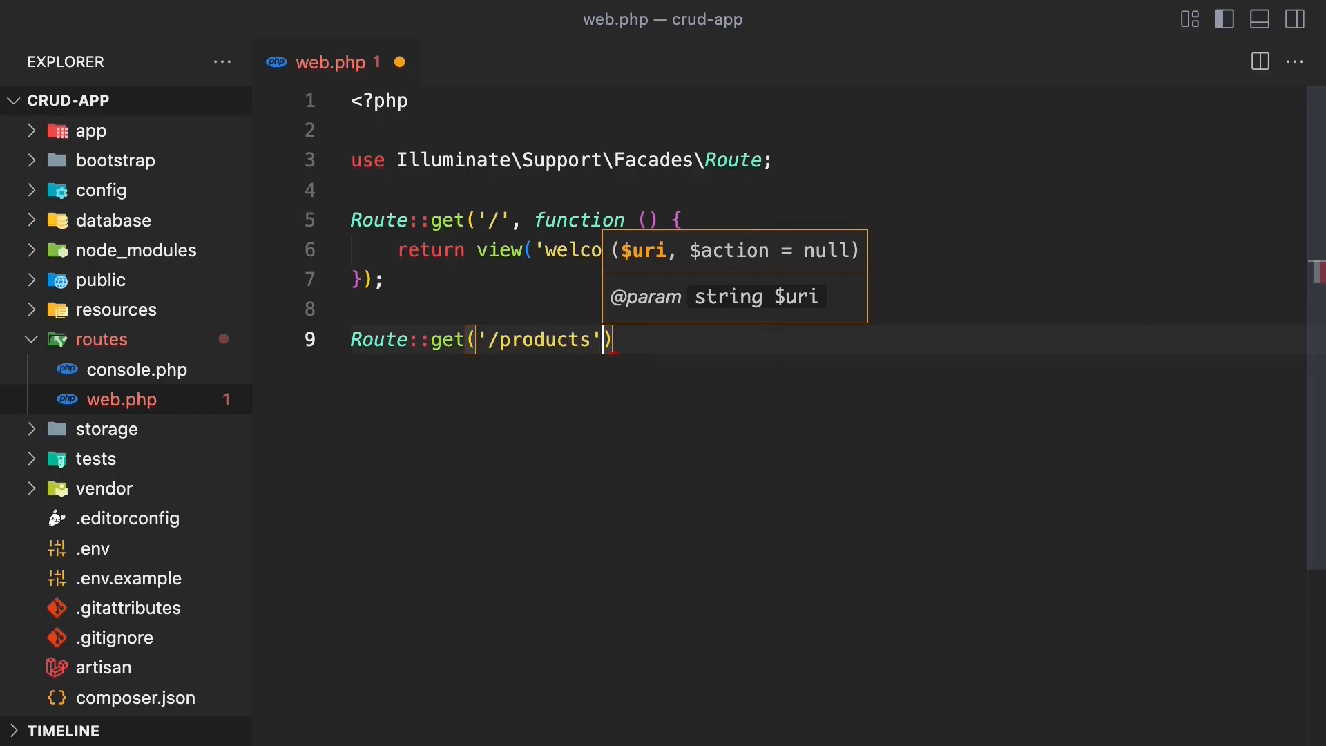
text(,function()
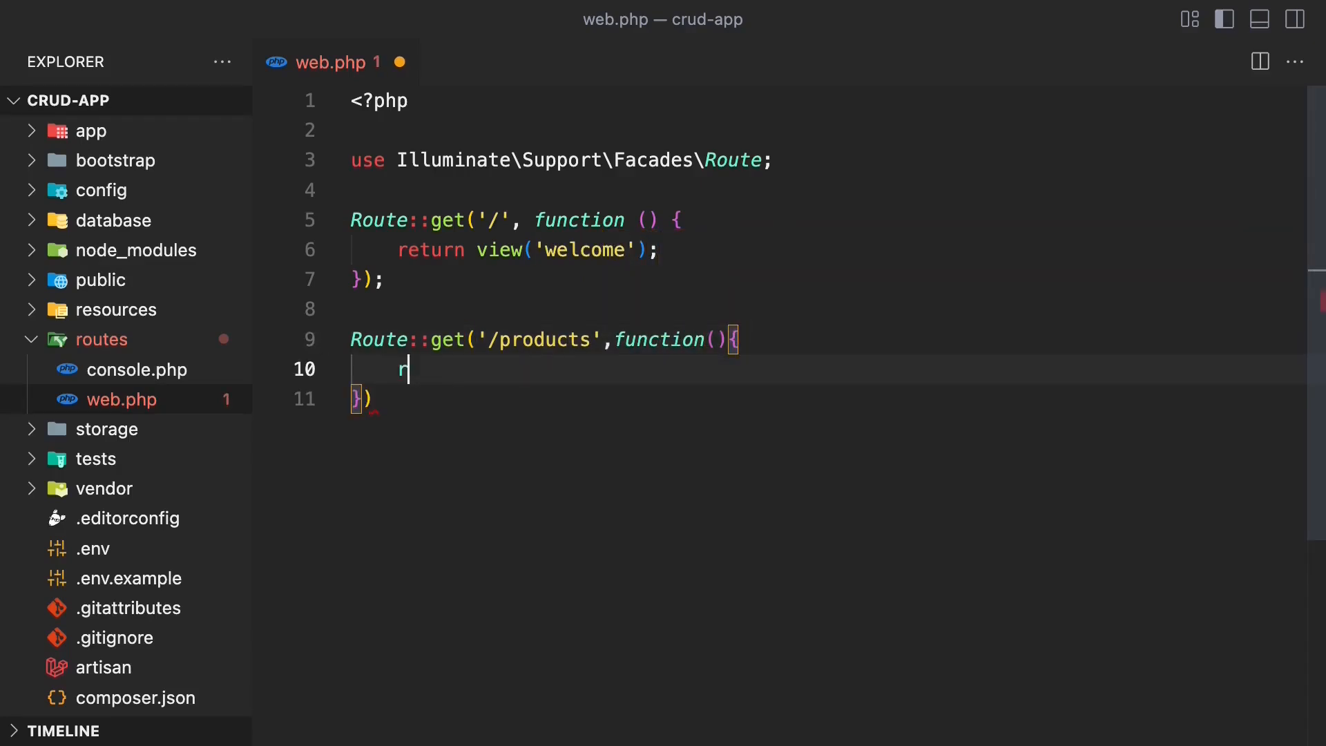
text(eturn view()
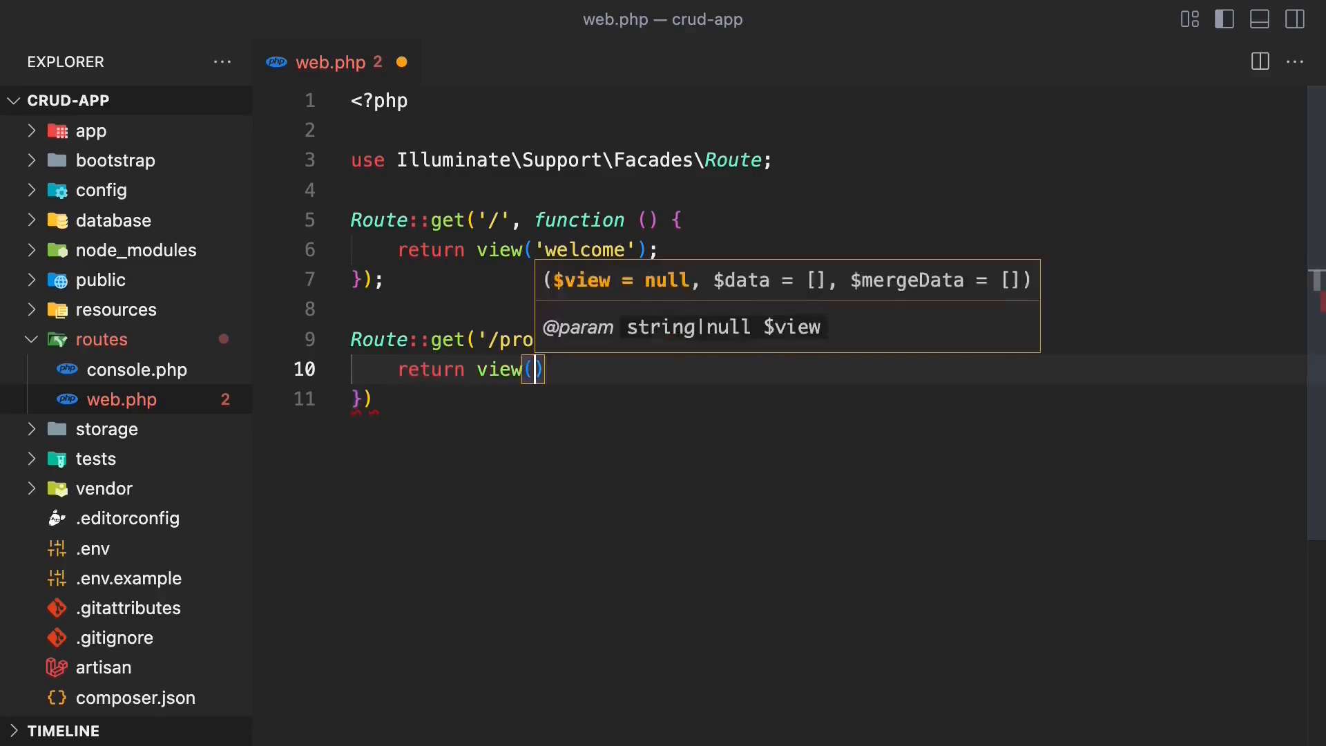
text('products.index)
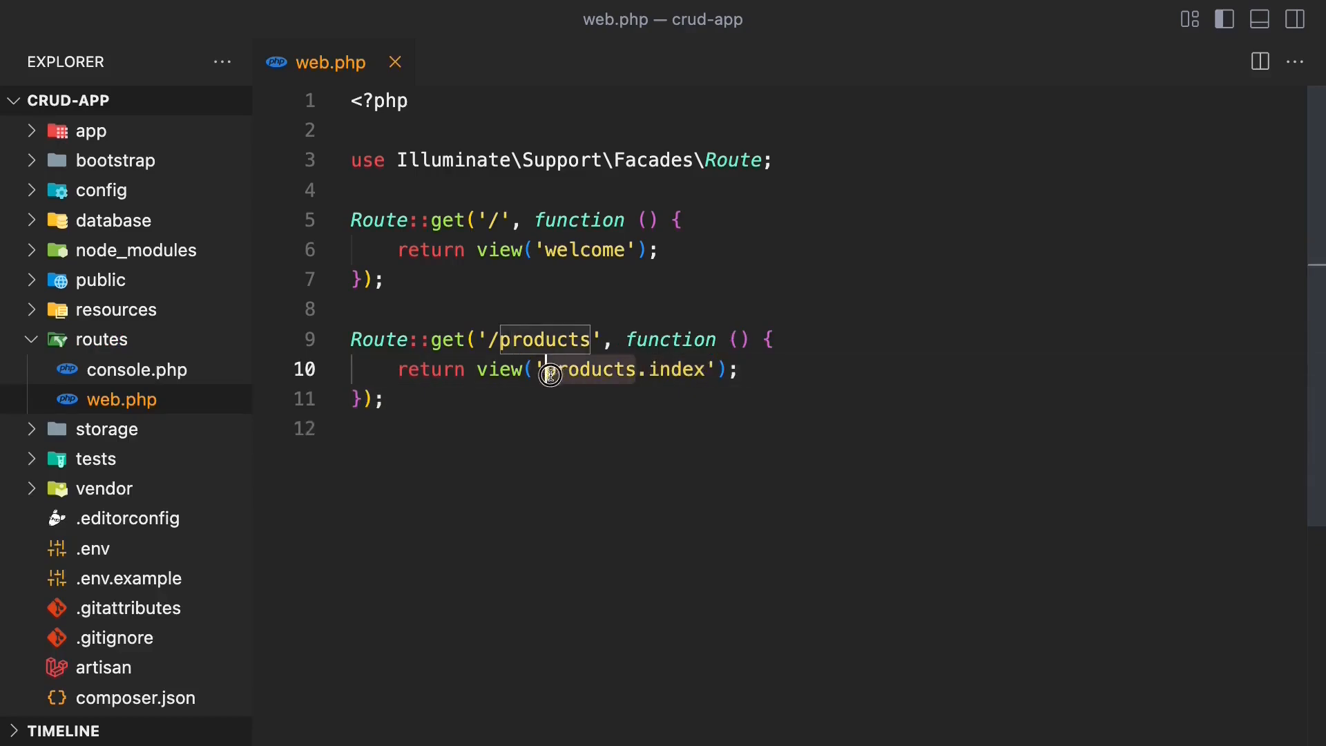
mouse_move(113, 309)
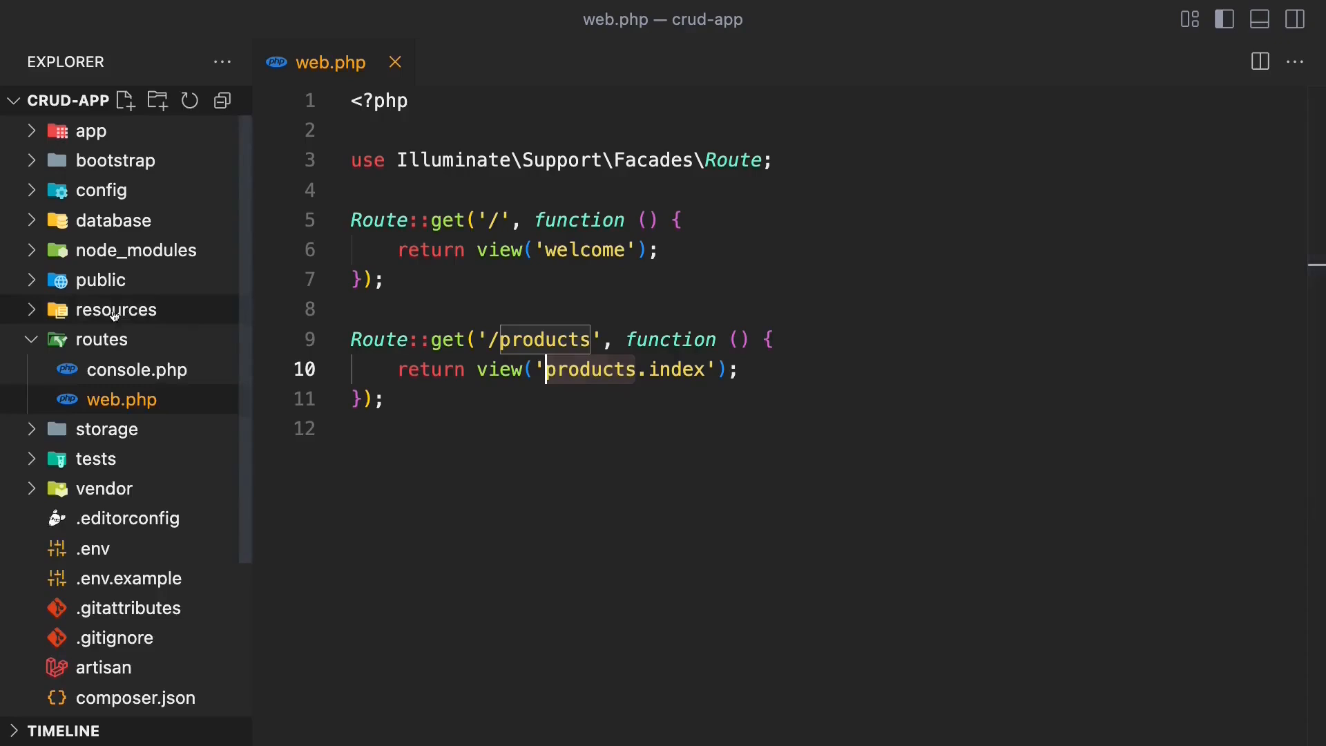
- Create resources/views/products/index.blade.php with an h1 'Products list' heading
click(116, 310)
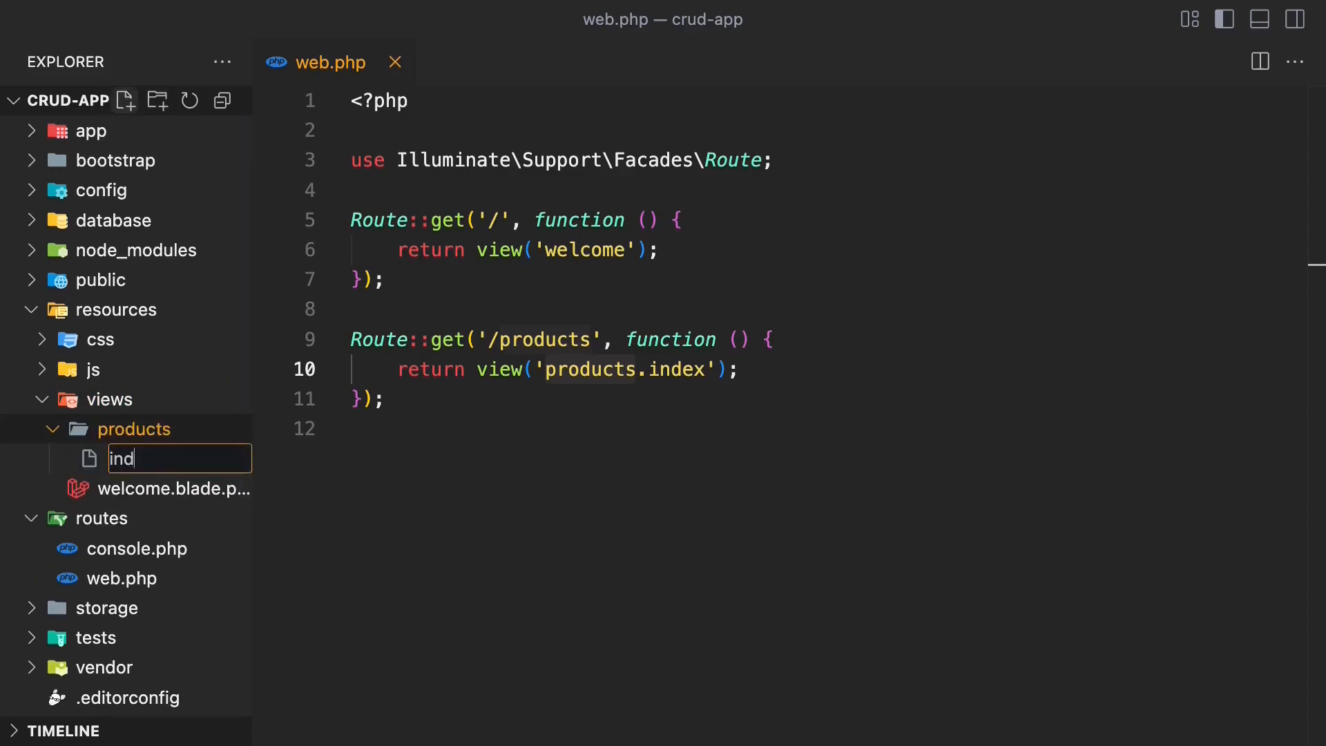
text(ex.blade.php)
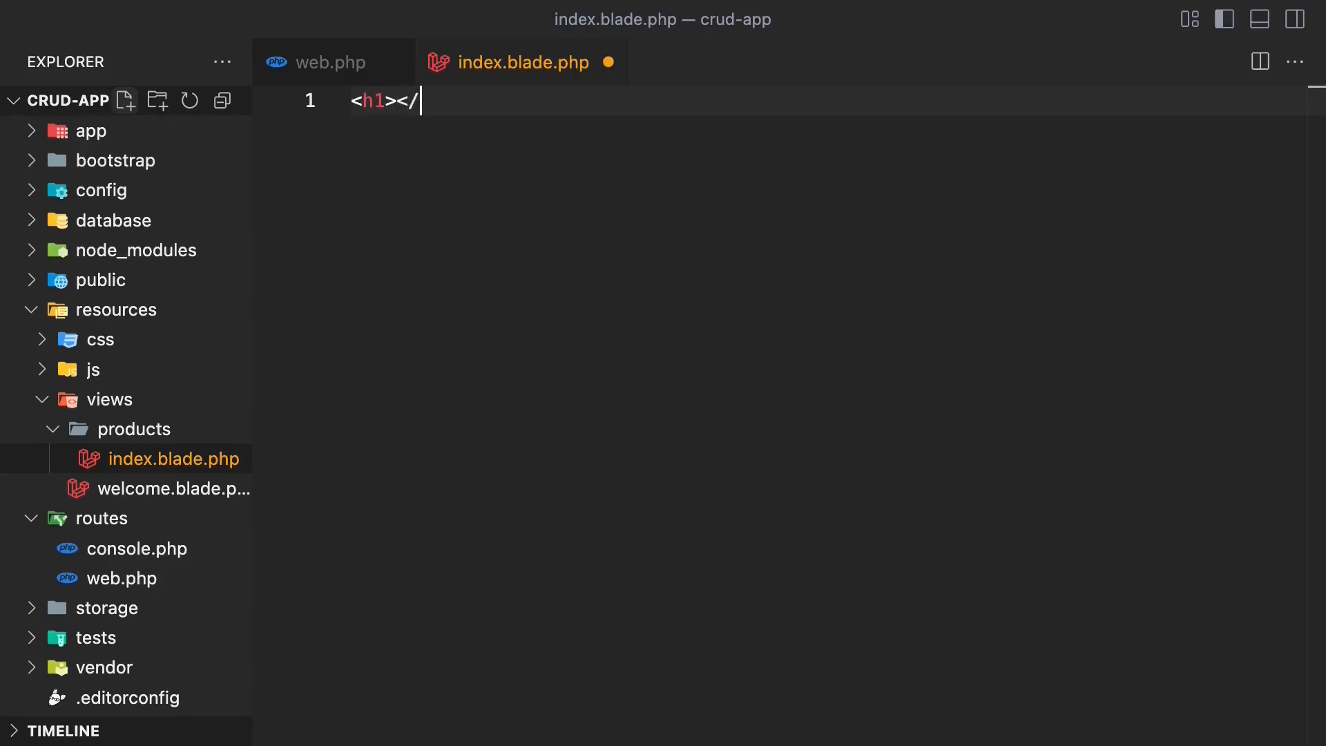
text(Pro)
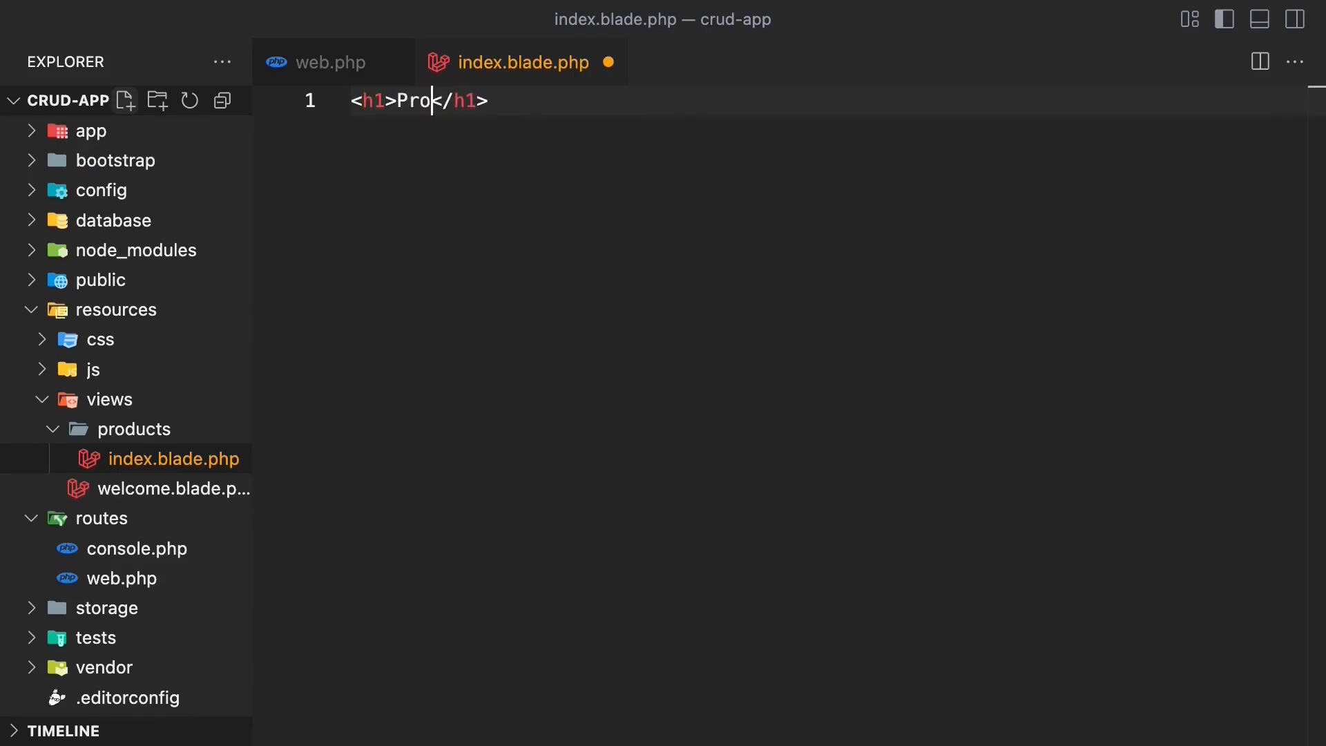
text(ducts list)
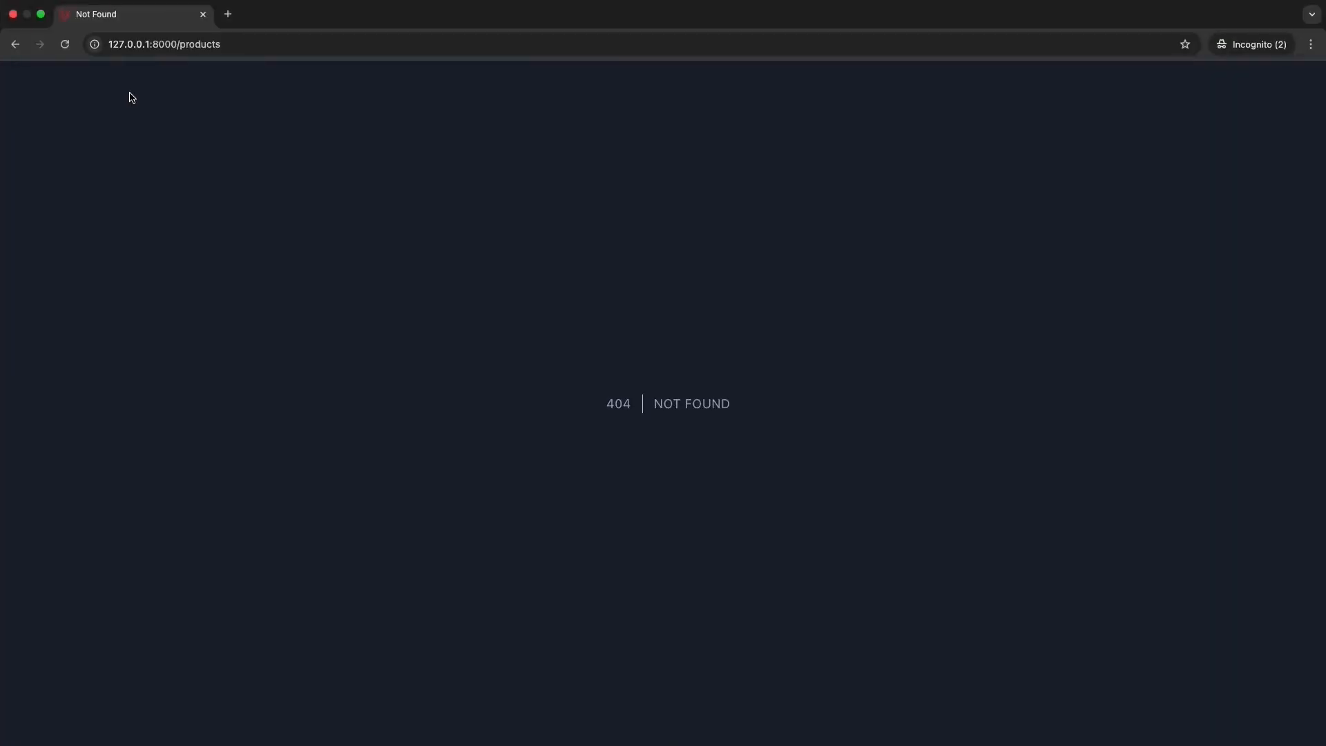
- View 127.0.0.1:8000/products in Chrome, which shows 404 Not Found
click(65, 44)
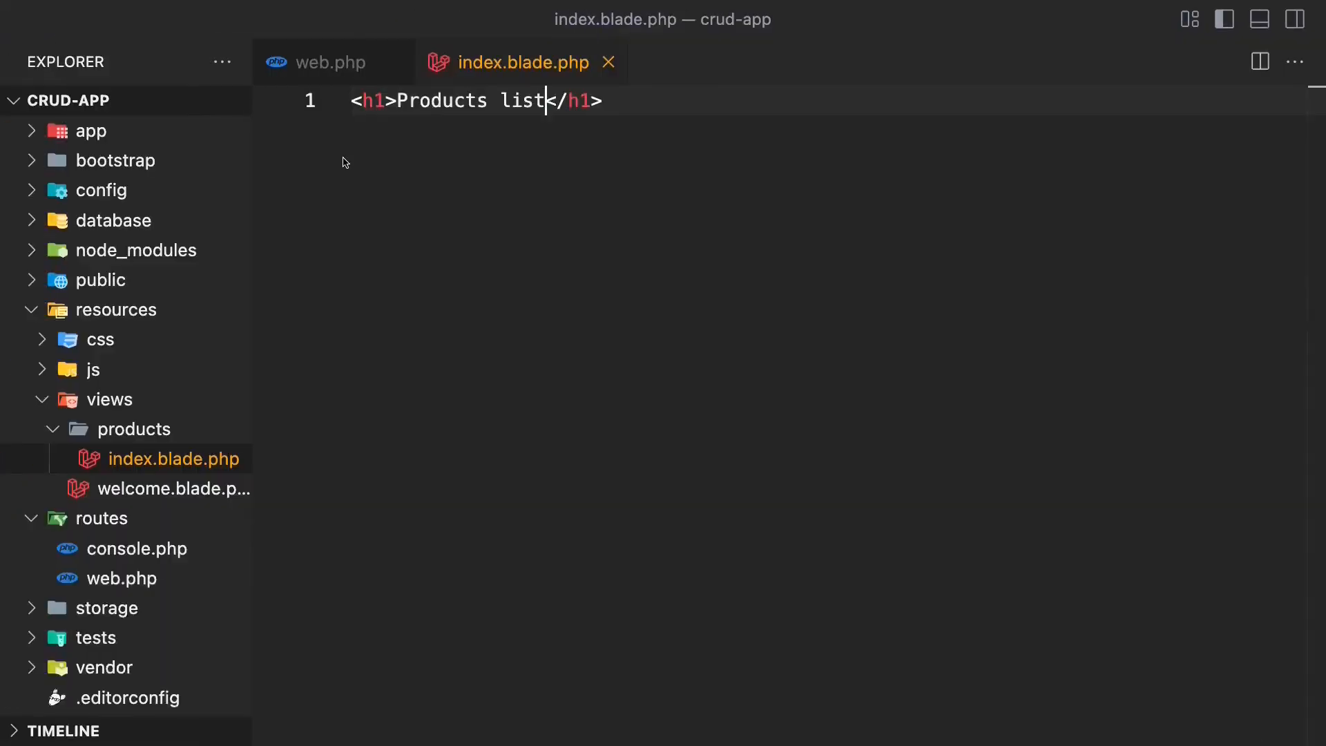
- Create views/layouts/base.blade.php and paste welcome.blade.php's markup into it
double_click(522, 101)
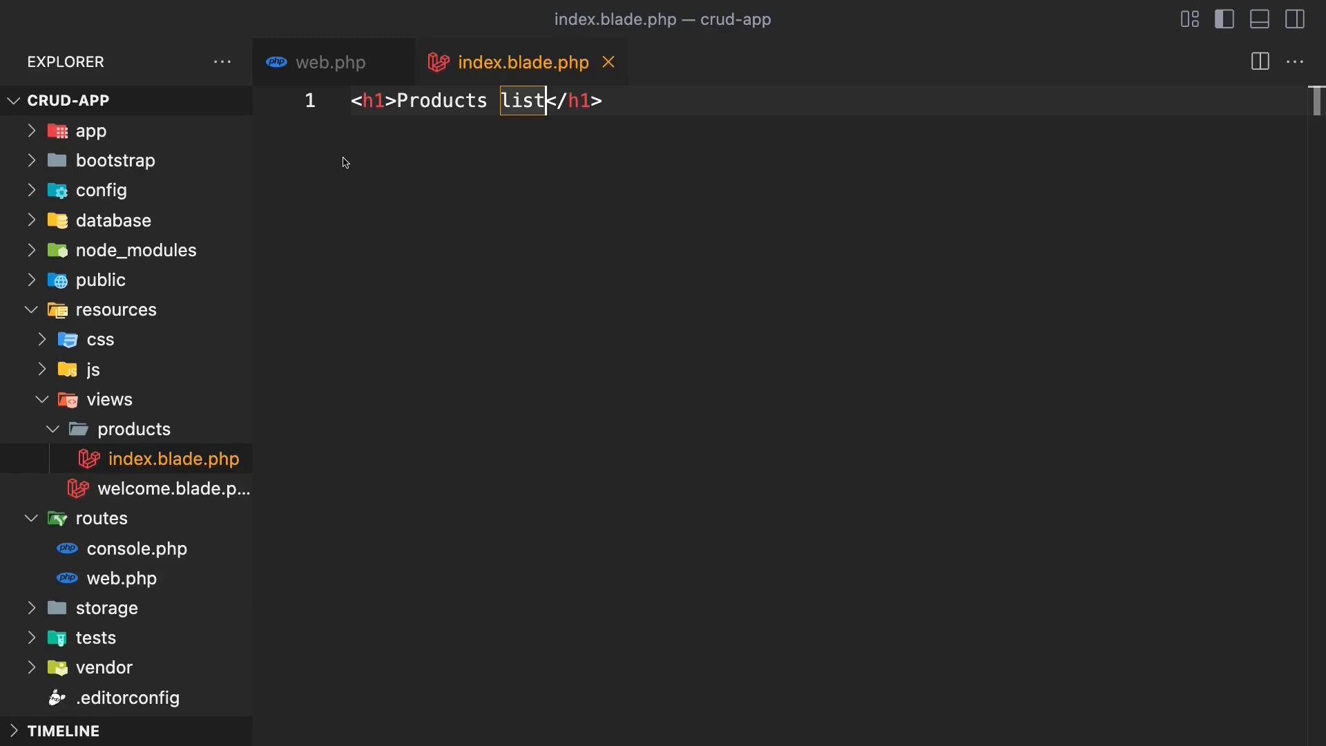
mouse_move(284, 267)
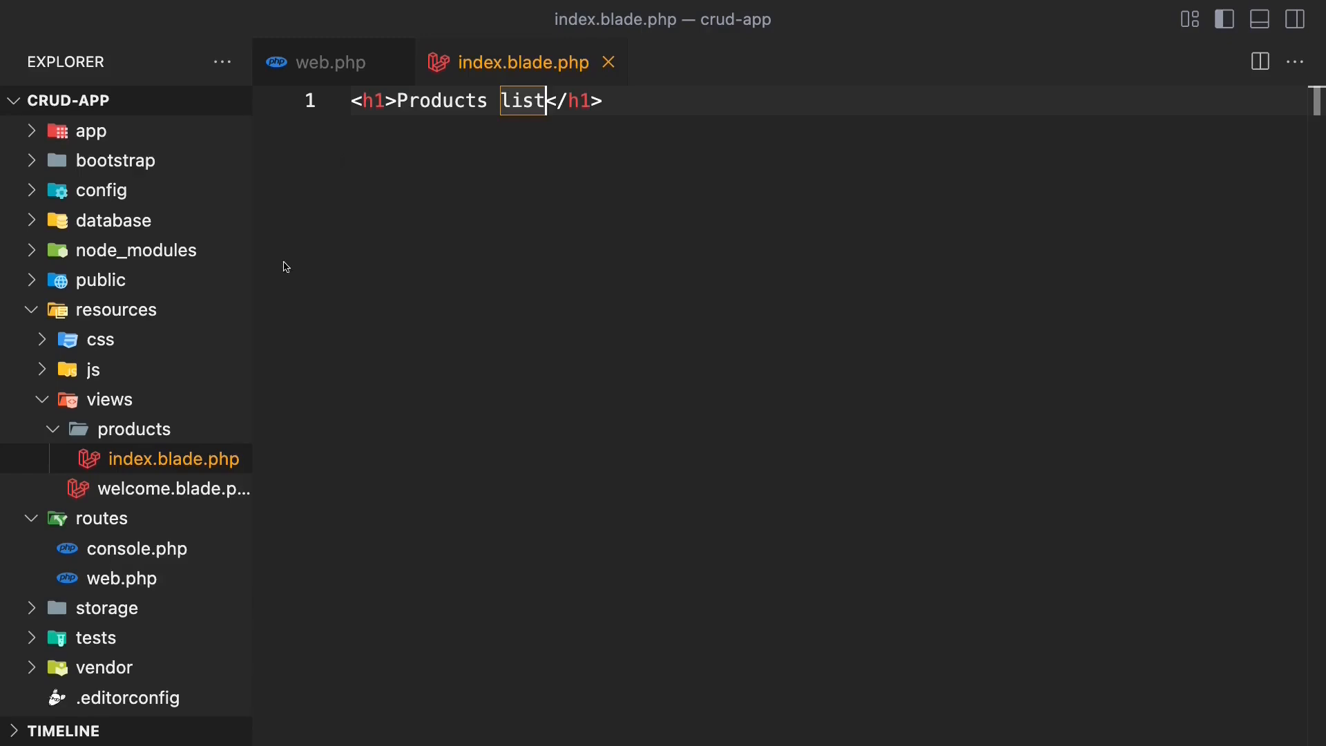
mouse_move(108, 400)
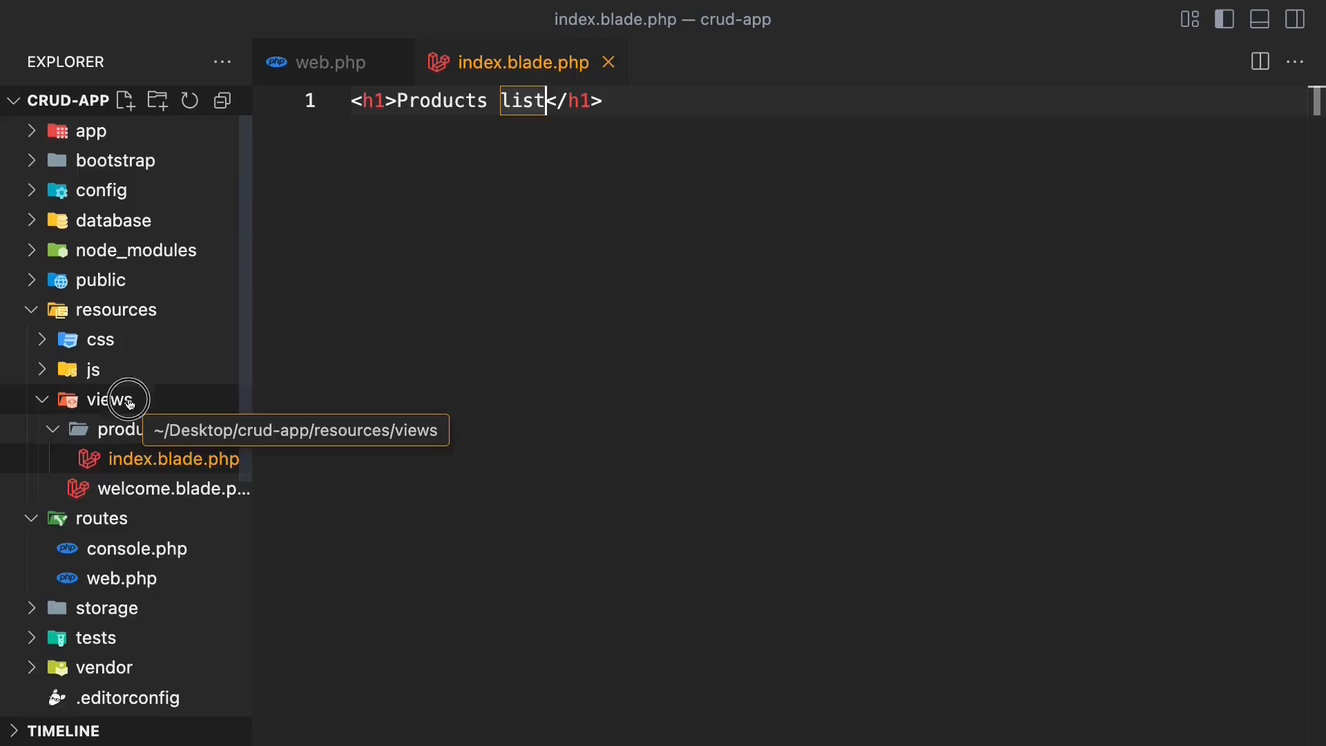
click(157, 100)
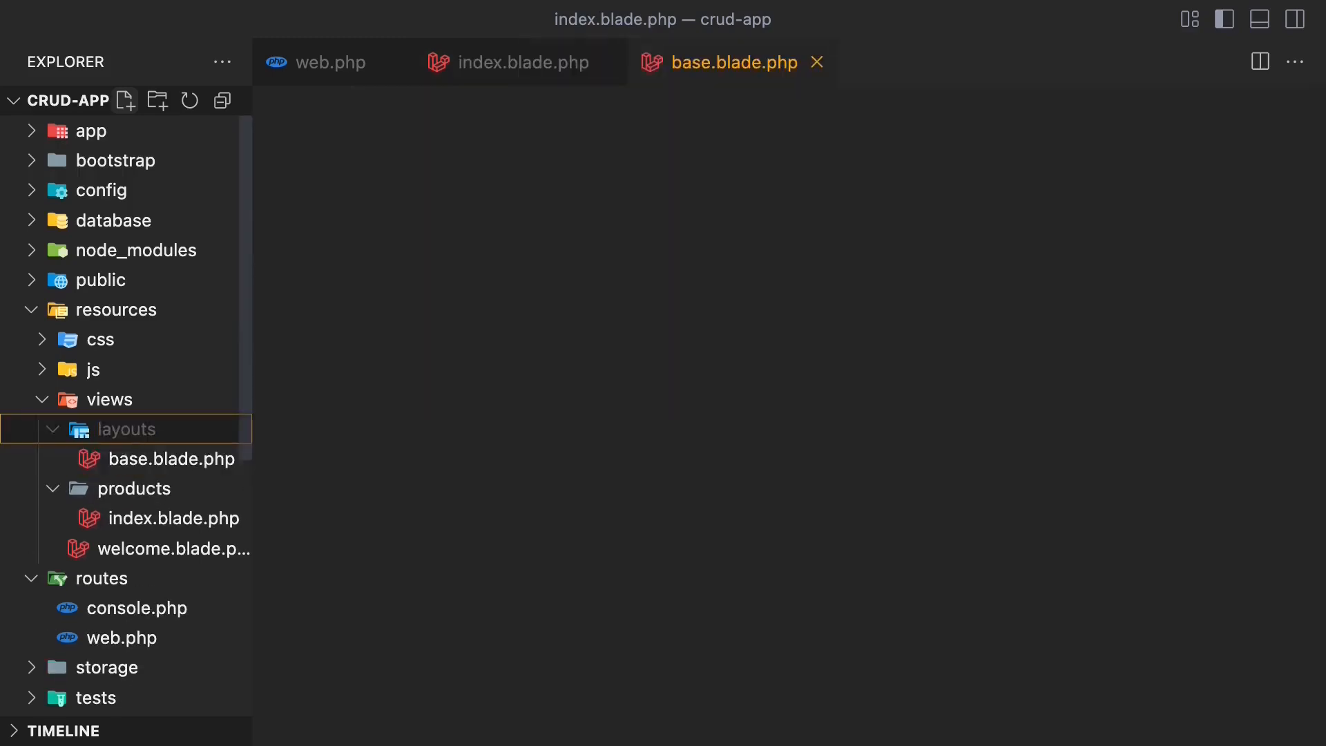
click(171, 459)
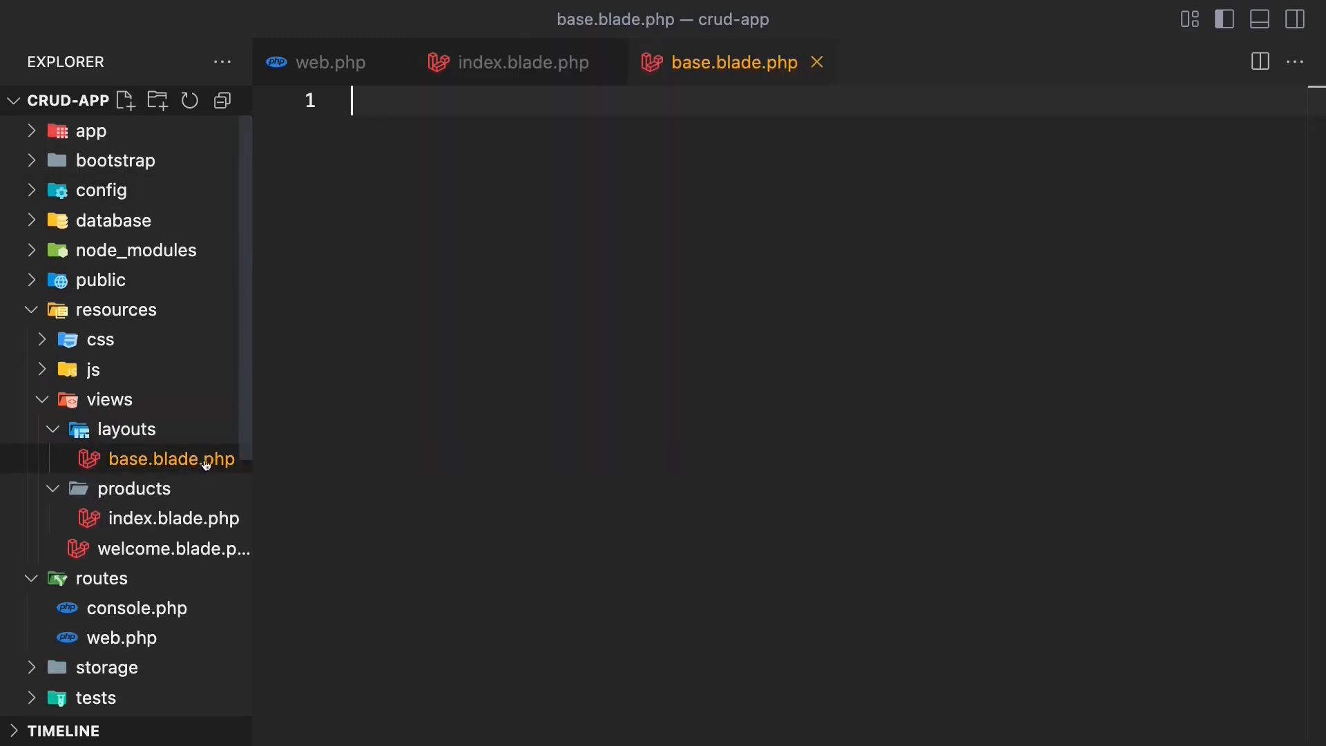
click(178, 548)
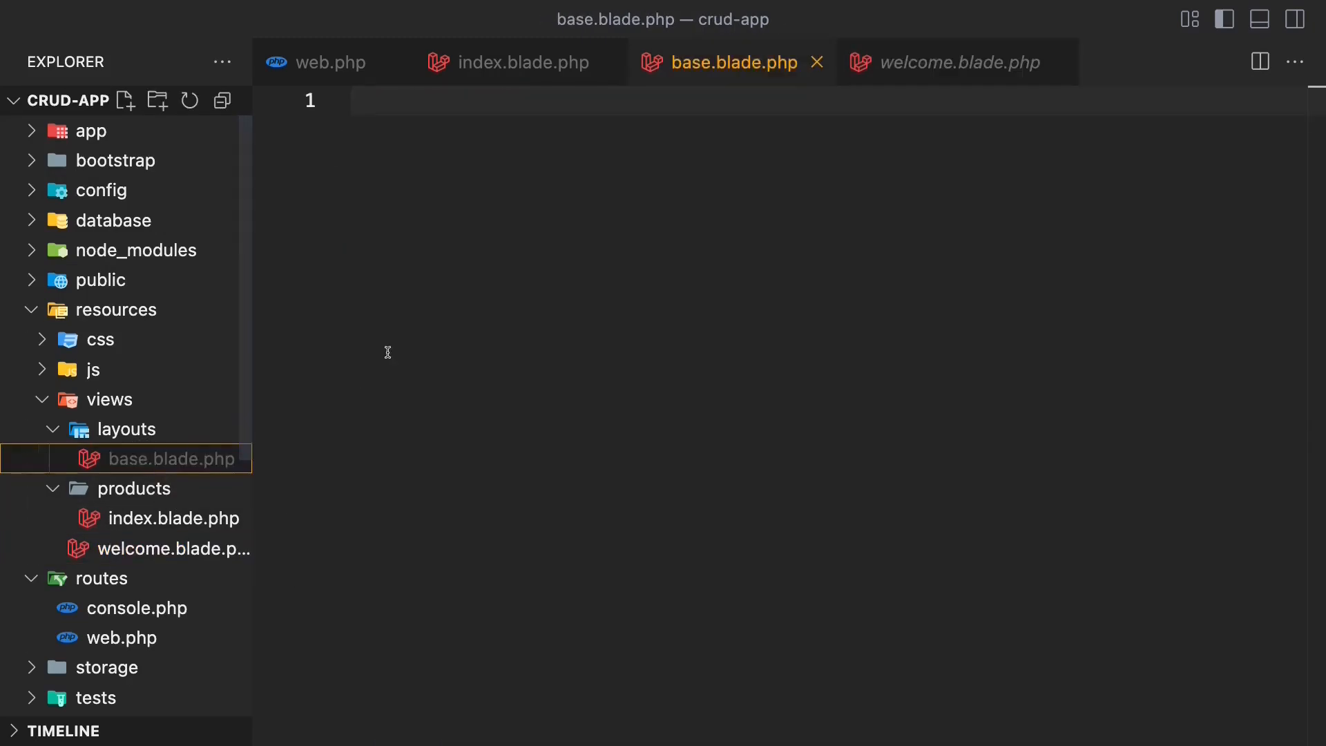
click(592, 101)
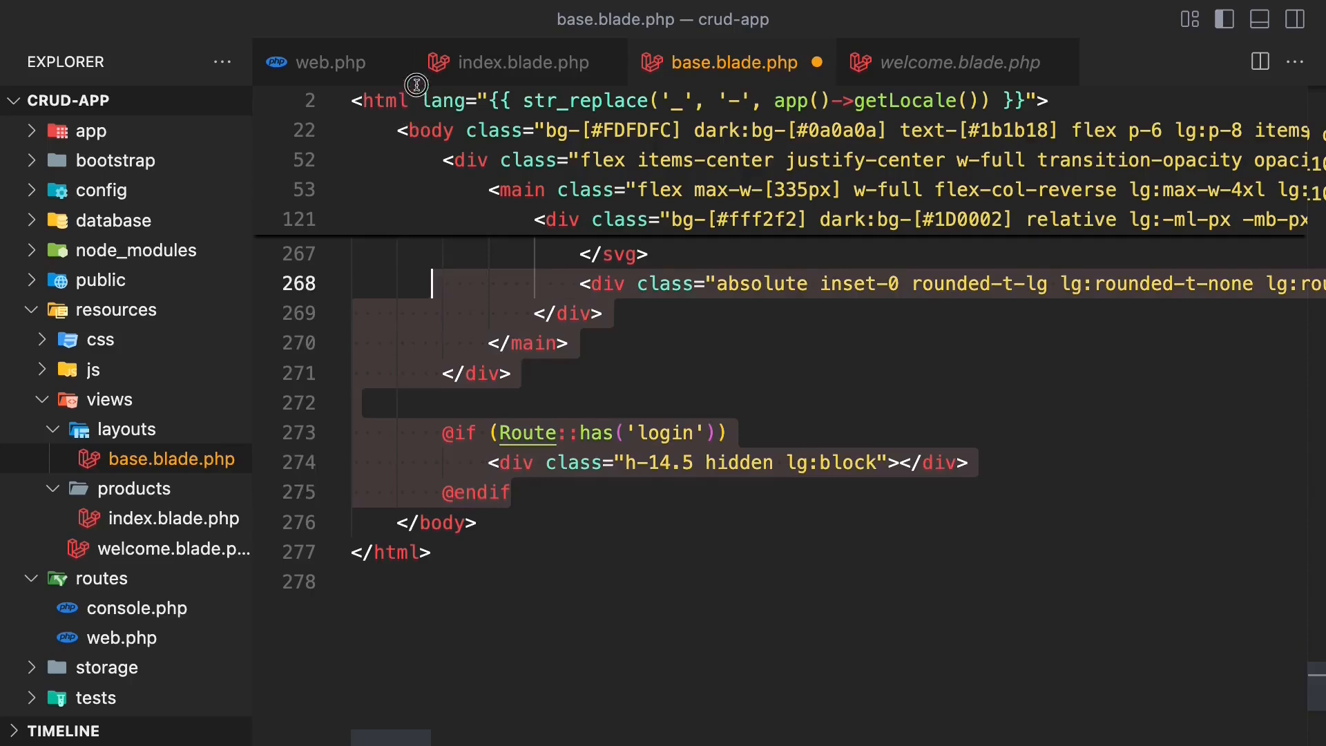
scroll(up, 3)
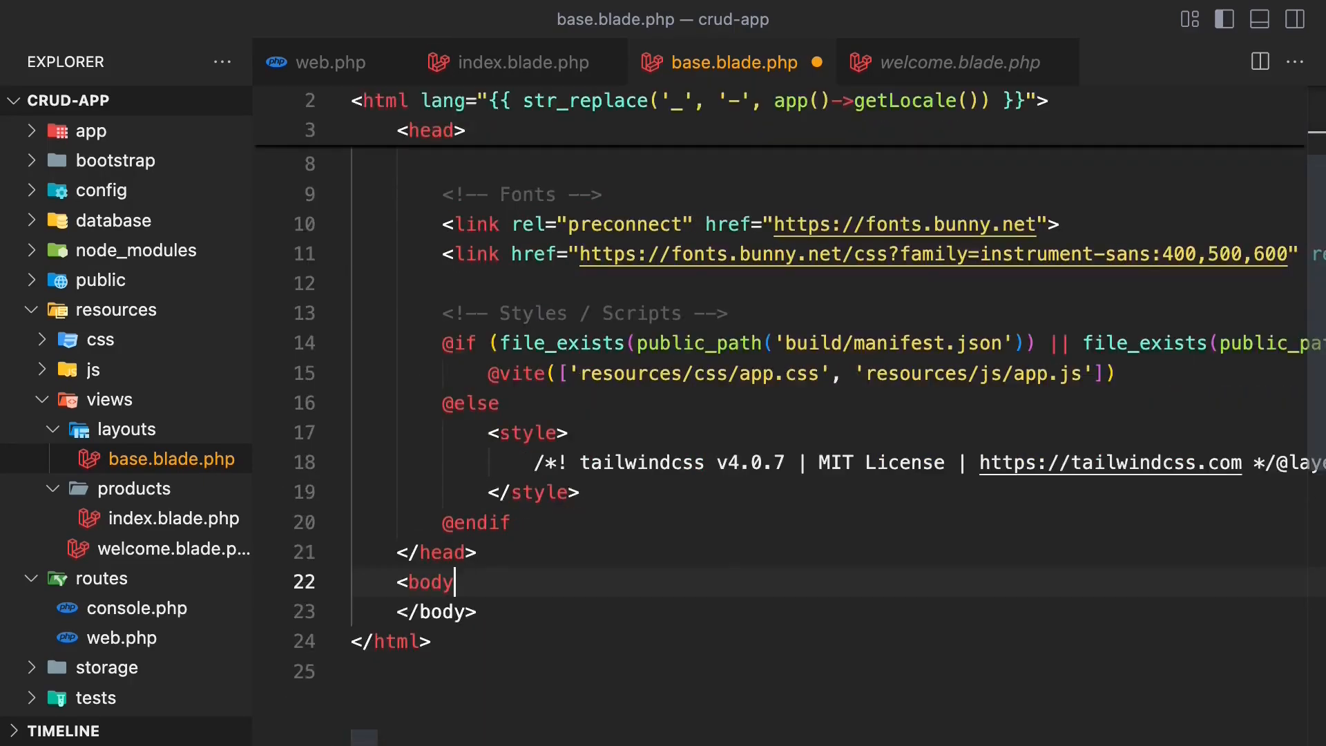
text(>)
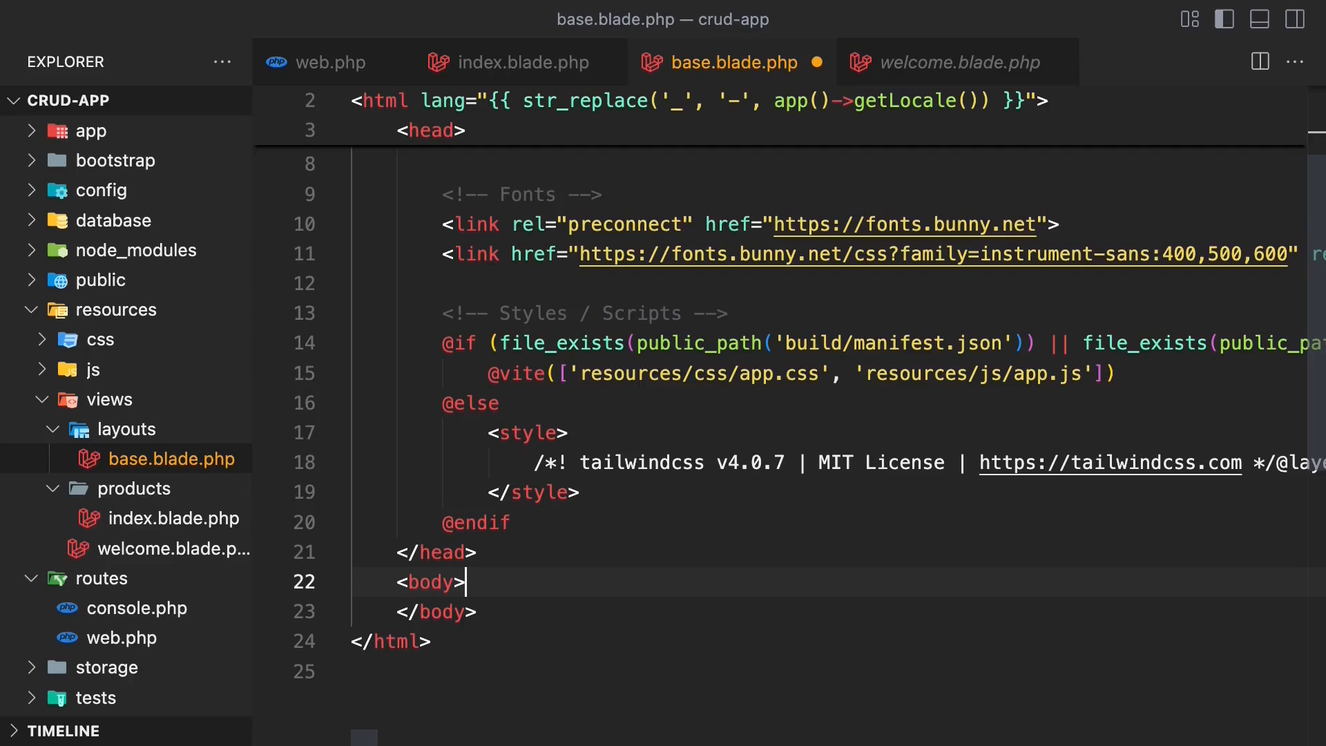
text(@)
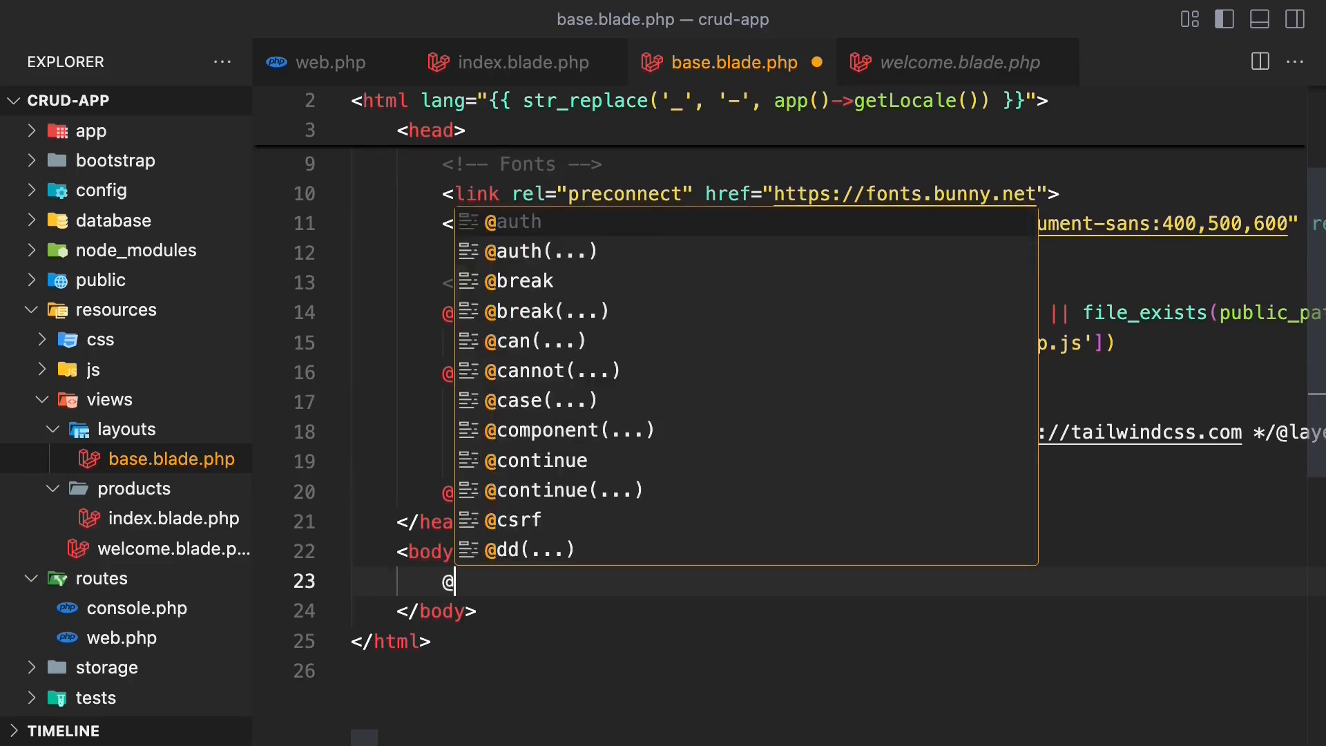
text(yield('content'))
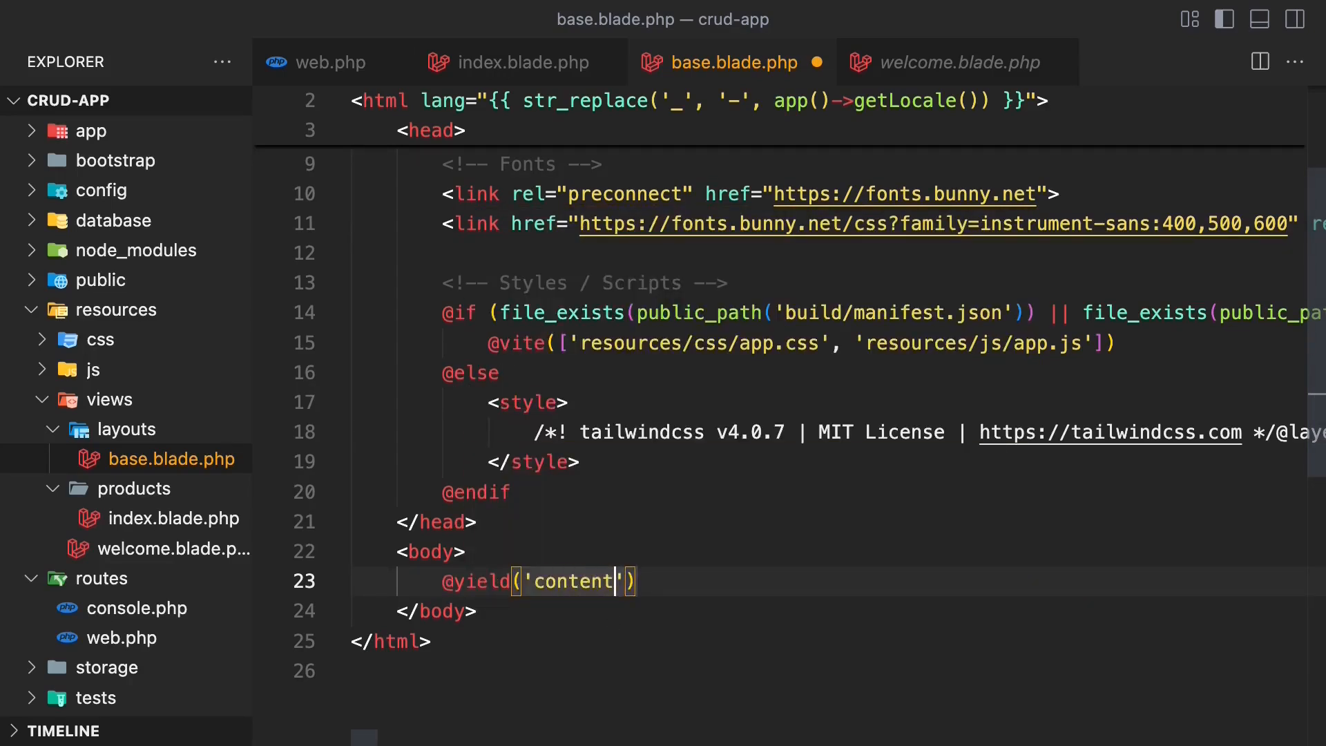
click(443, 491)
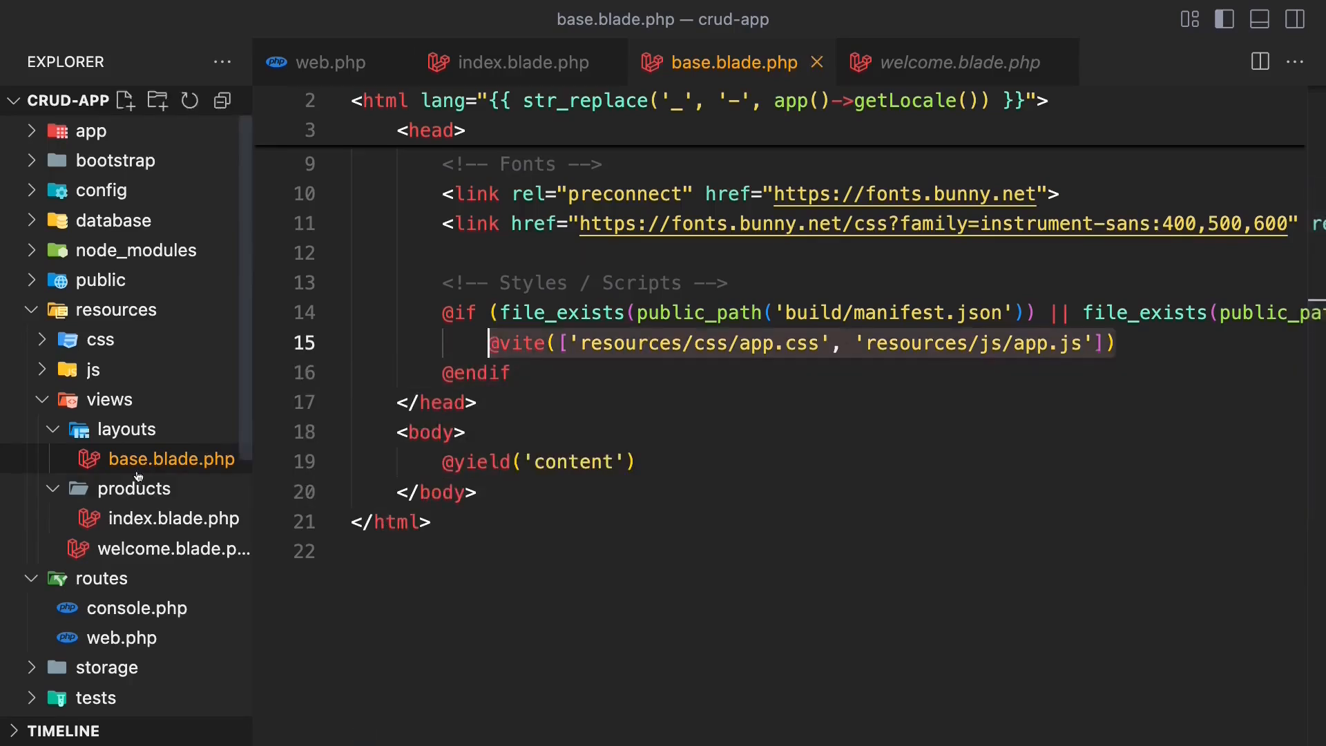
click(177, 518)
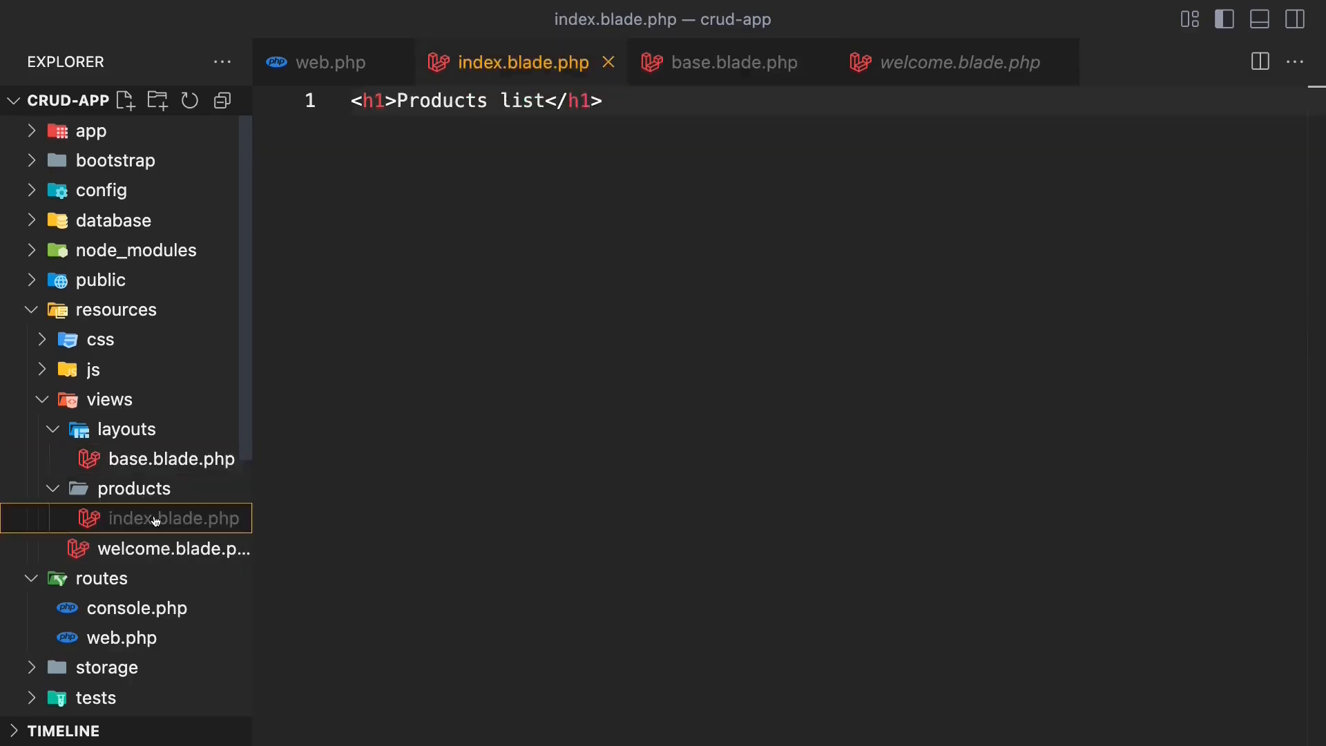
key(Enter)
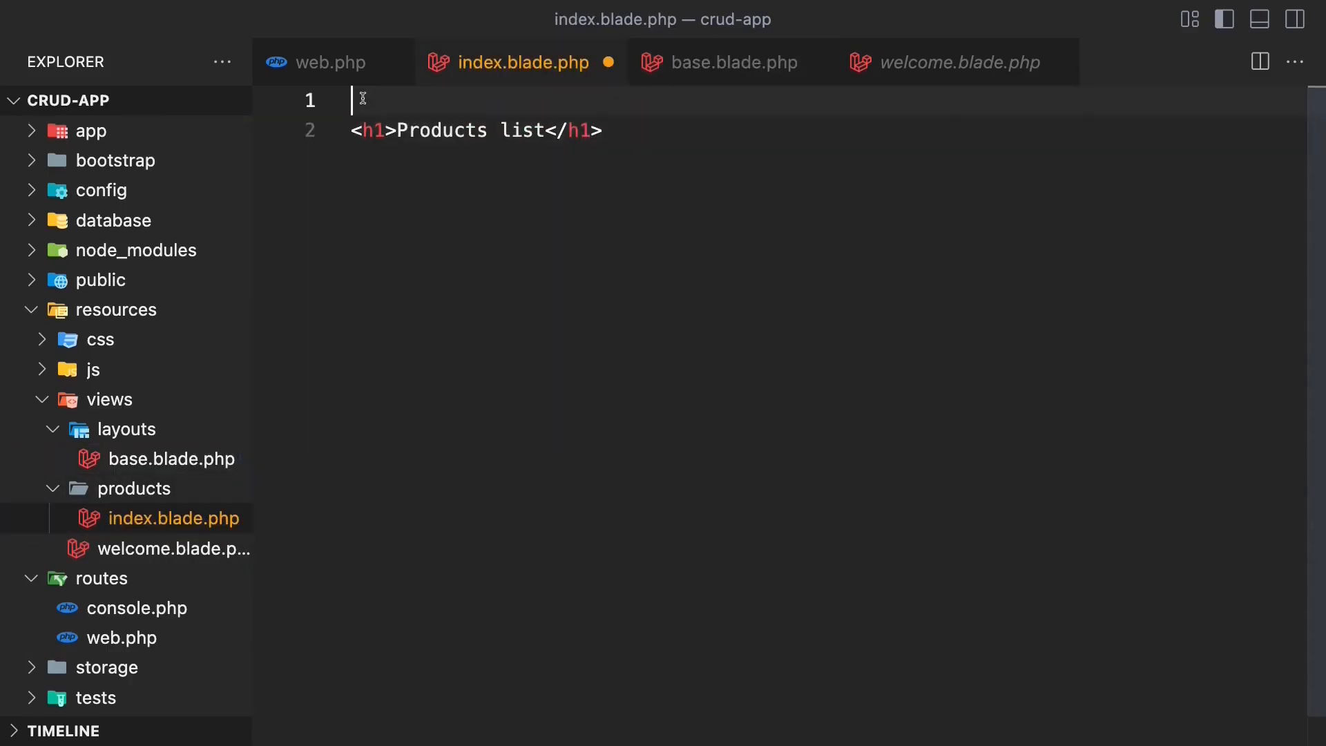
text(@extends(''))
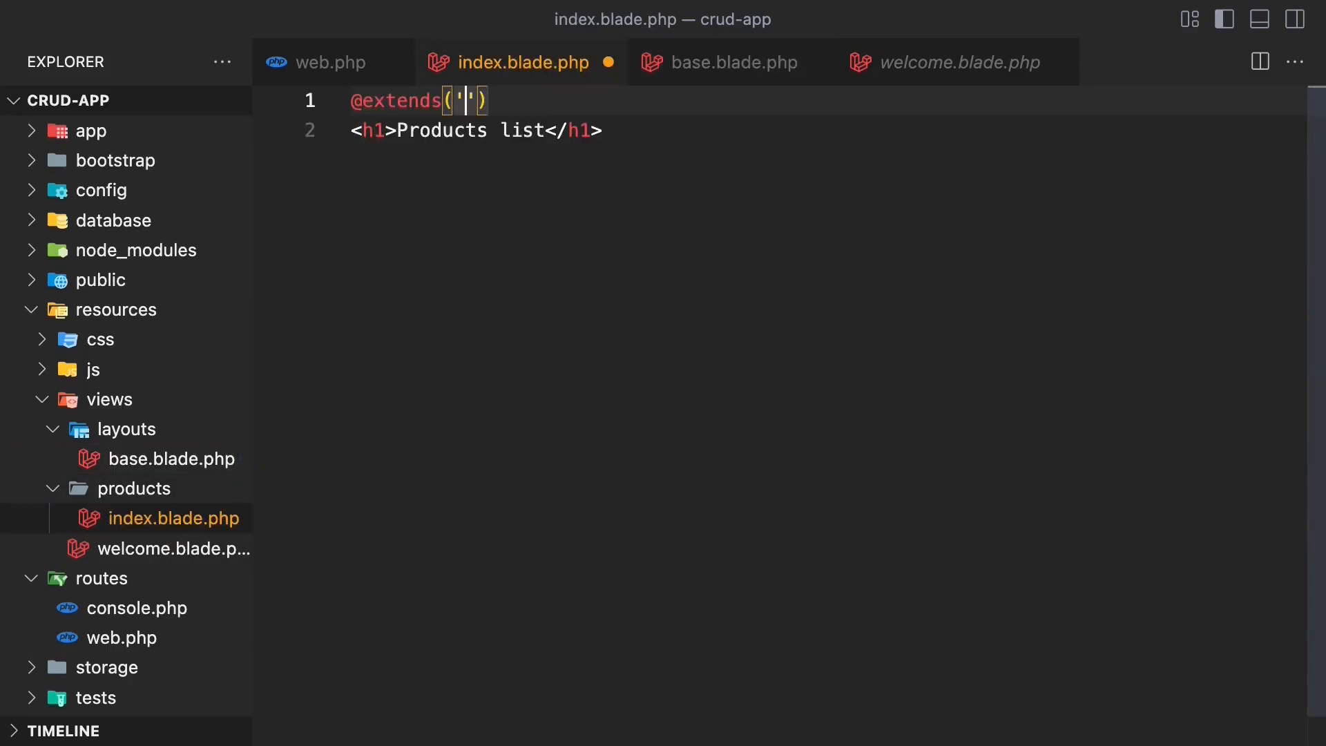
text(layouts.base)
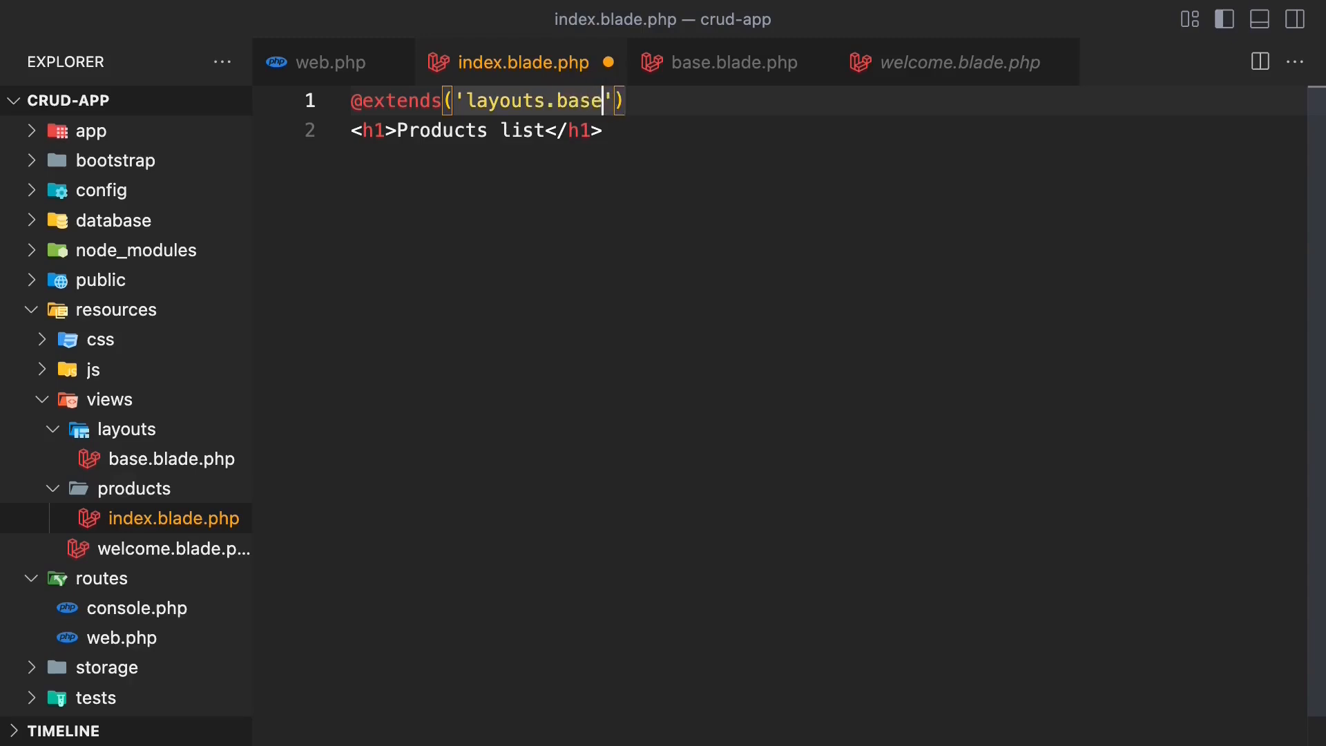
text(@)
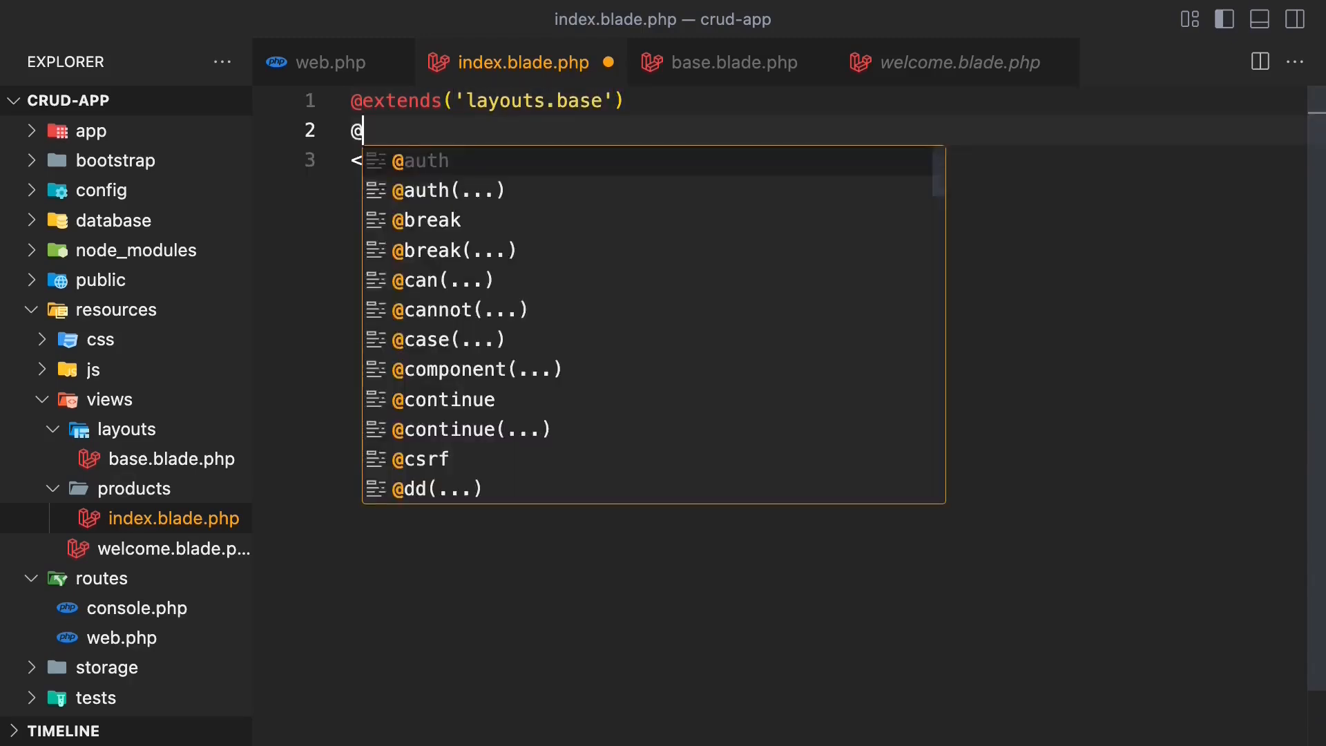
text(section('con')
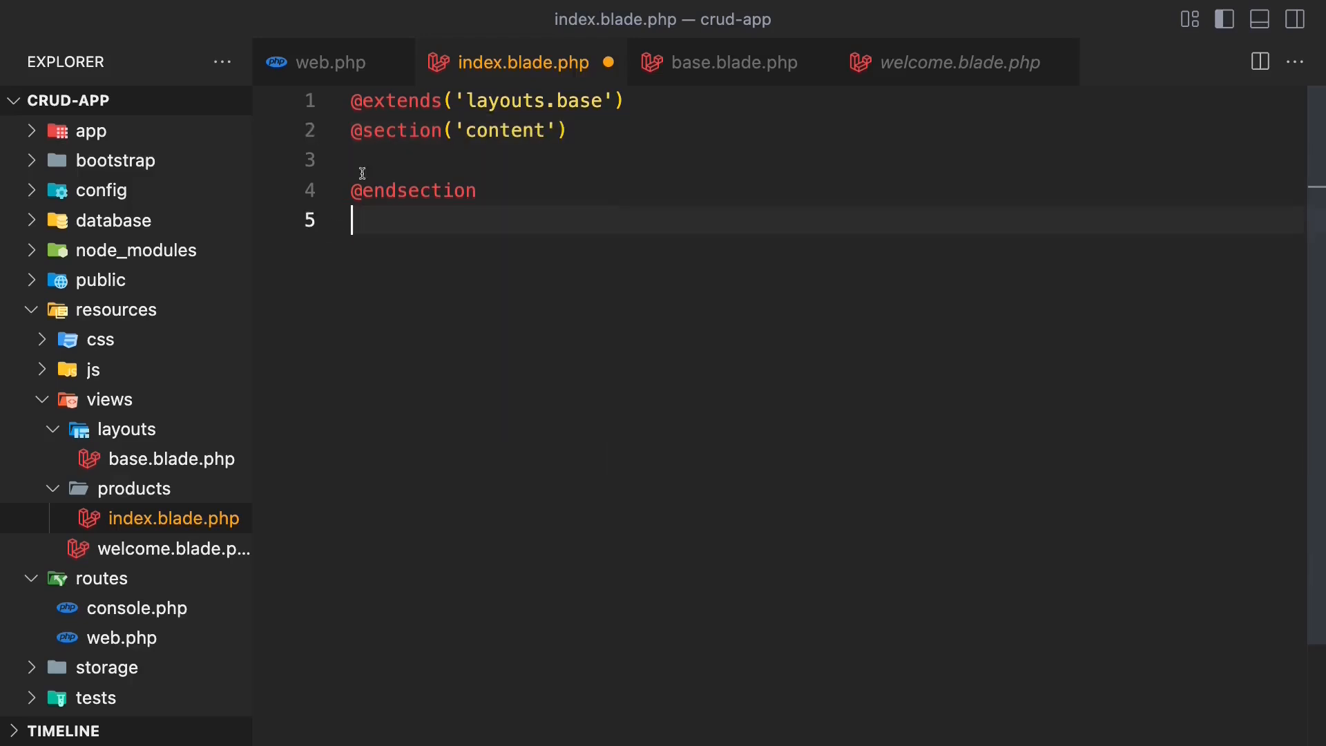
text(<h1>Products list</h1>)
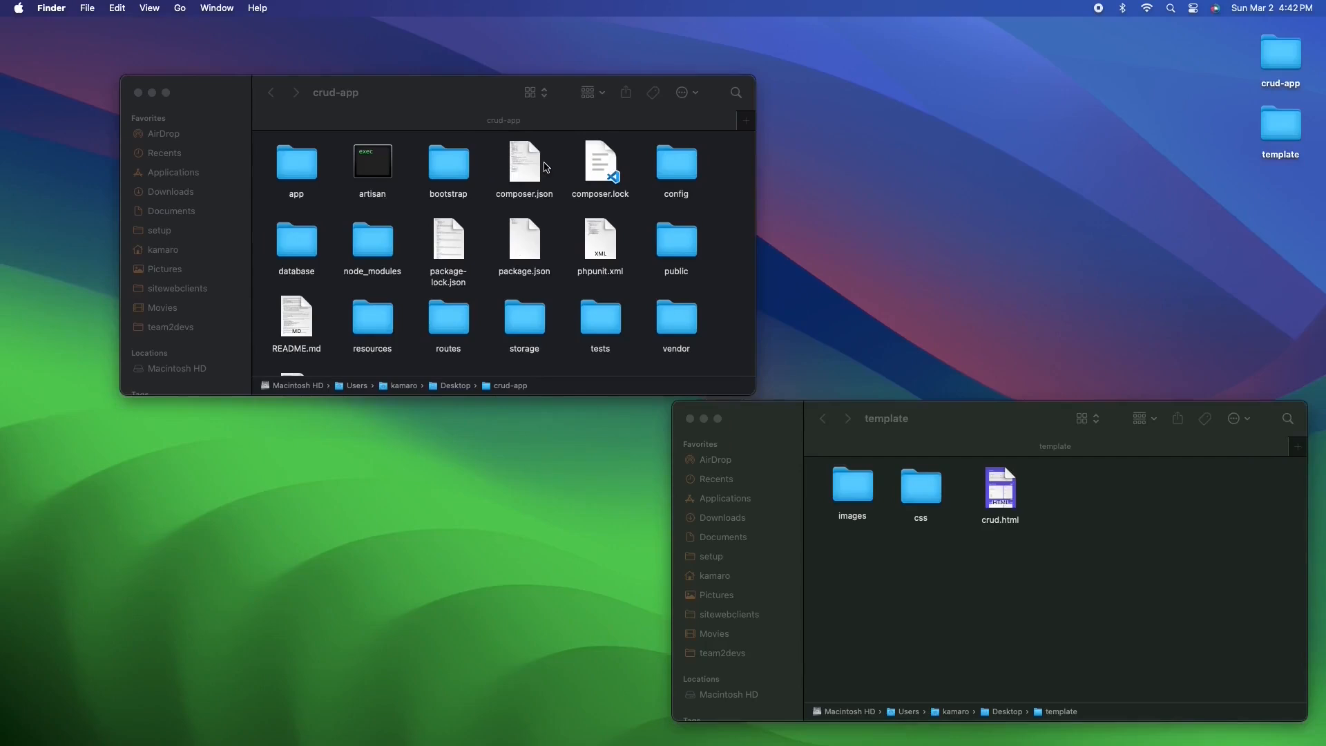
mouse_move(562, 238)
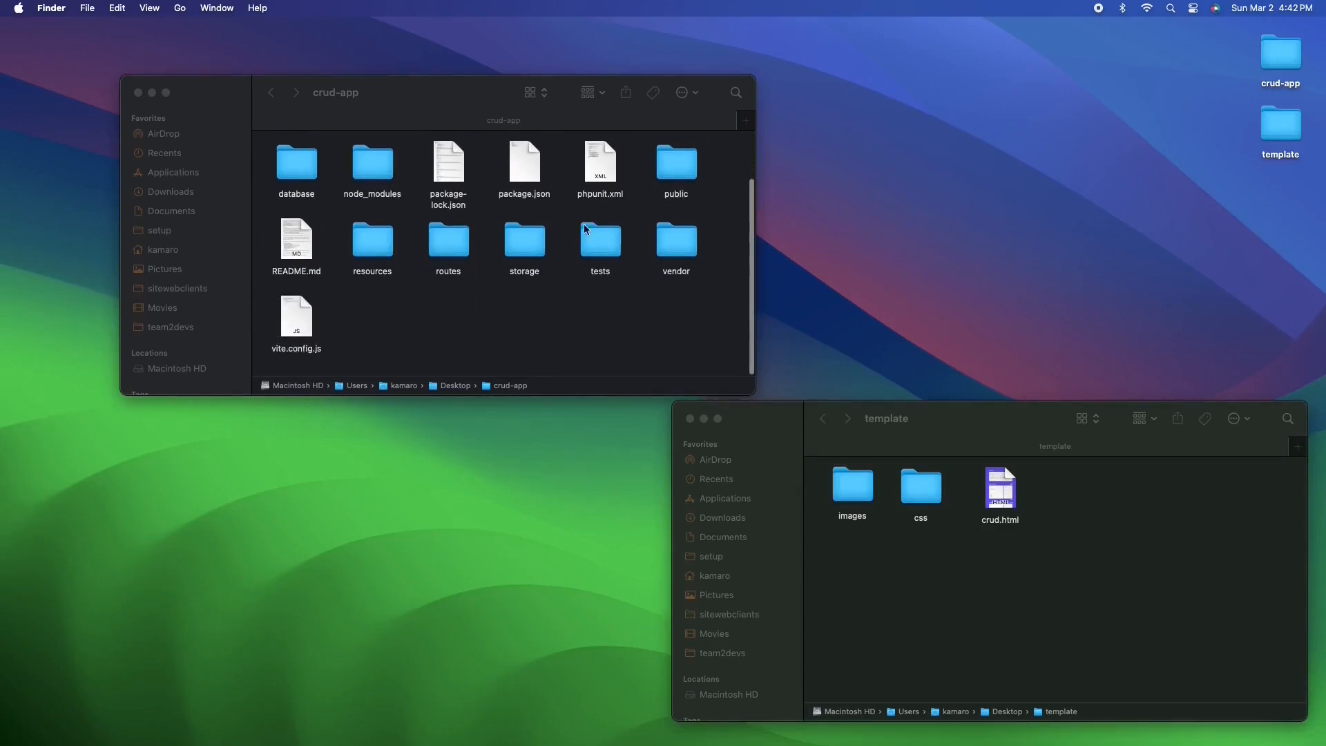
- Create a template folder in crud-app/public and copy images, css and crud.html into it
double_click(675, 164)
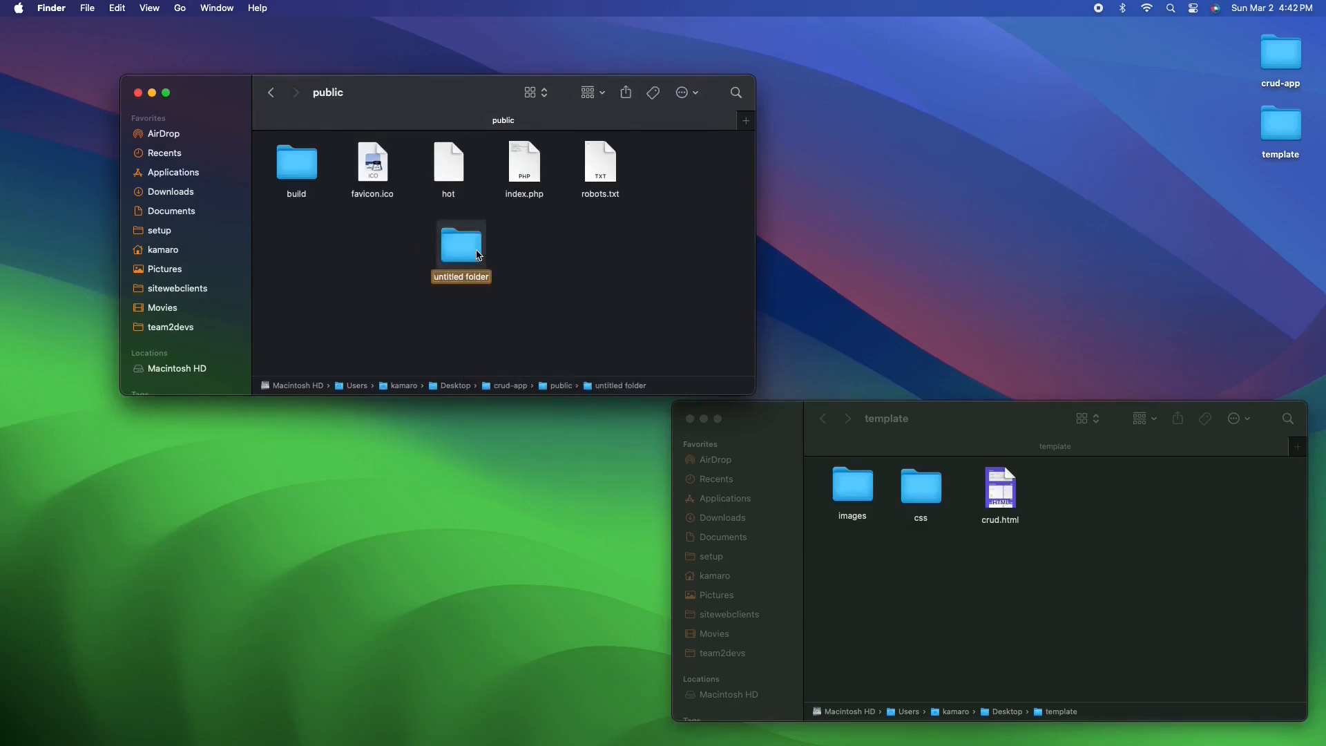
text(template)
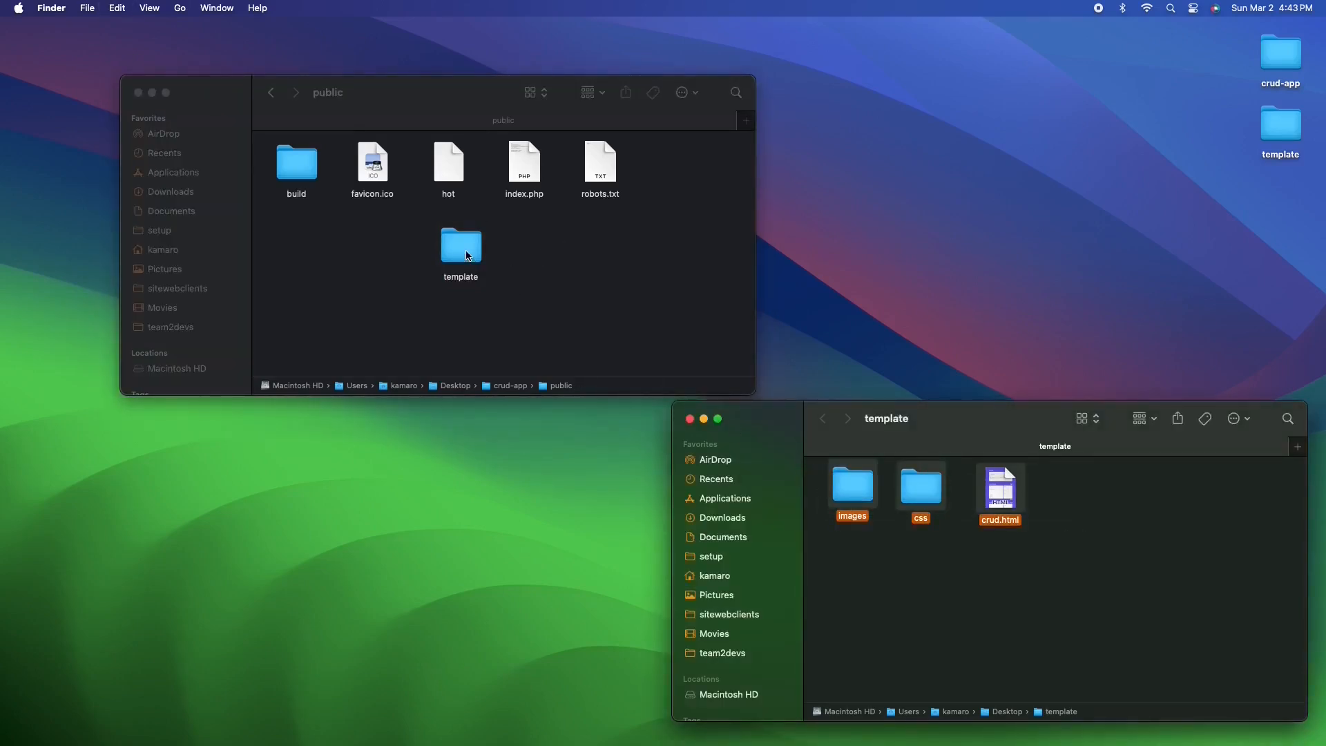
double_click(460, 245)
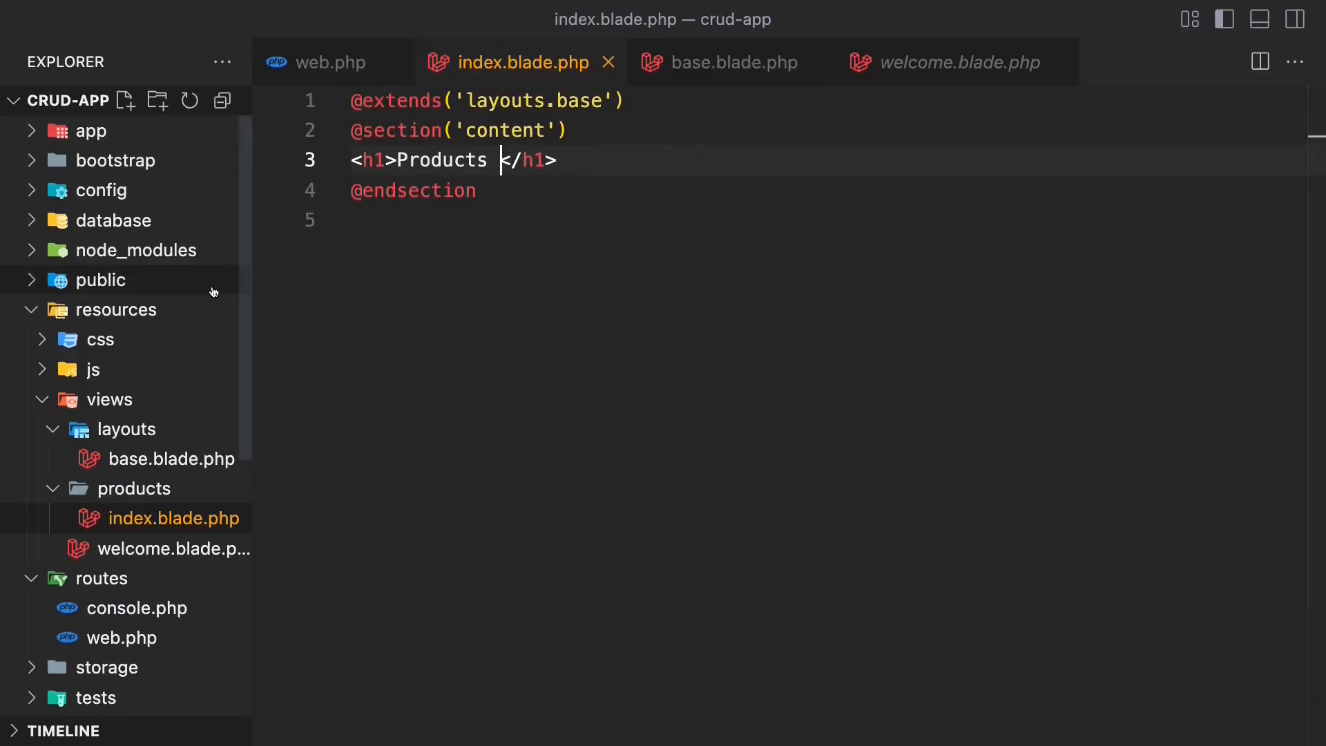
mouse_move(101, 280)
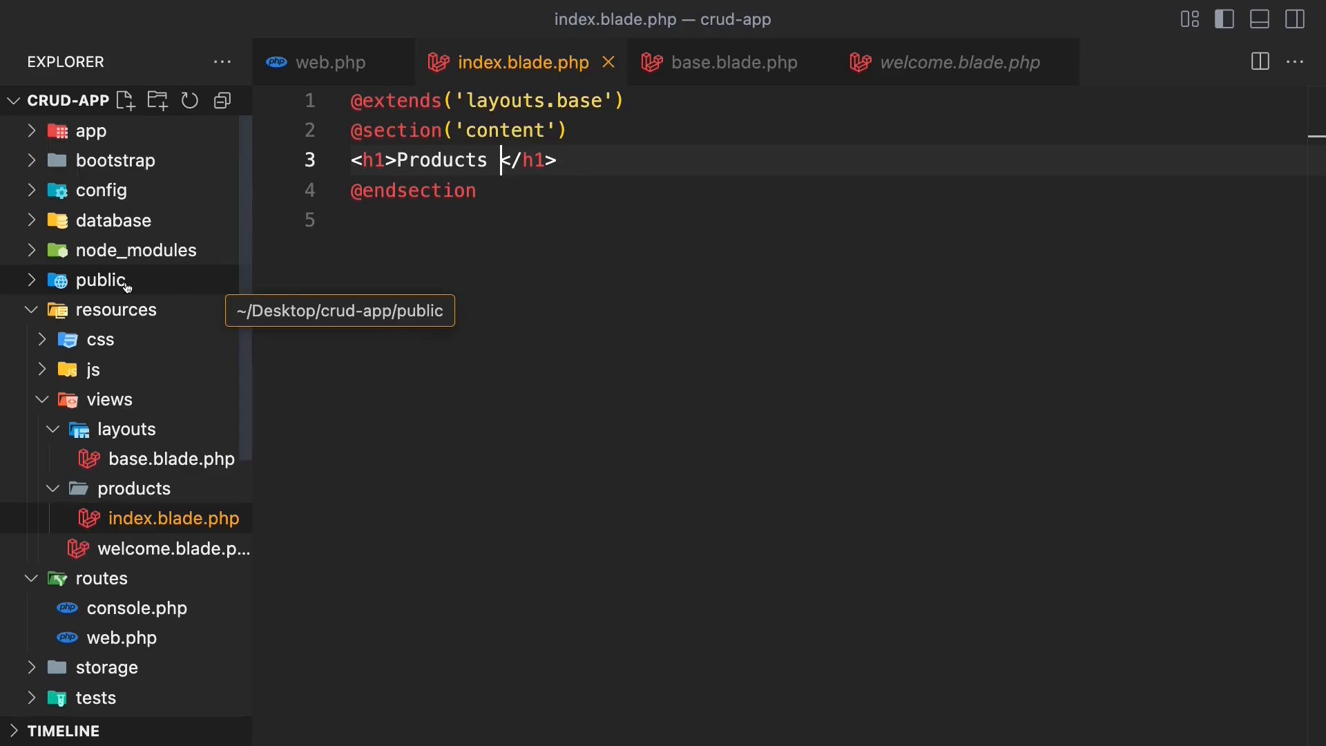
- Copy public/template/css/crud.css's styles into resources/css/app.css
click(105, 281)
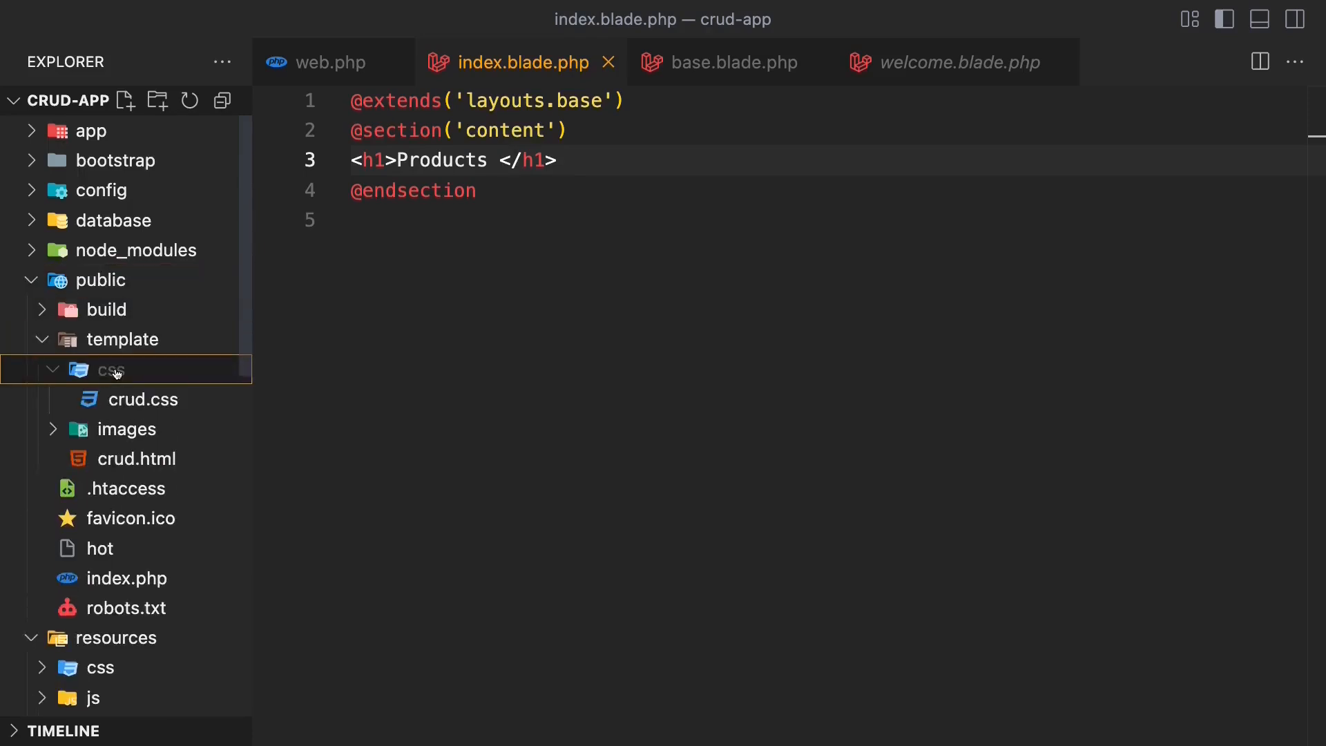
click(144, 399)
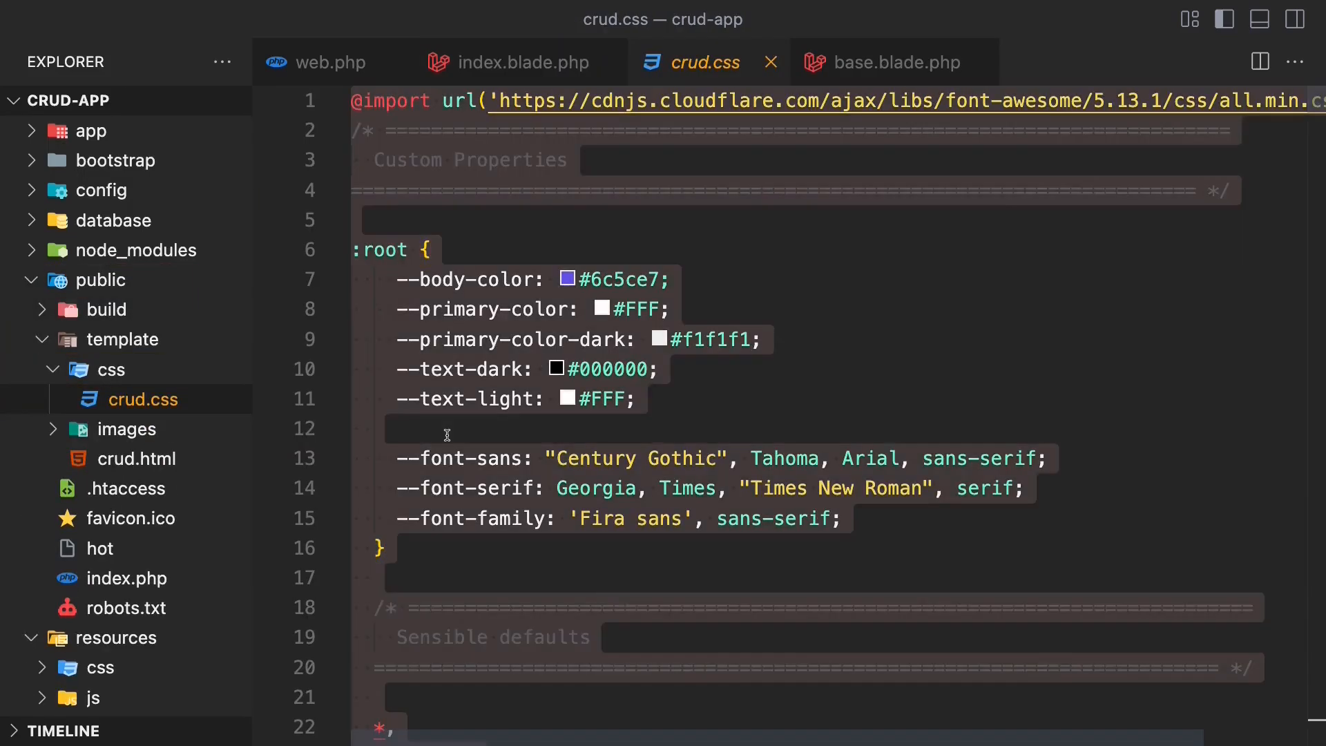
scroll(down, 3)
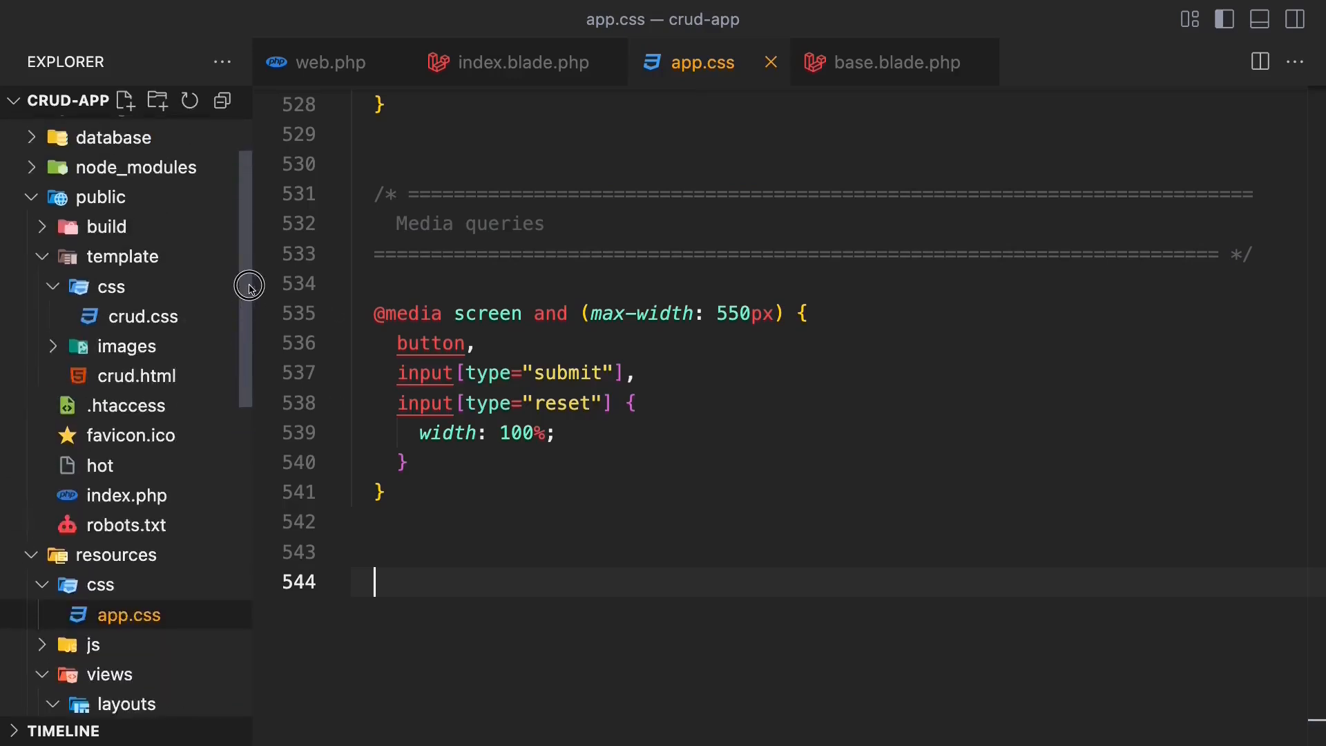
- Wrap the base layout's body content in a <main class="container"> element
click(139, 376)
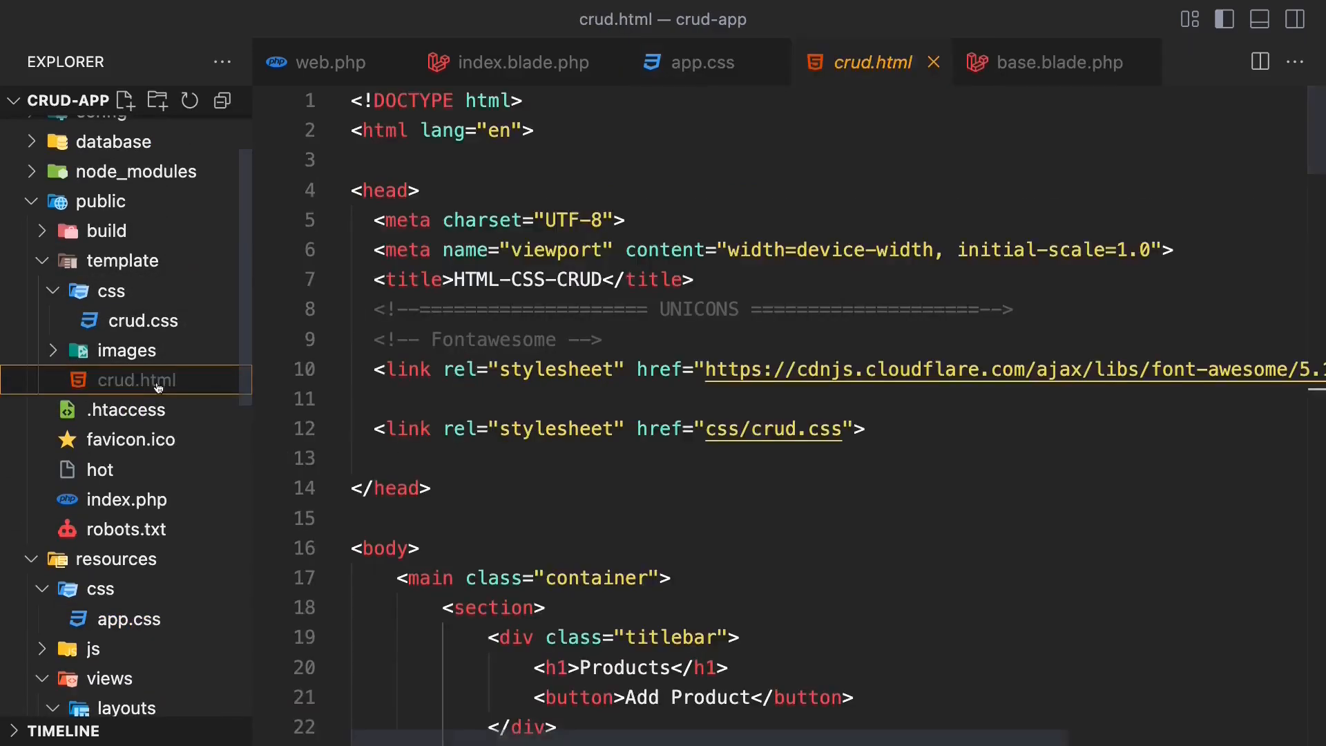
scroll(down, 3)
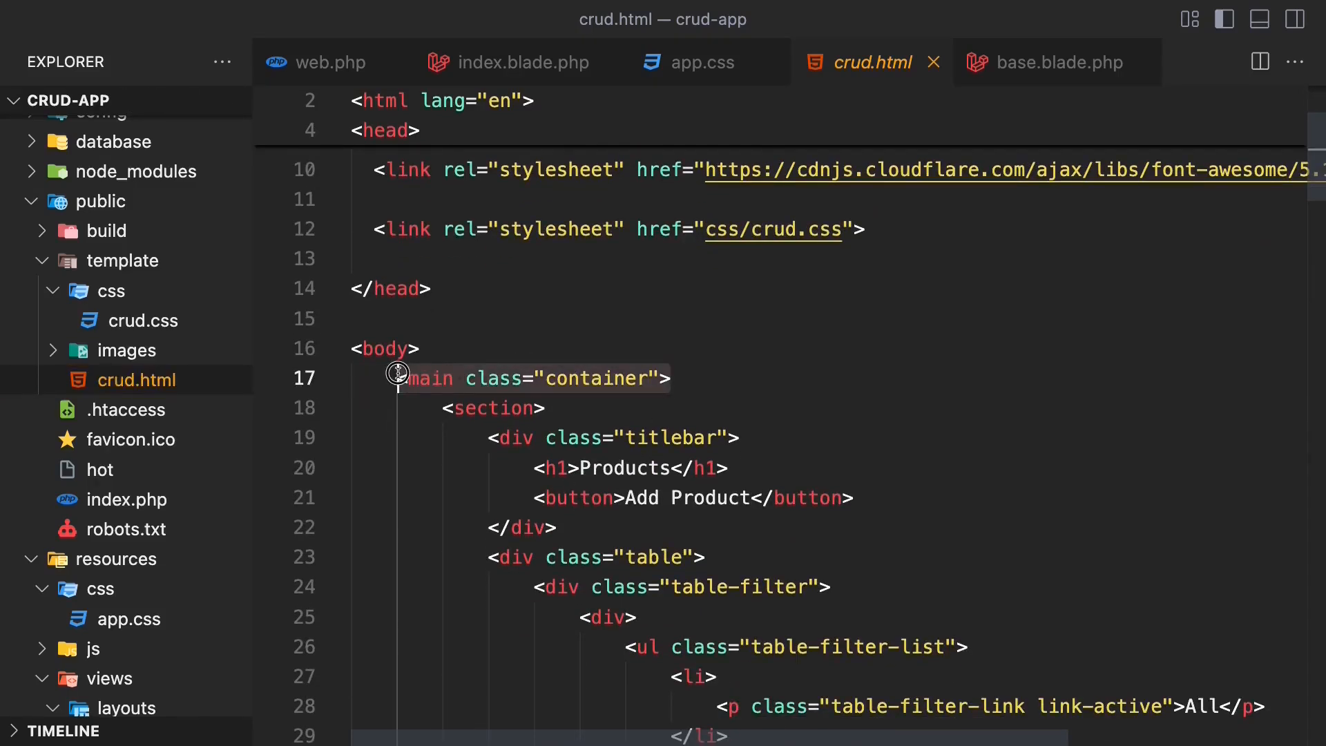
scroll(down, 3)
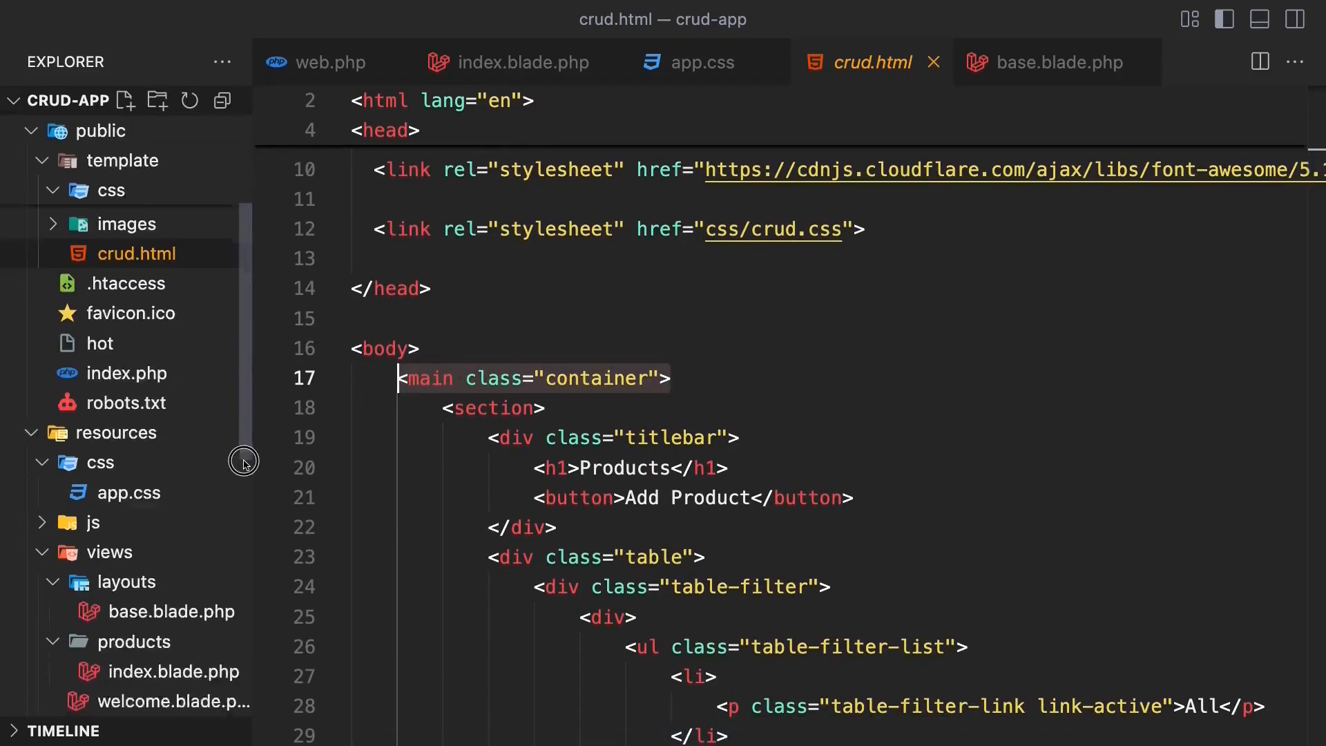
click(1055, 62)
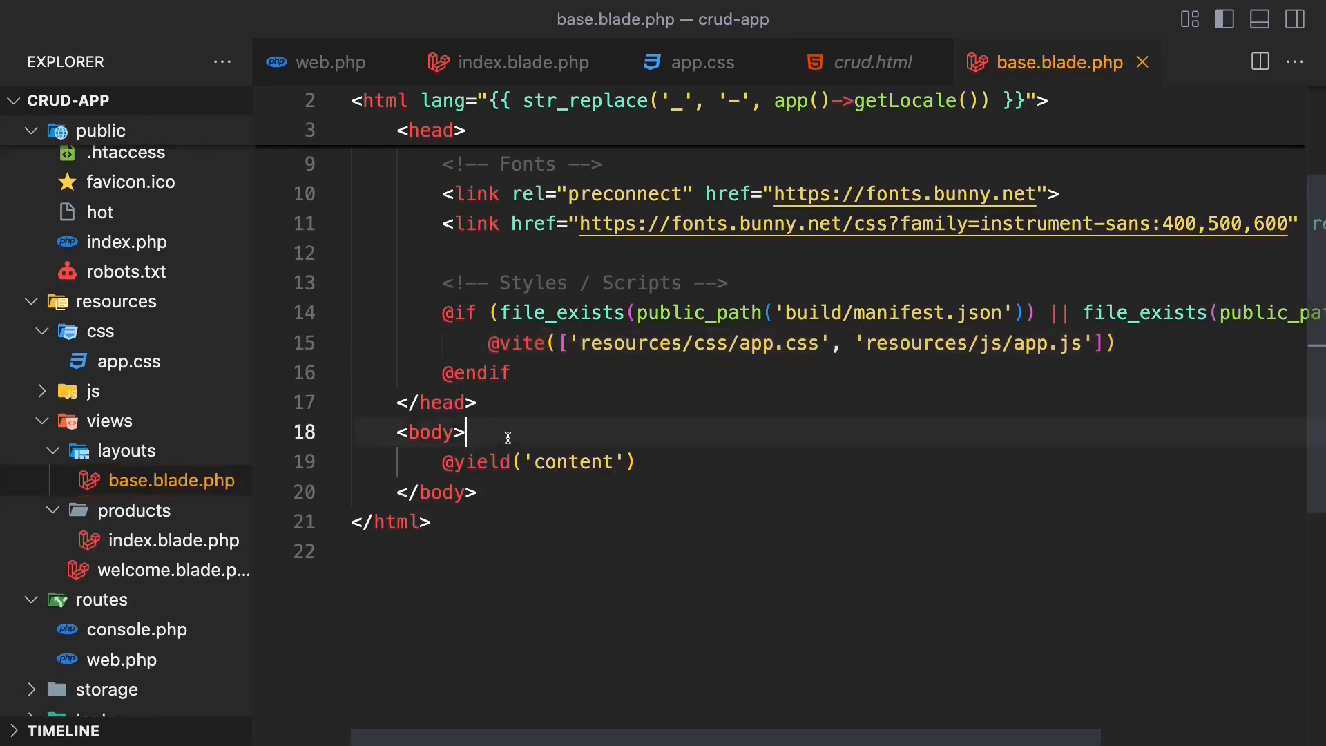
text(<main class="container">)
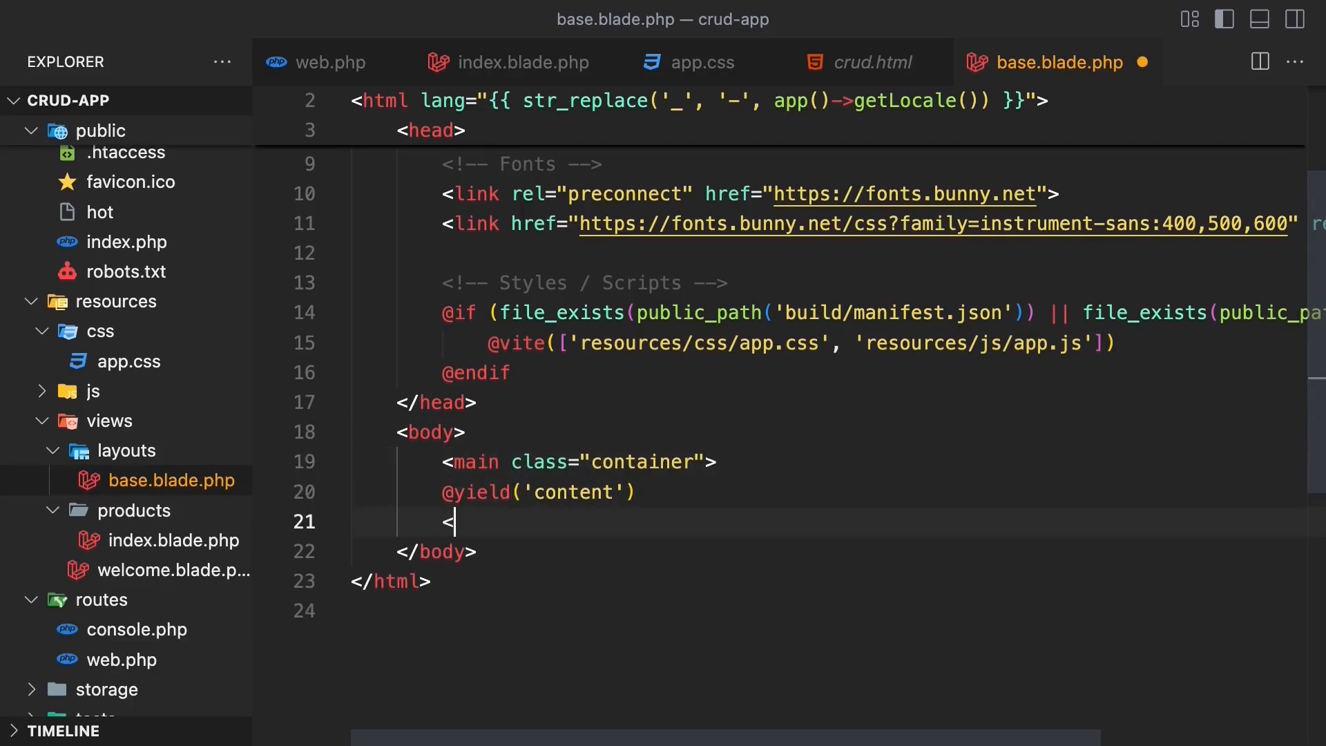
text(/main>)
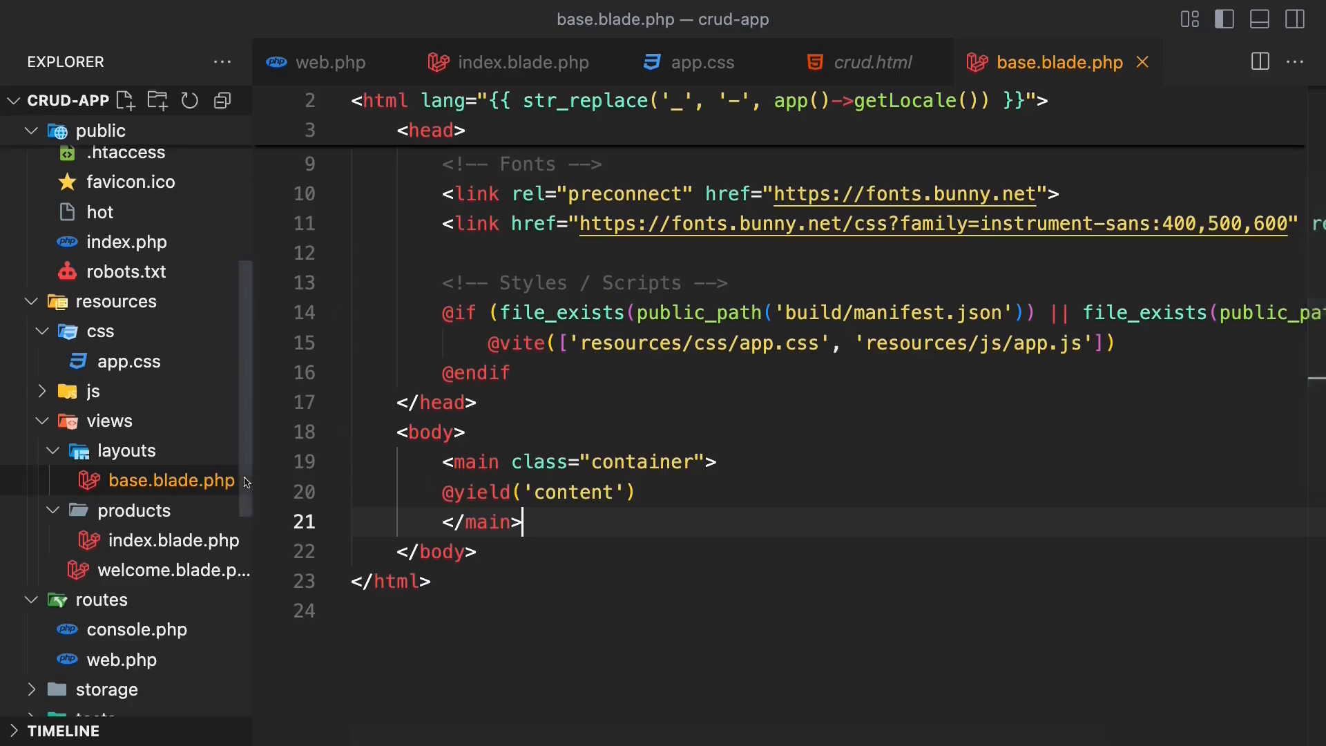
- Revisit the crud.html template markup and return to the products index.blade.php view
click(873, 63)
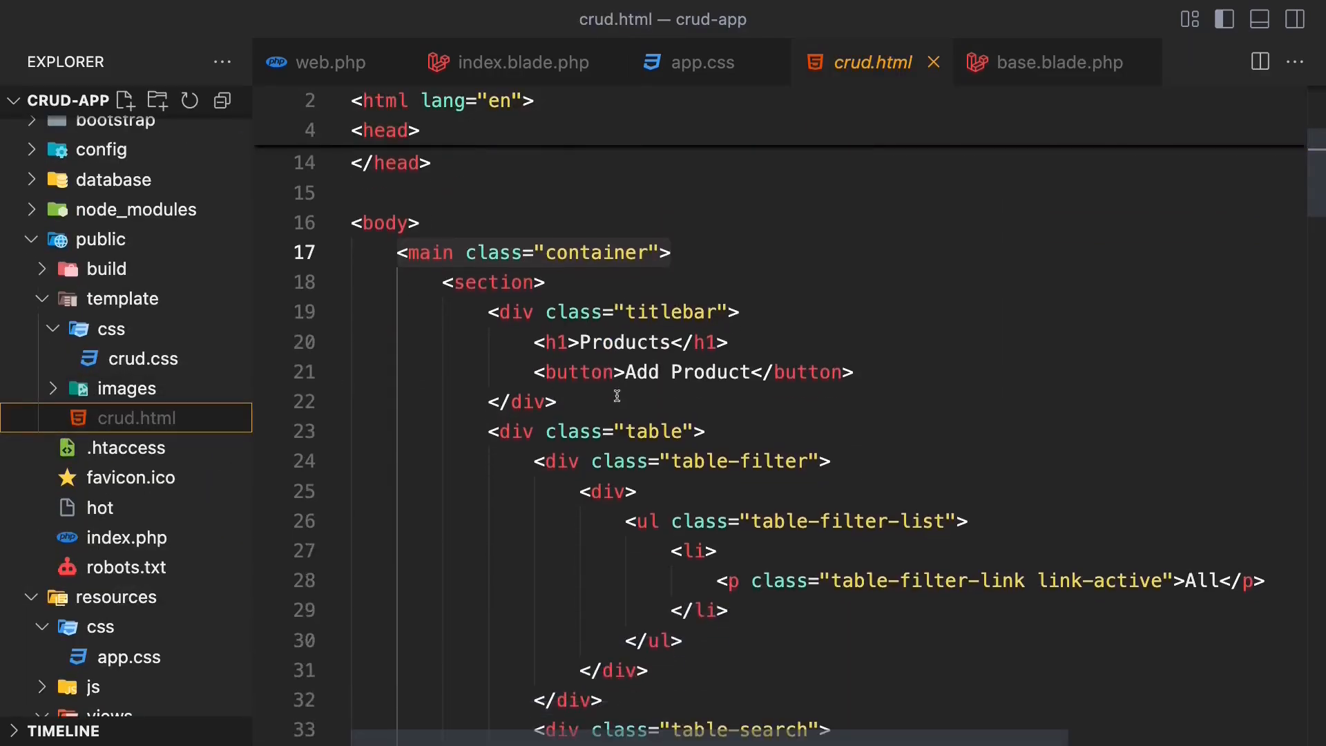
click(337, 282)
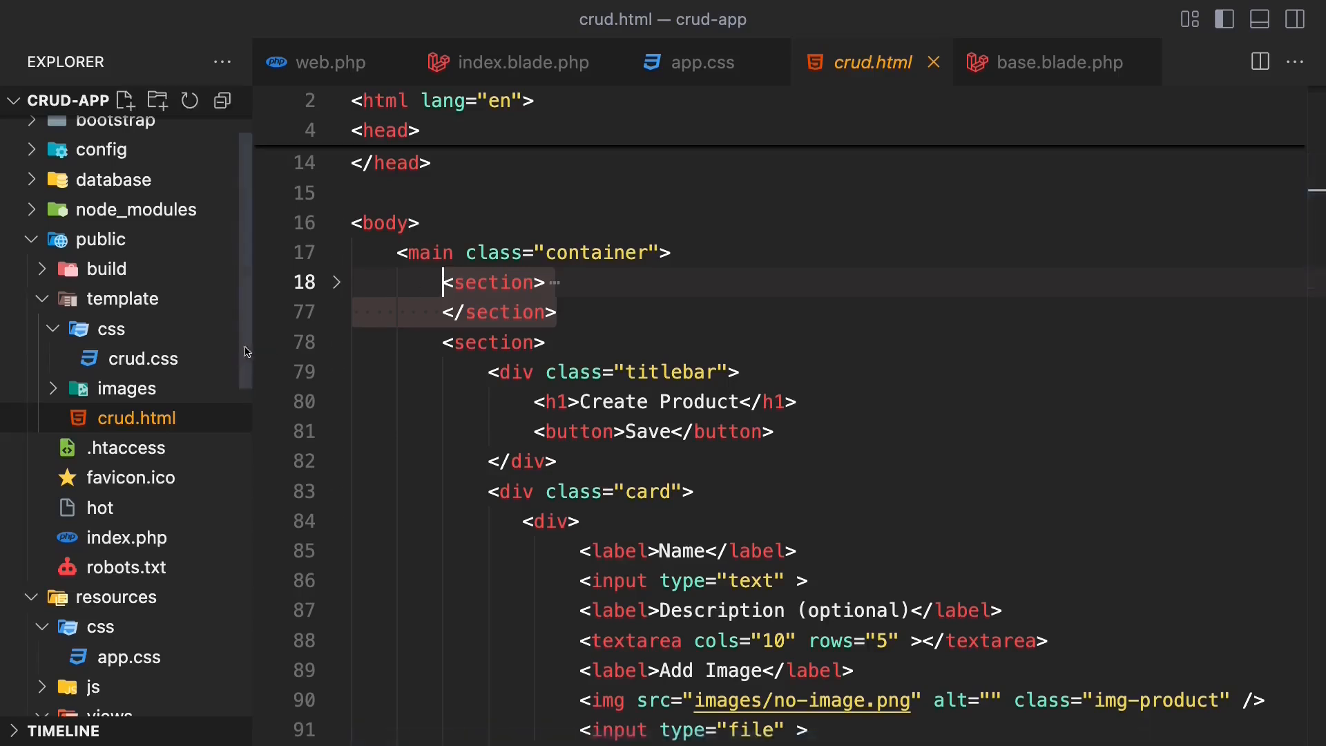
click(525, 63)
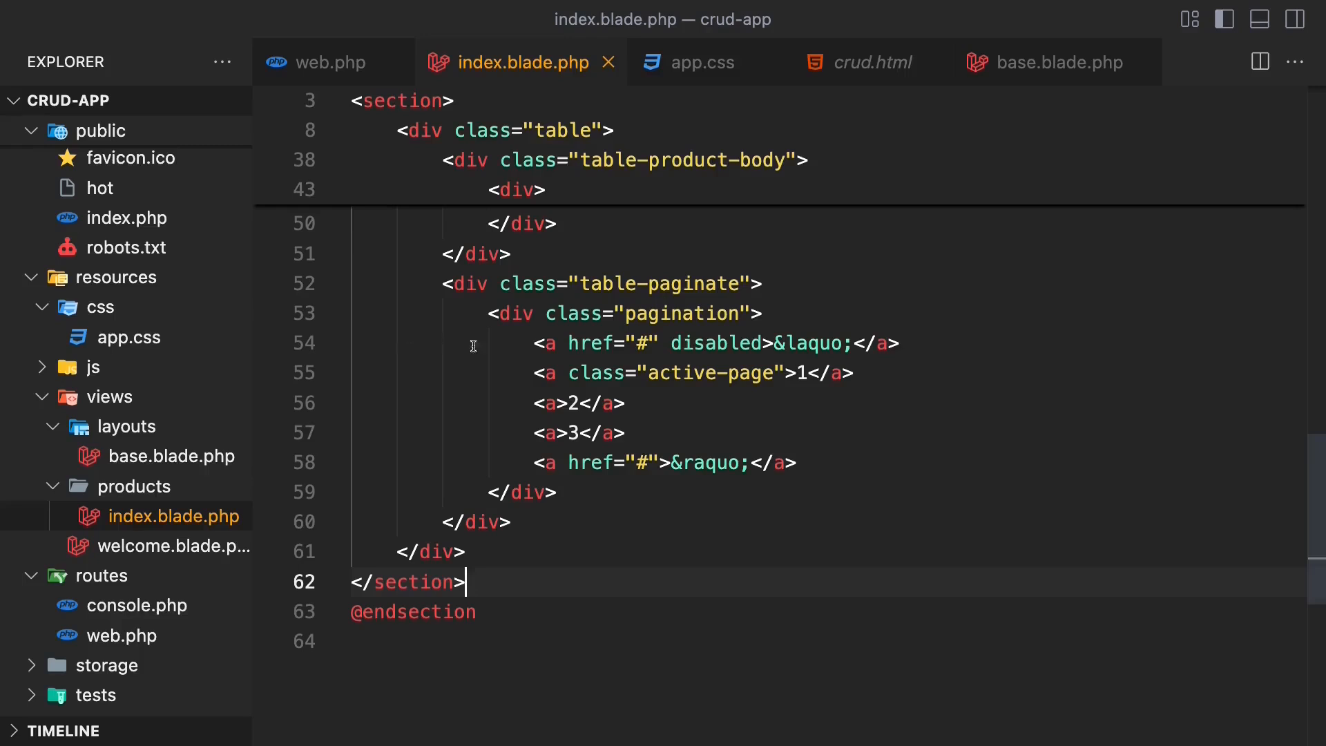
mouse_move(464, 370)
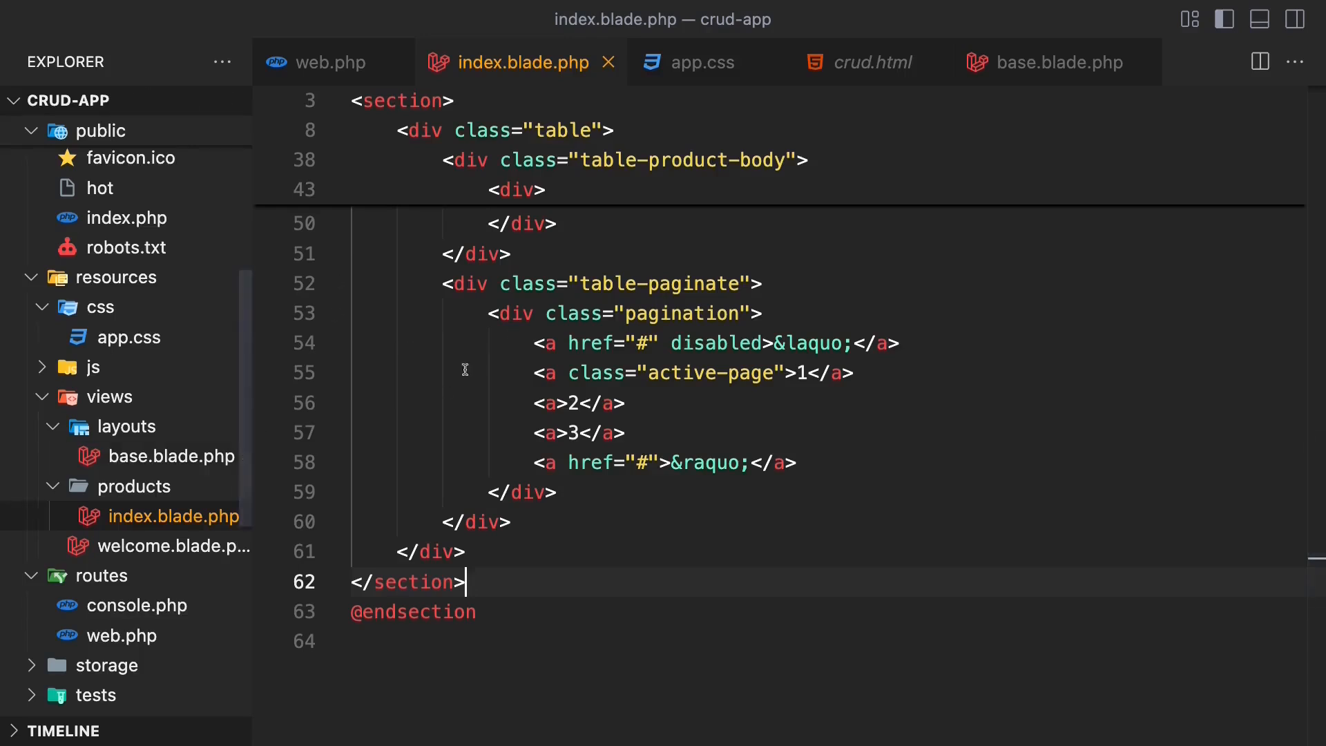
- Prefix the row image src with /template and inspect the public/template/images folder
scroll(up, 3)
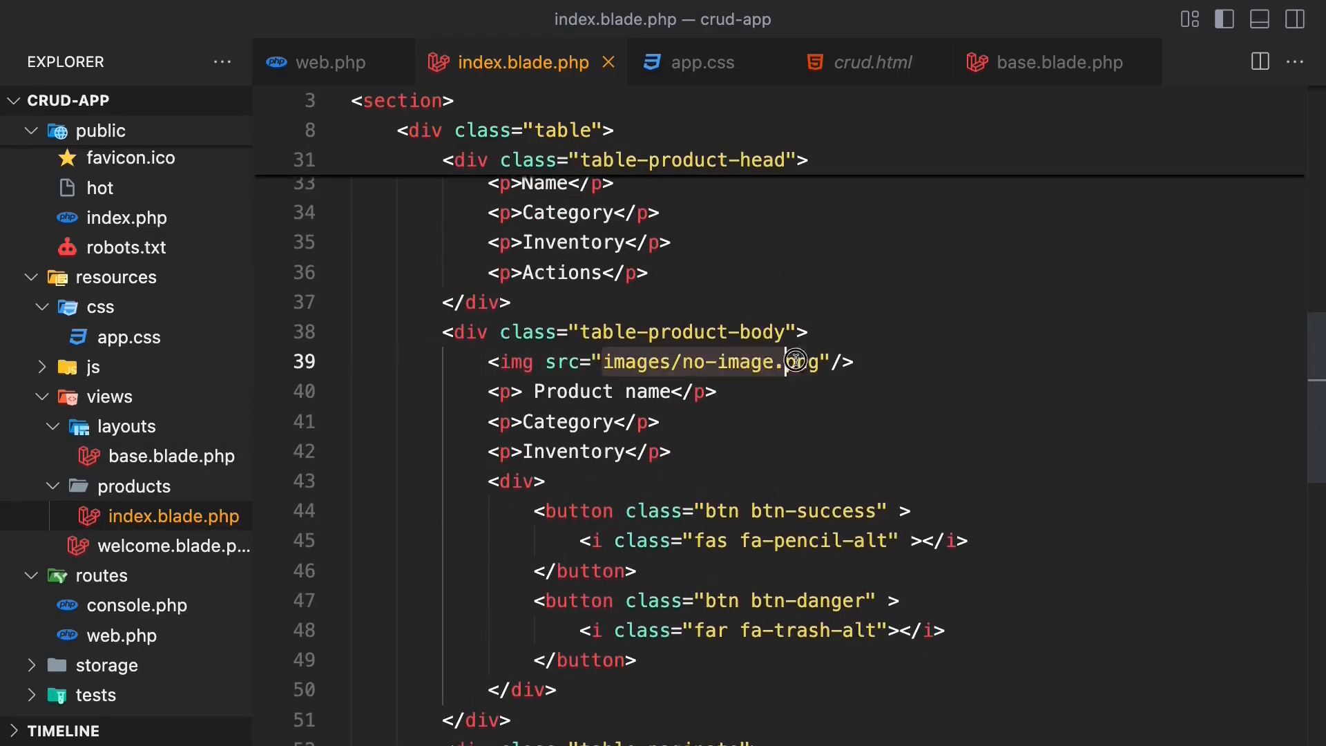
text(/template/)
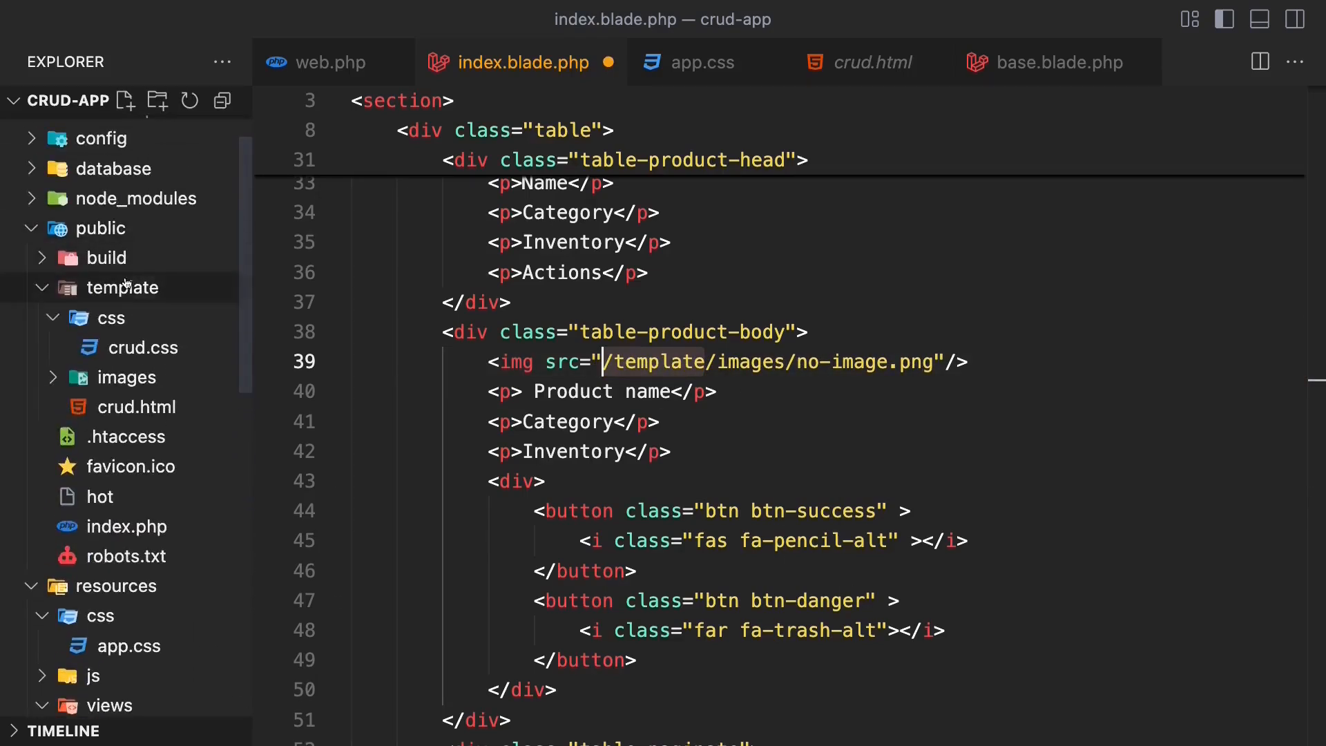
click(120, 377)
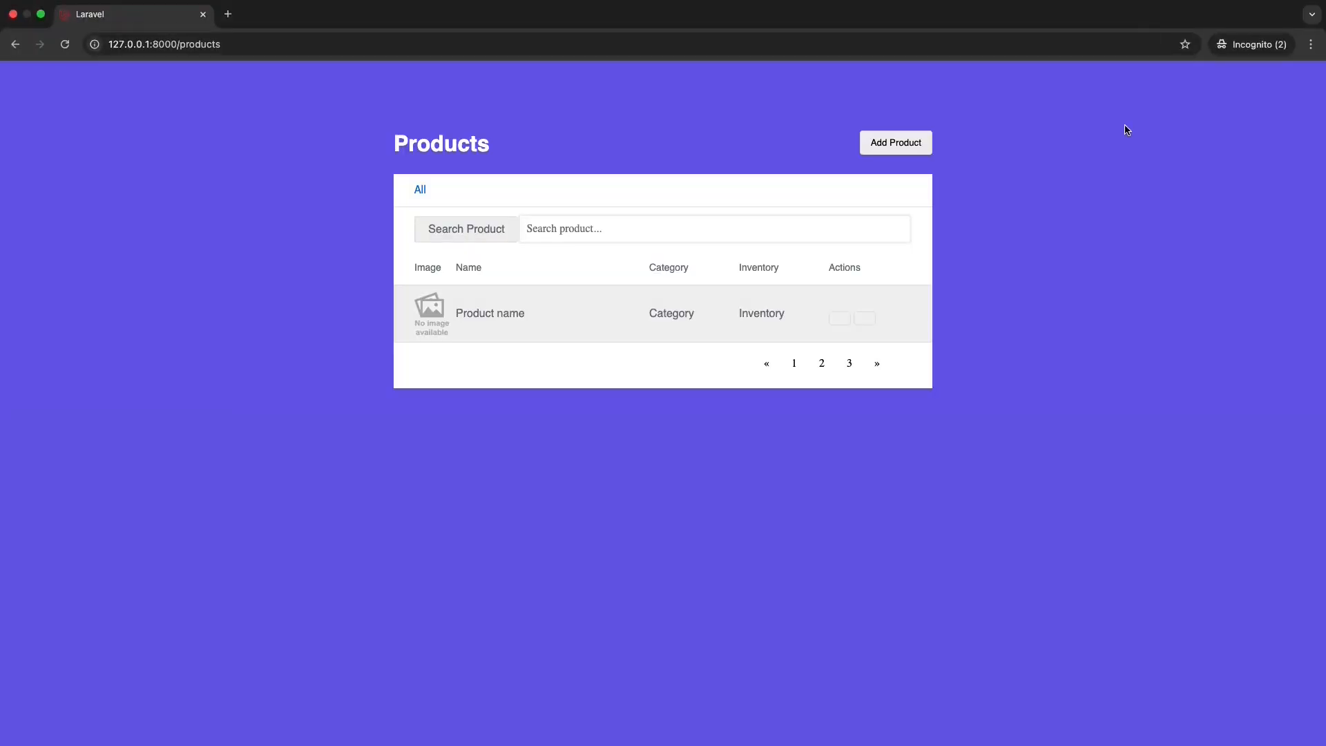
mouse_move(428, 300)
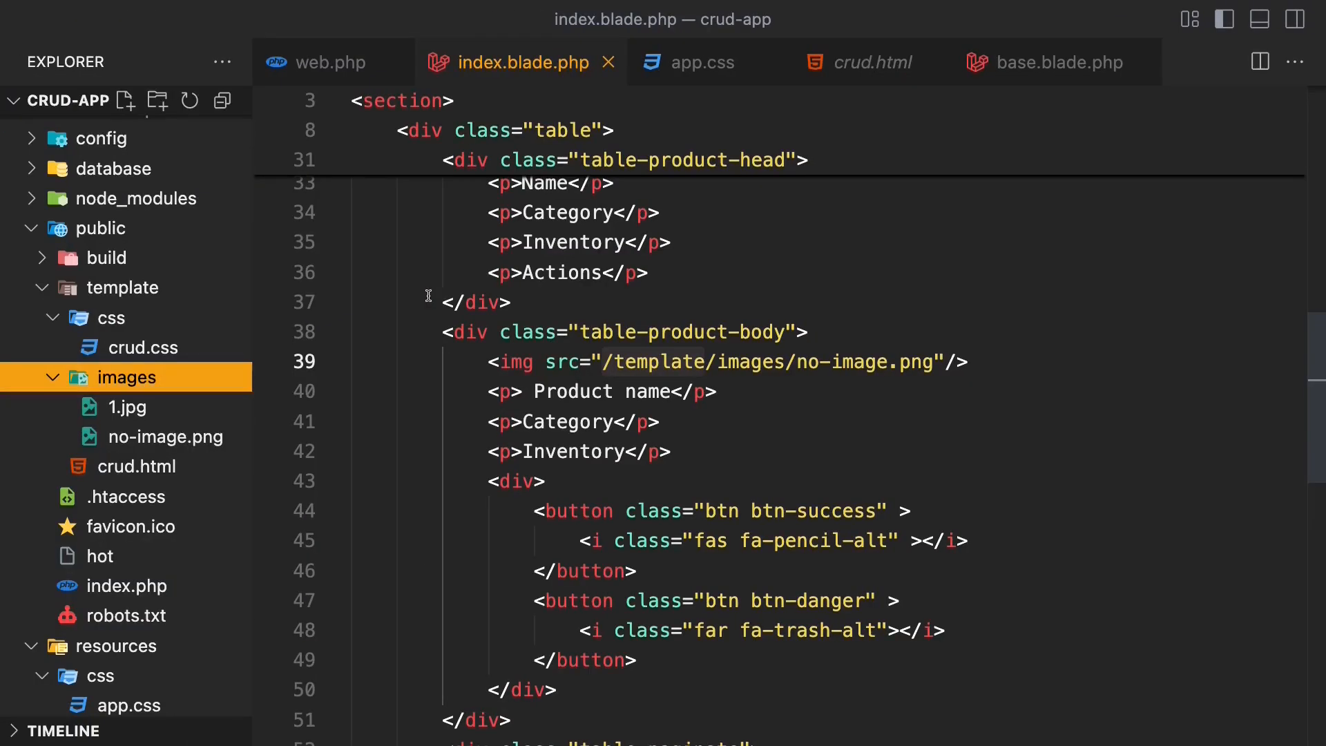
- In web.php route /products to [ProductController::class, 'index'] named 'products.index'
scroll(down, 3)
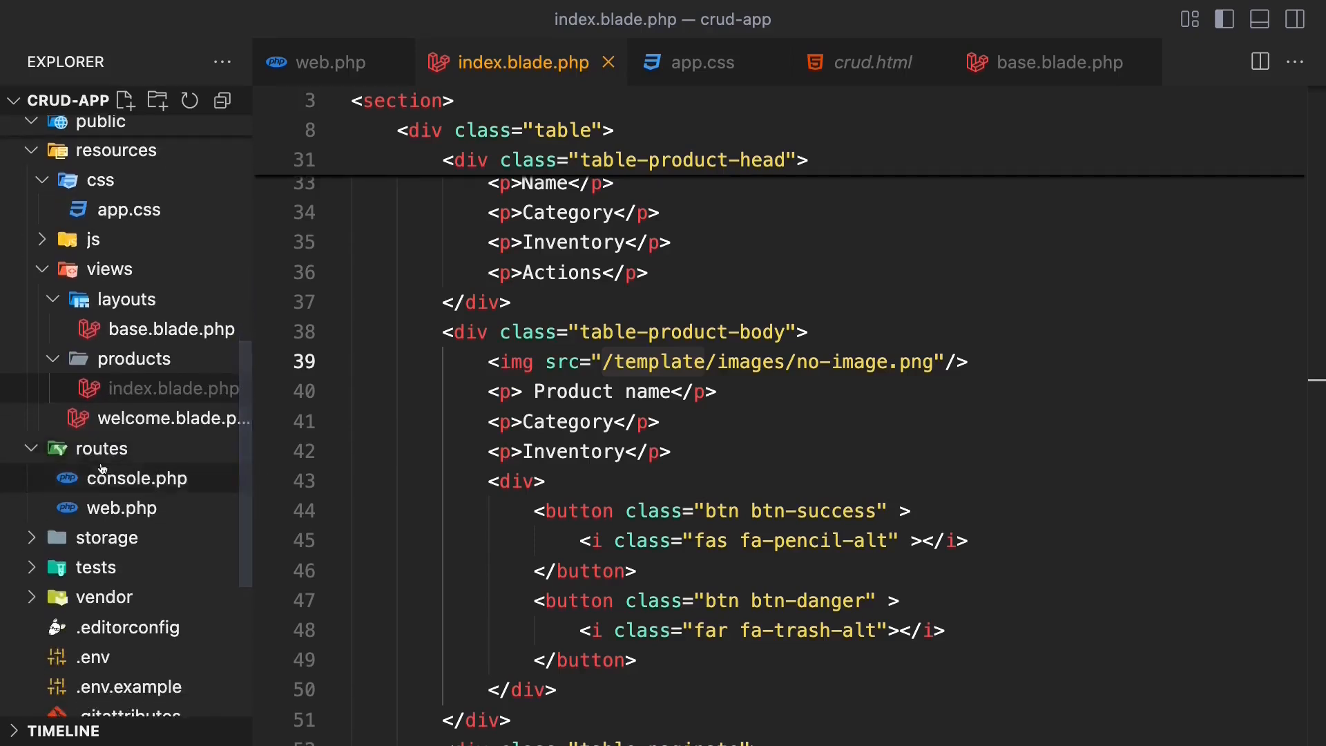
click(112, 506)
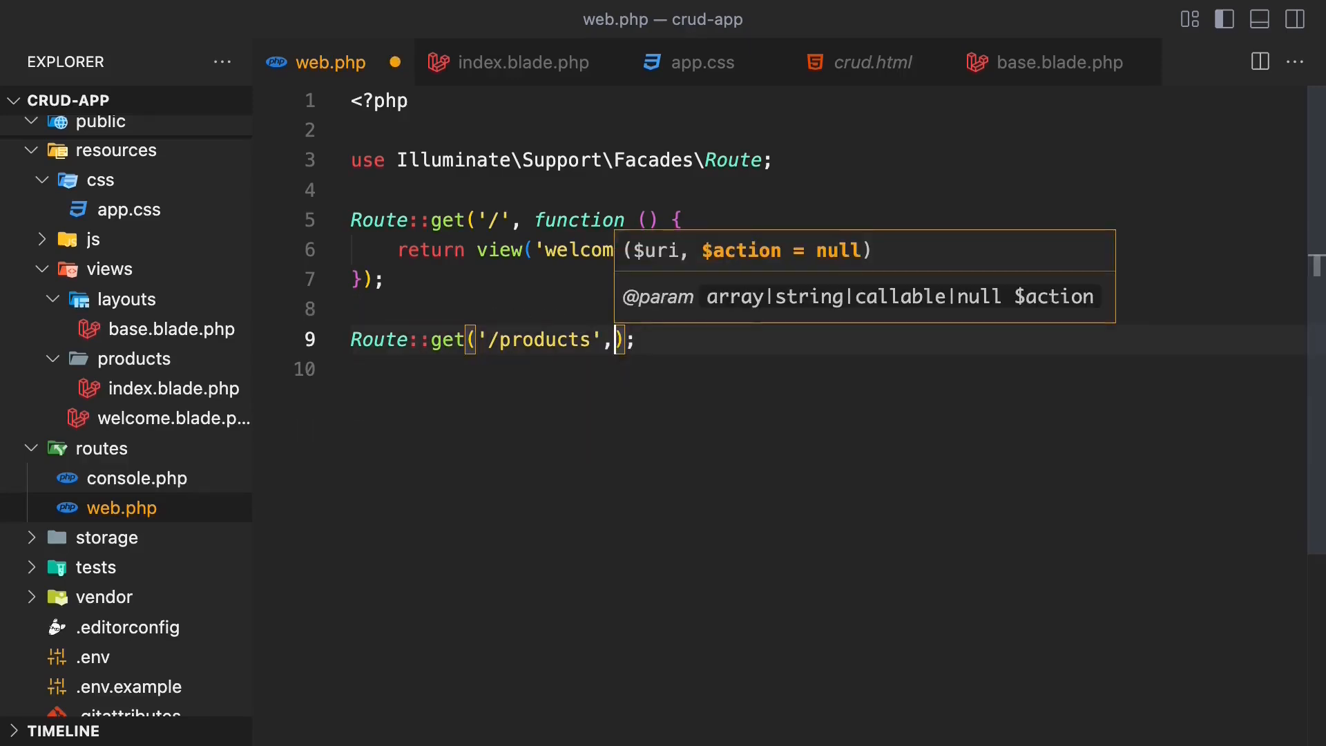
text([ProductControlle)
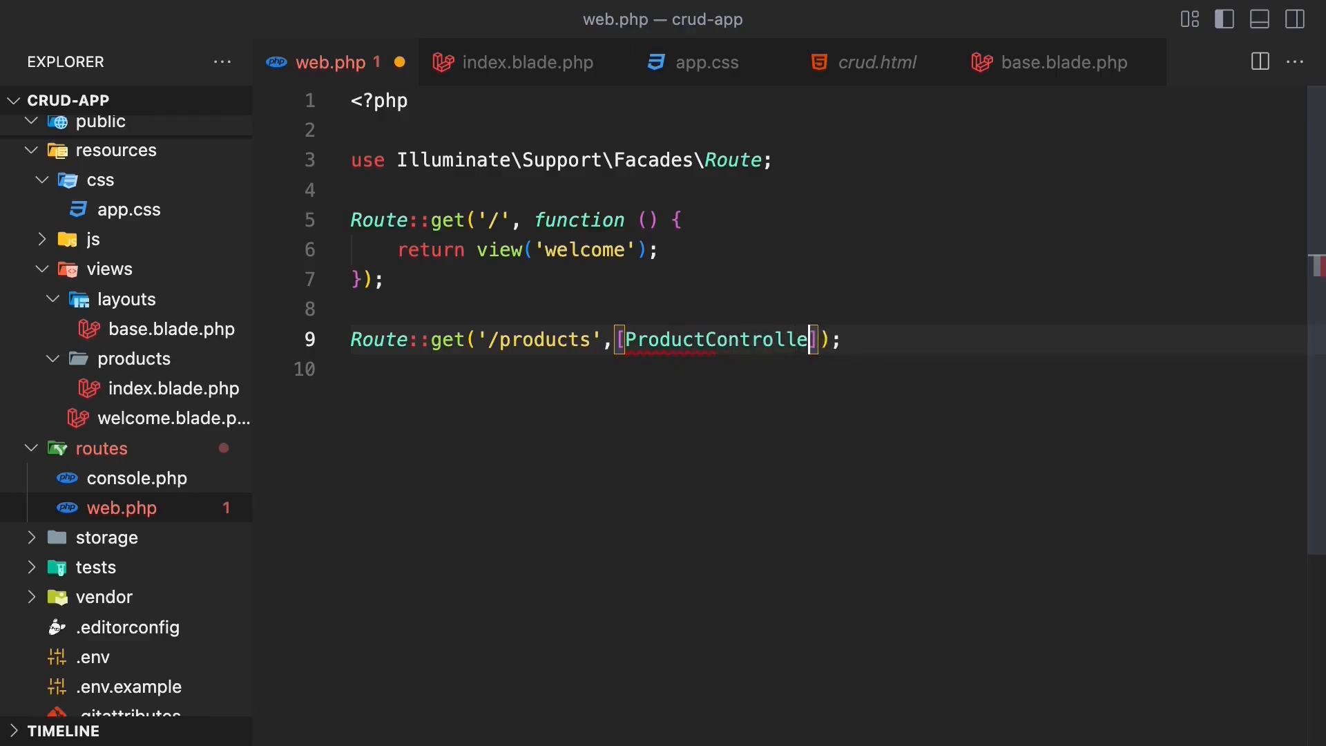
text(::class,)
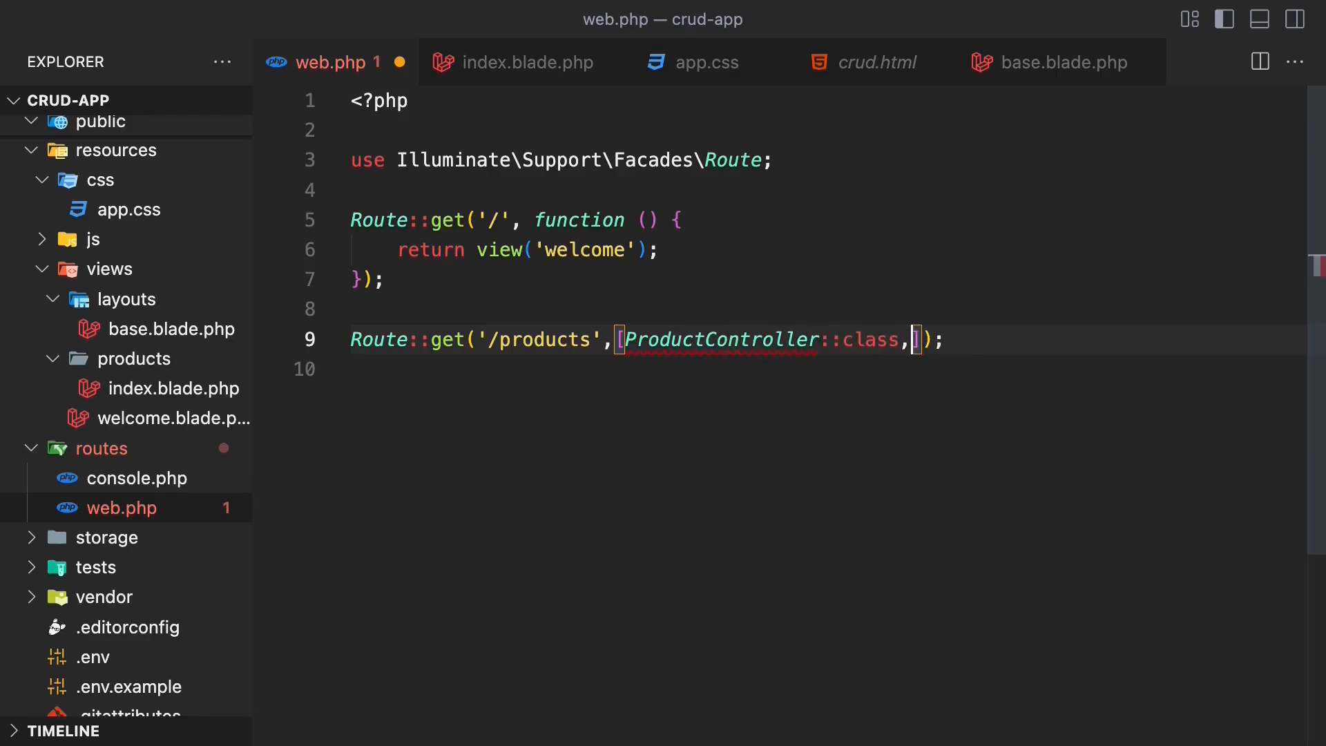
text('index')
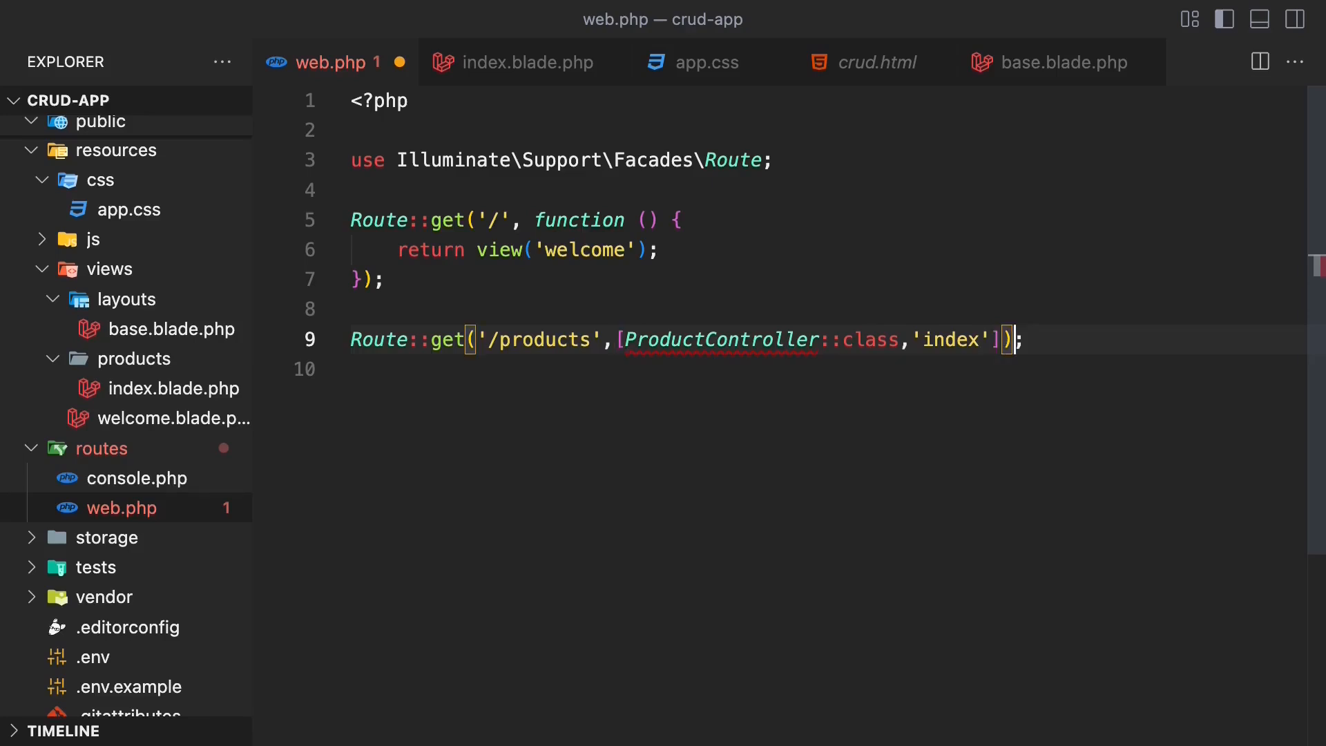
text(->name)
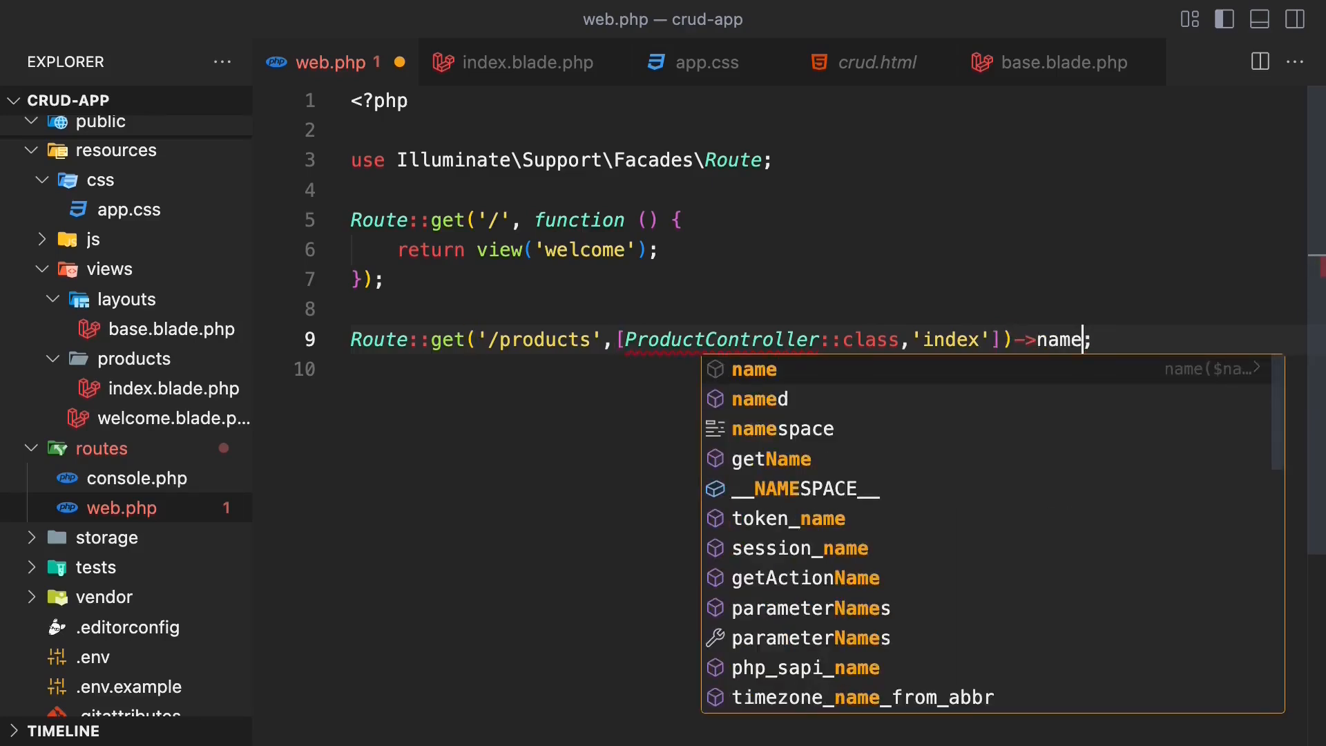
text(('products.index)
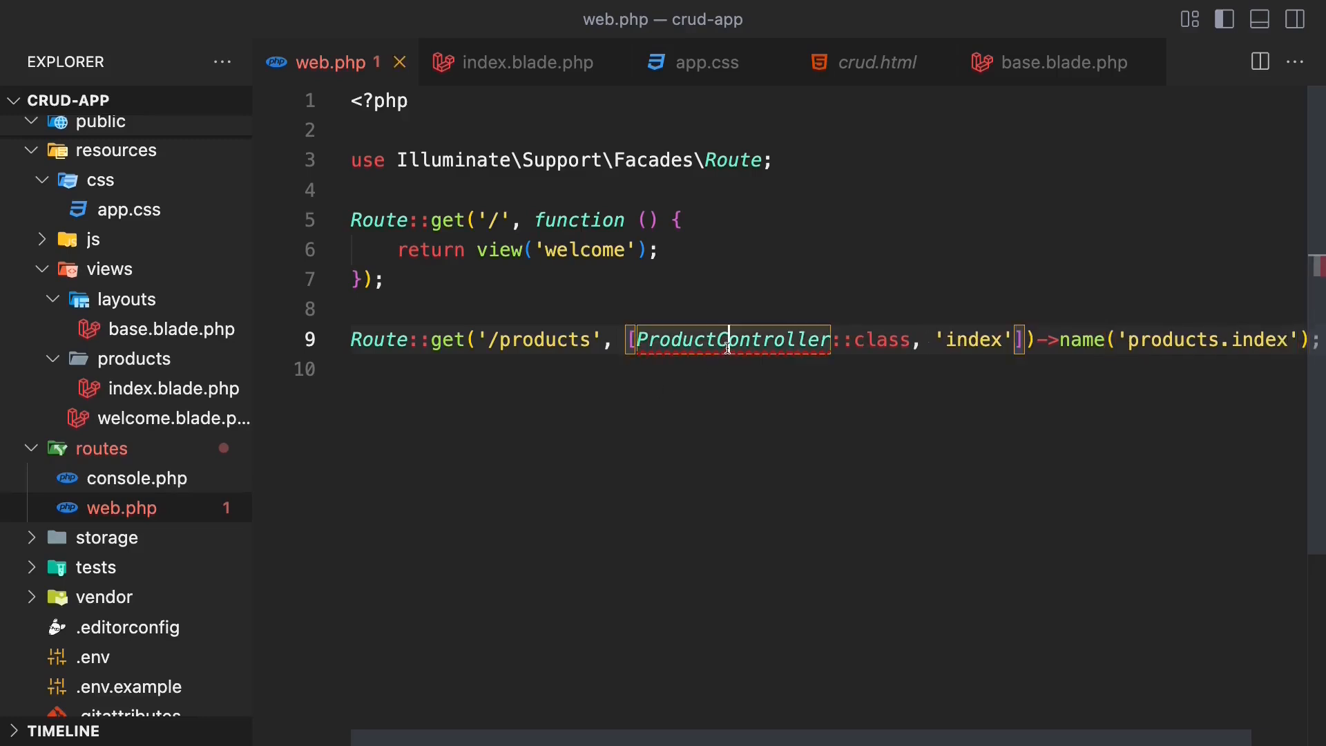
mouse_move(738, 323)
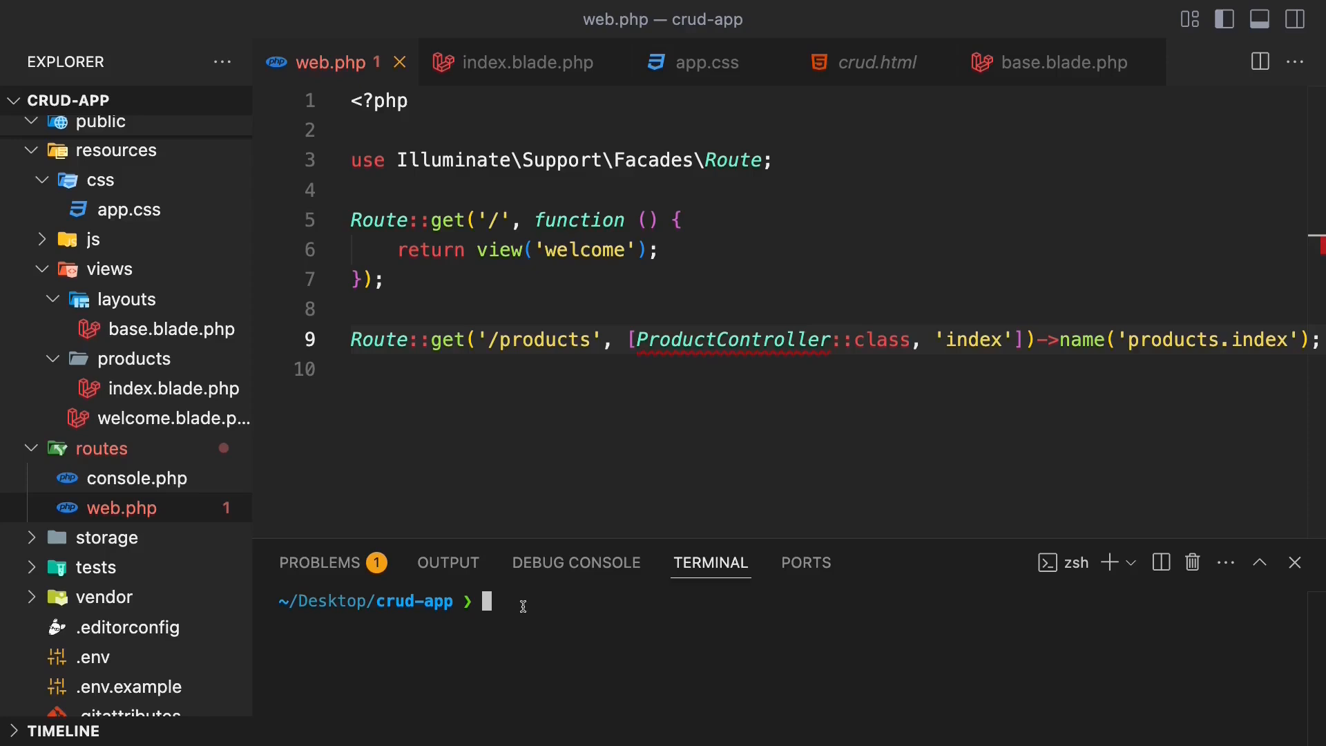
- Run php artisan make:controller ProductController in the integrated terminal
text(php artisan m)
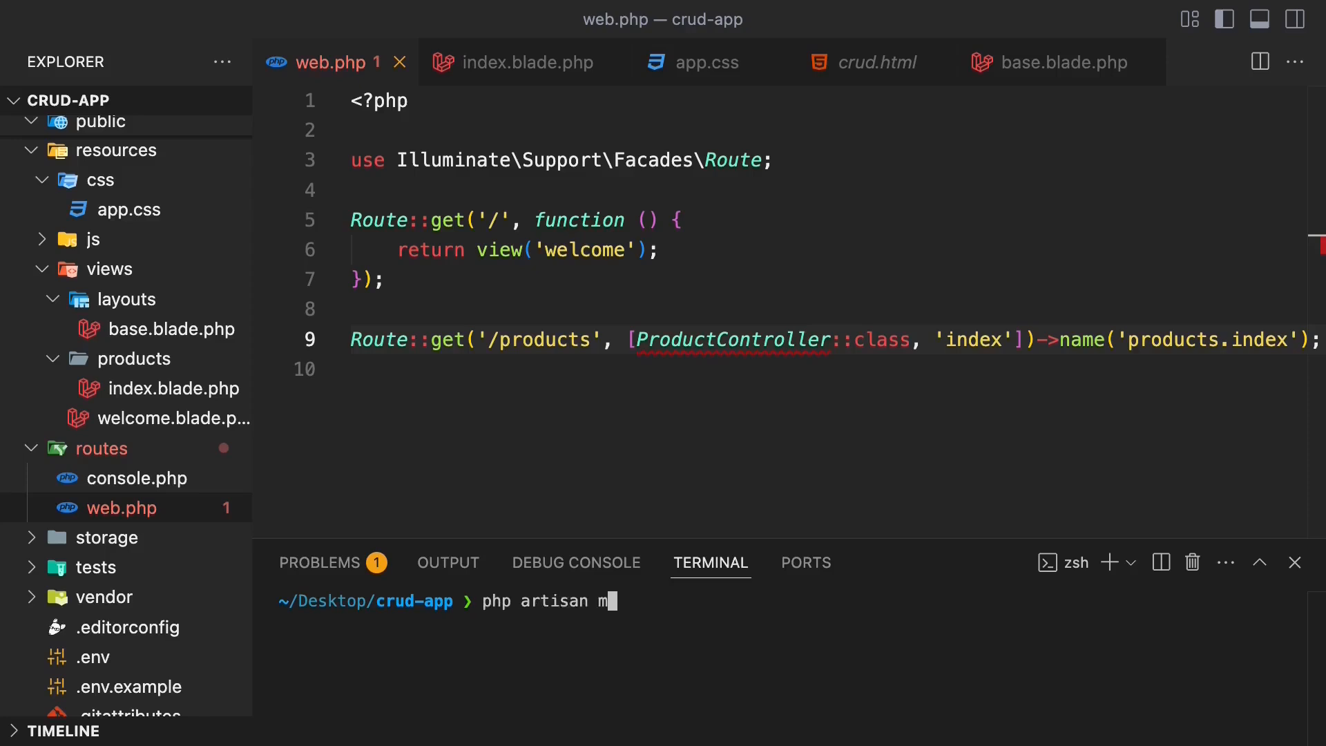
text(ake:controller)
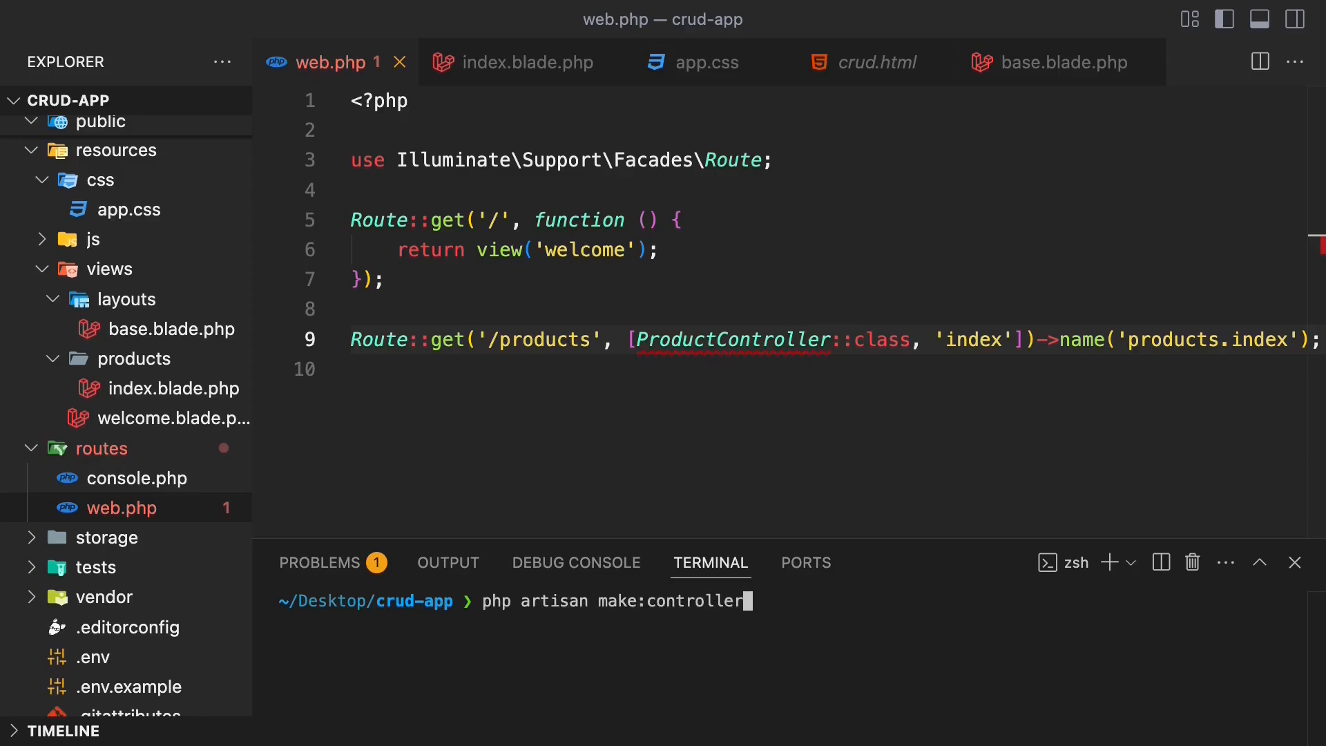
text(Produc)
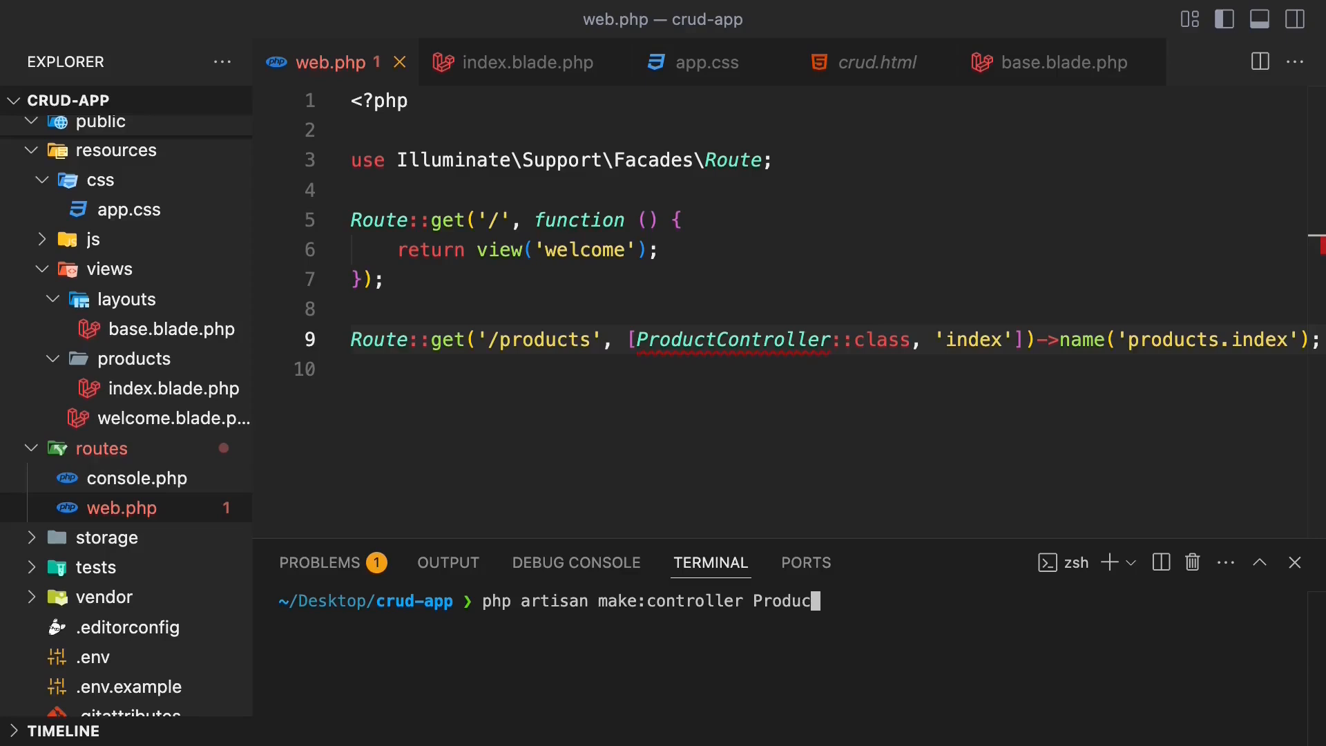
text(tController)
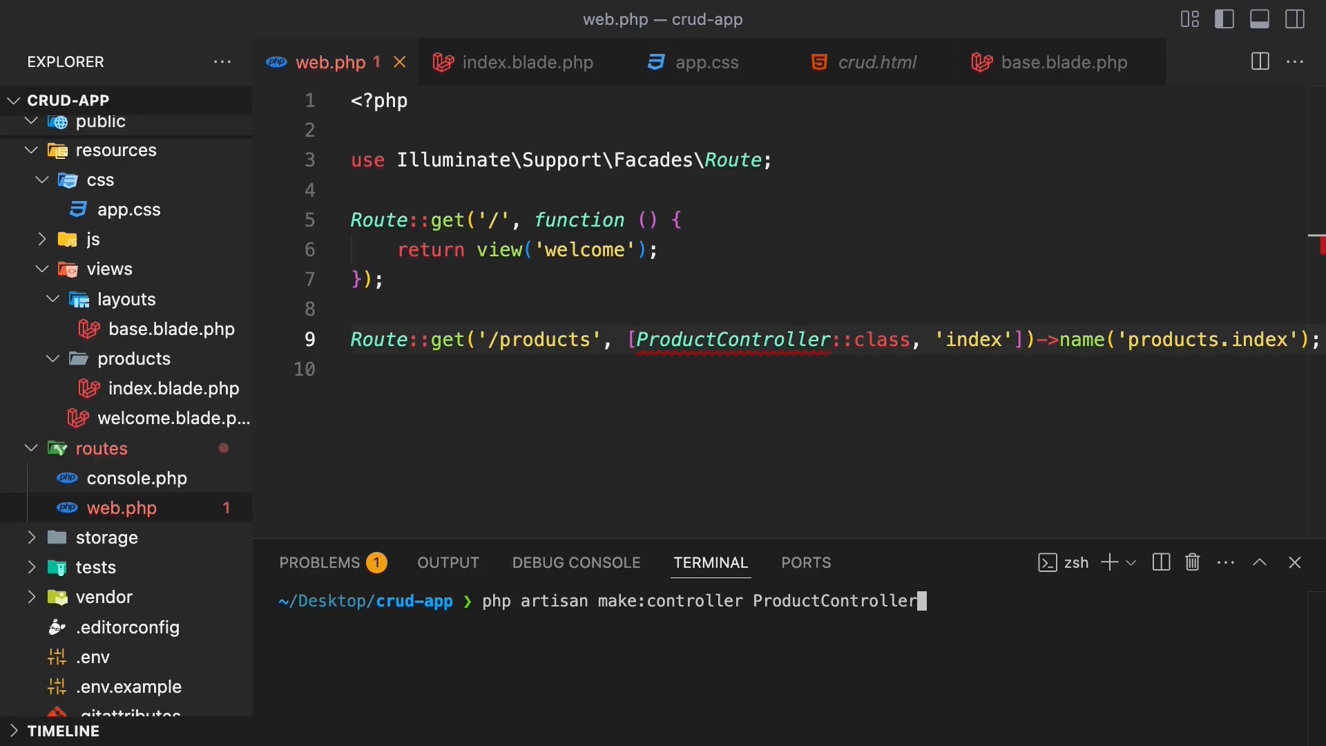
key(Return)
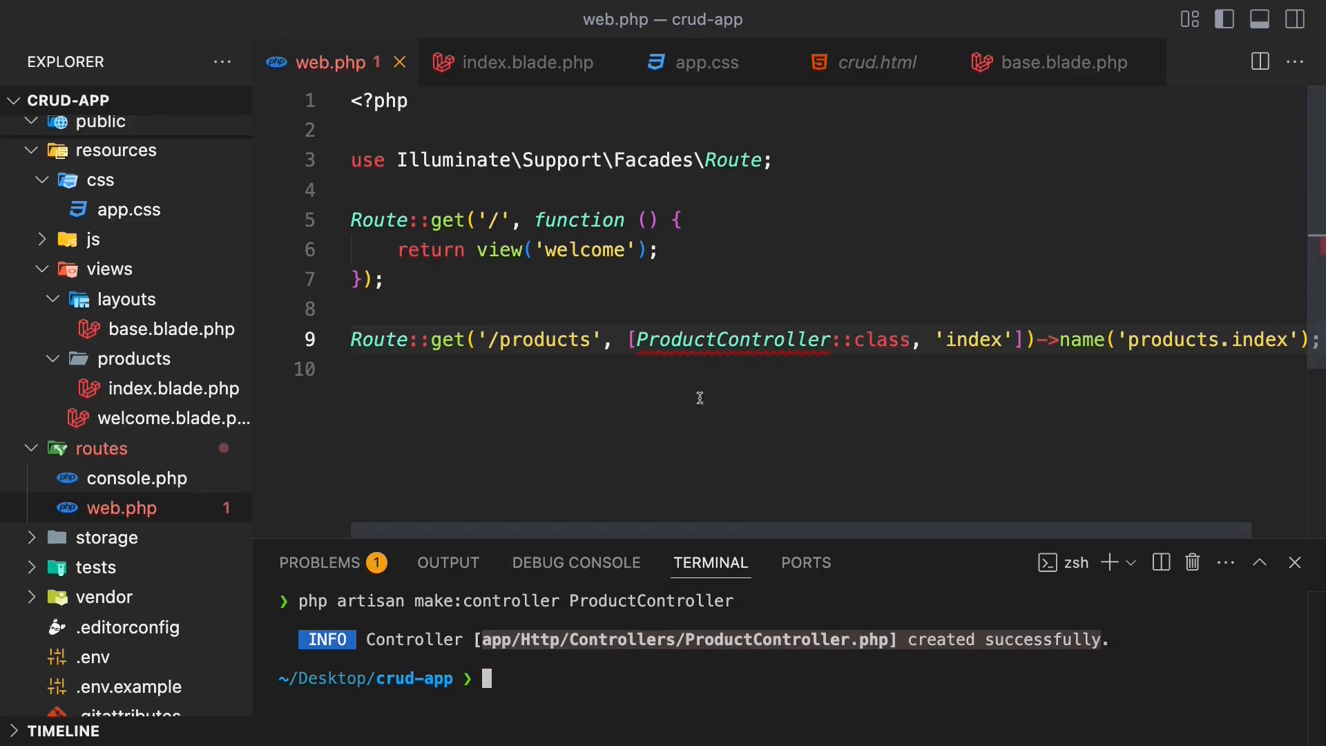
- Import the ProductController class into web.php via the quick actions menu
right_click(728, 340)
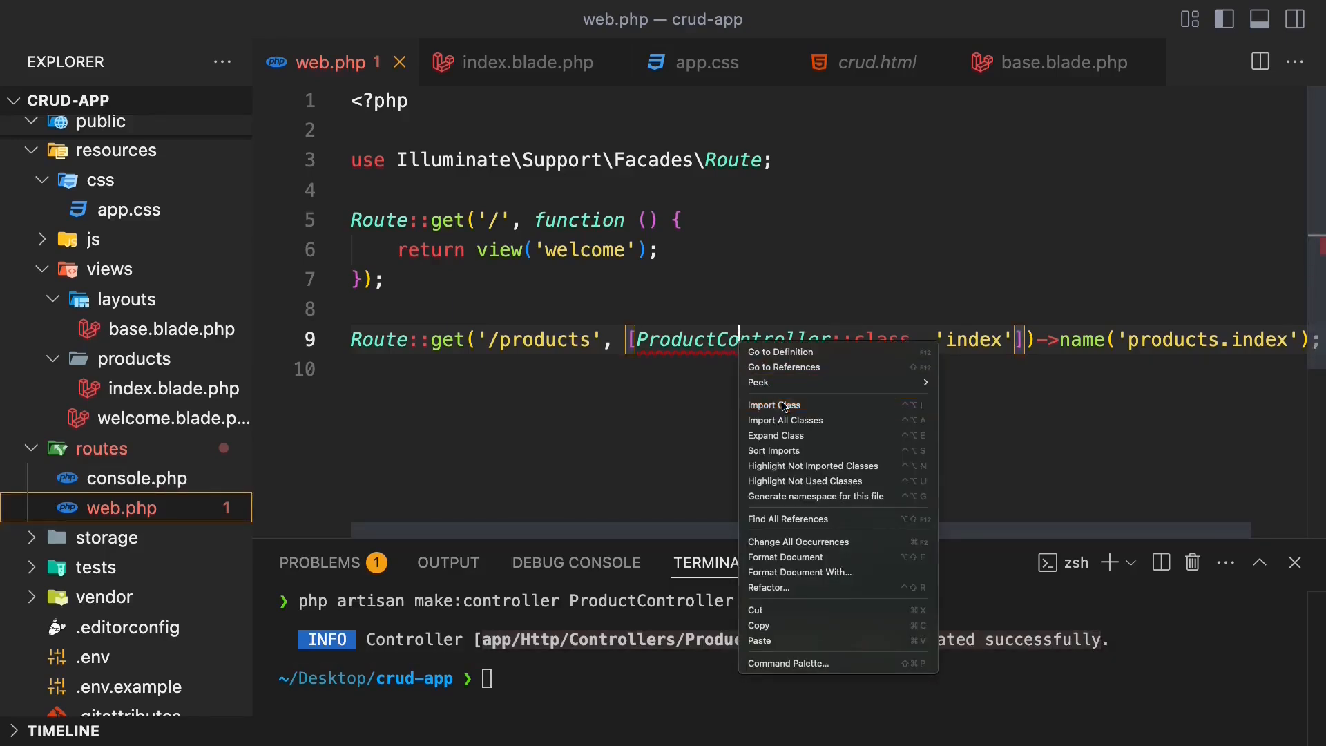
click(773, 405)
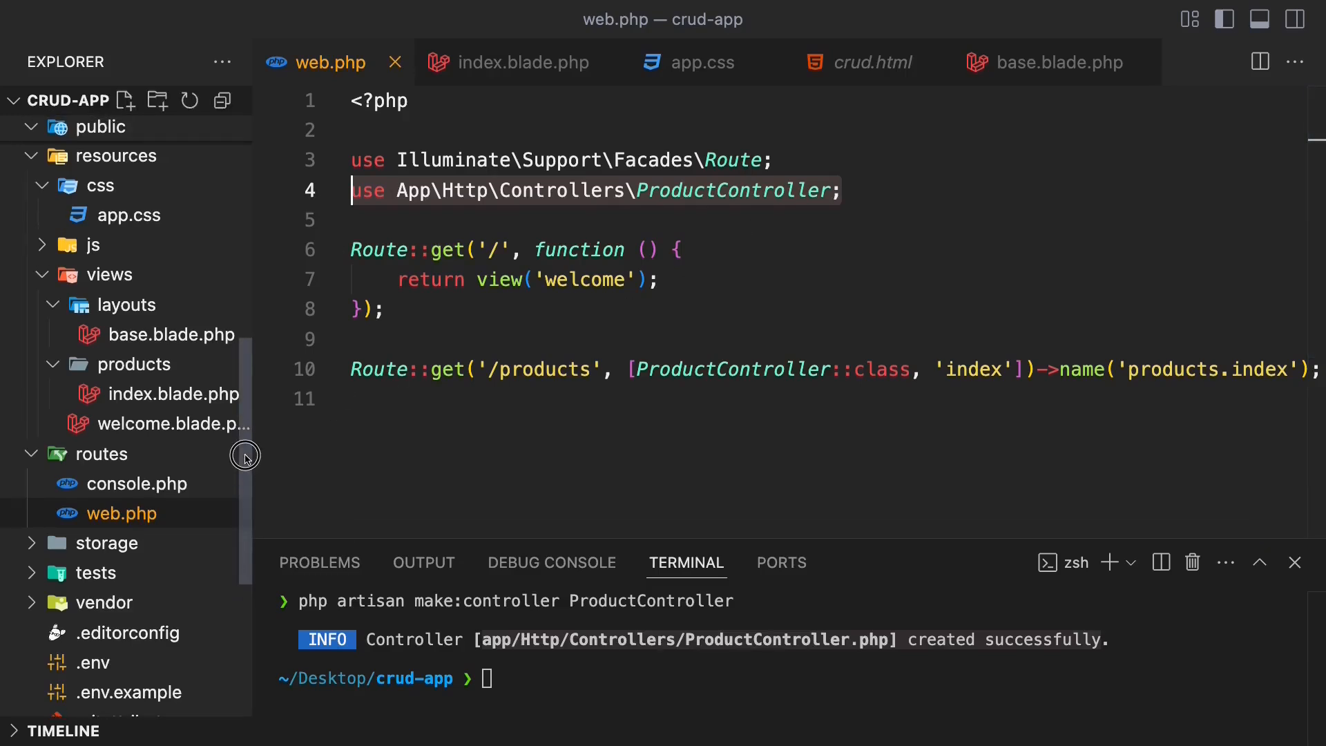
scroll(down, 3)
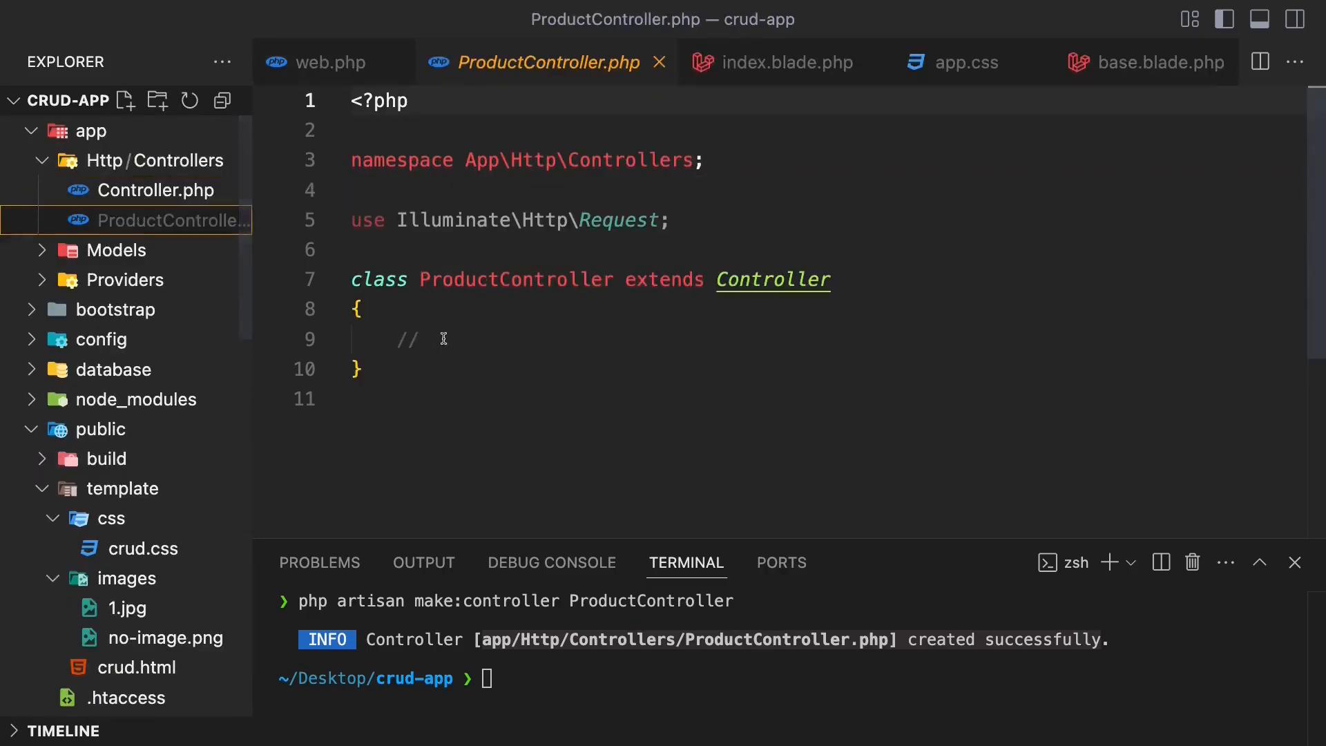
- Write public function index() returning view('products.index') inside ProductController
text(public fun)
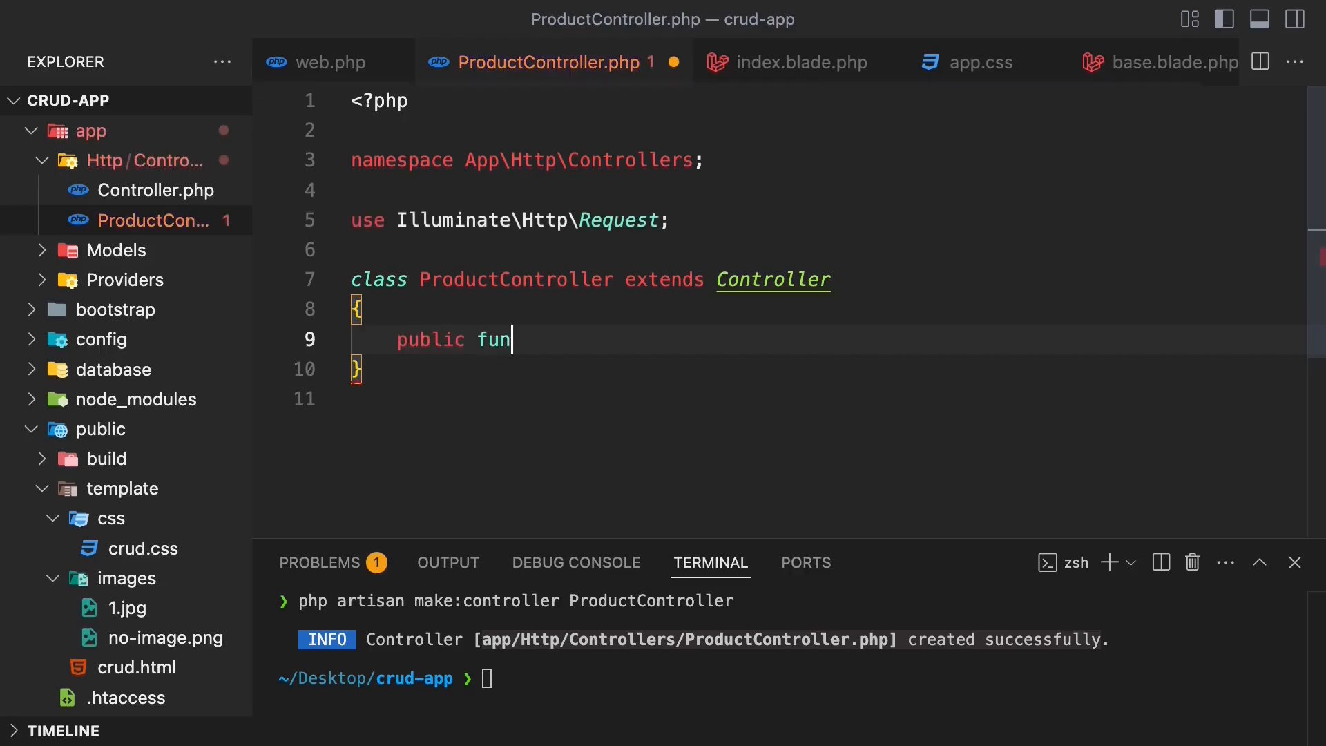
text(ction index())
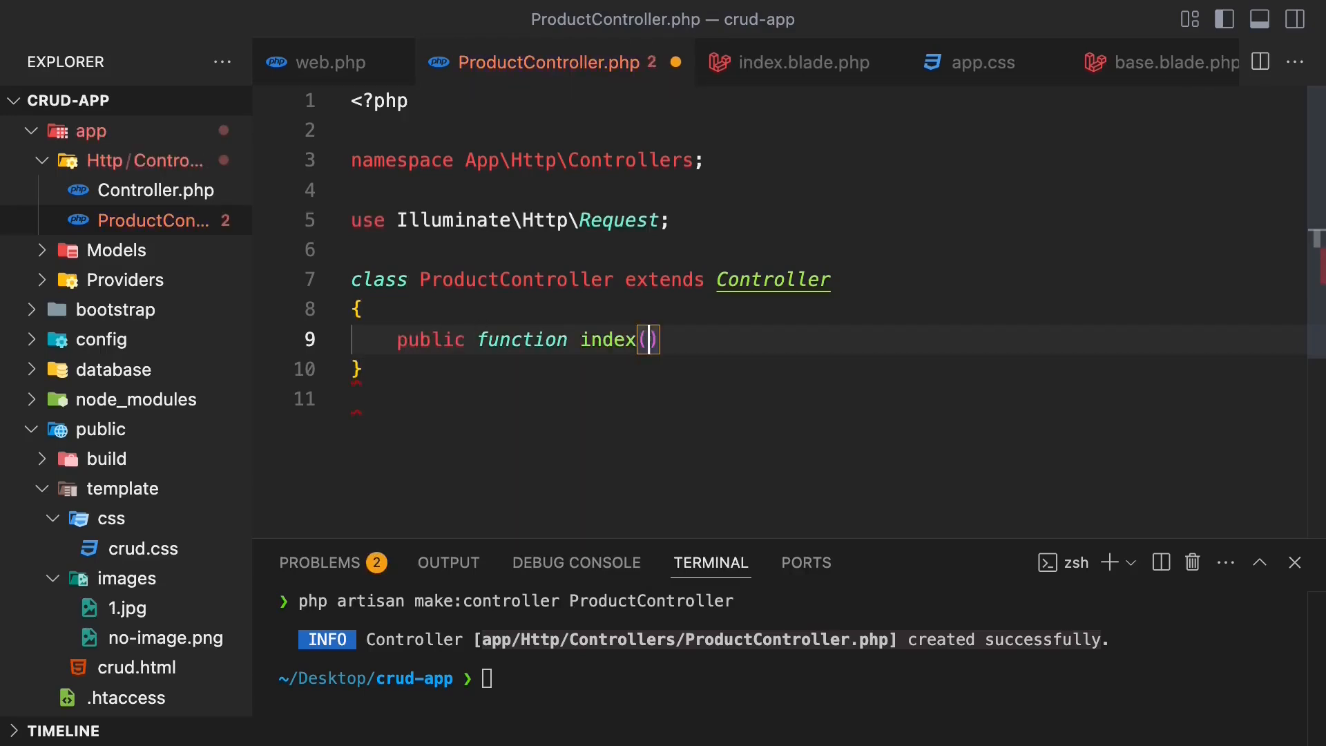
text({)
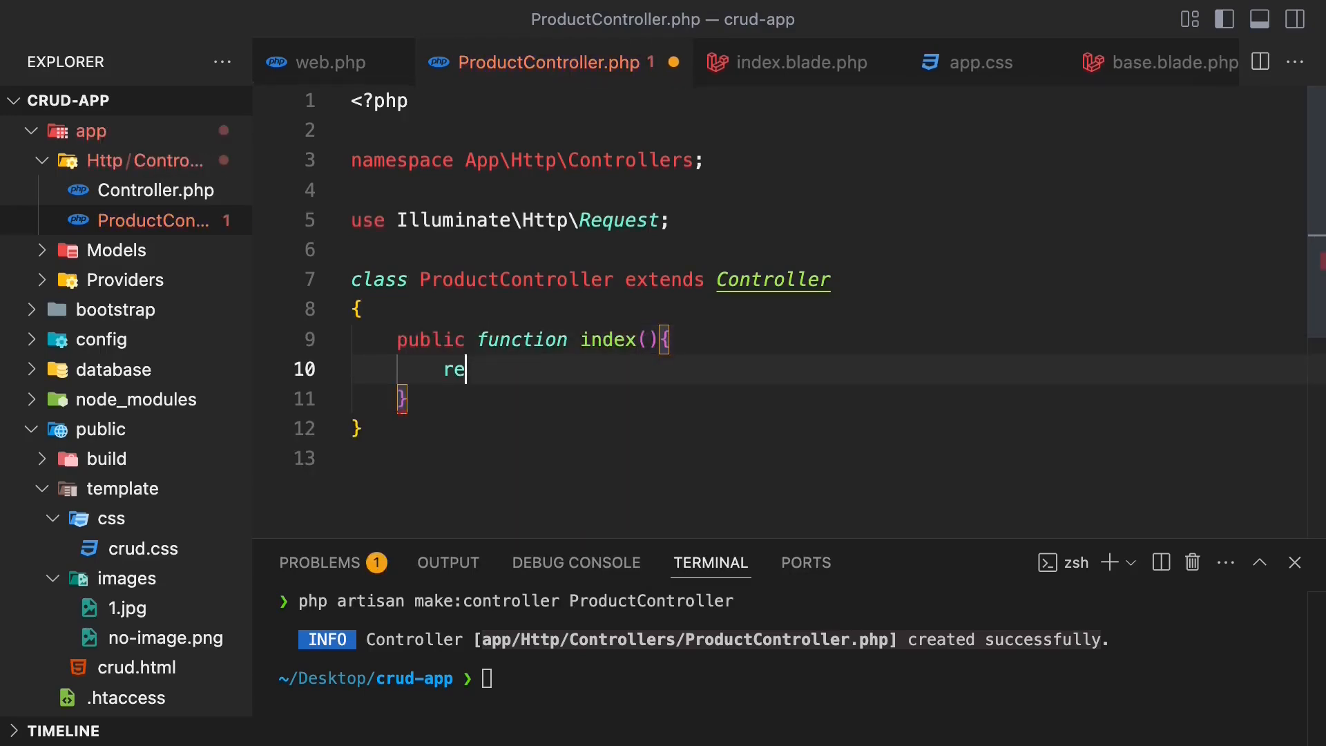
text(turn vi)
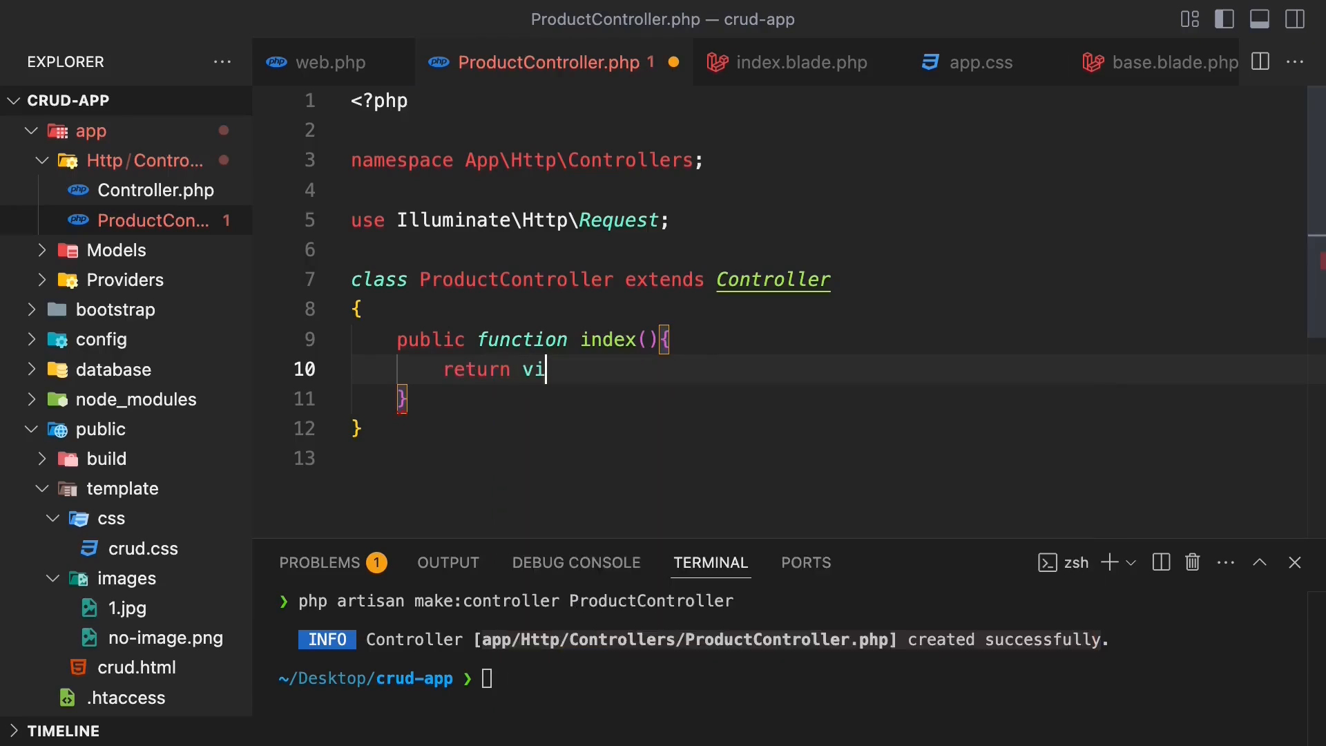
text(ew('p'))
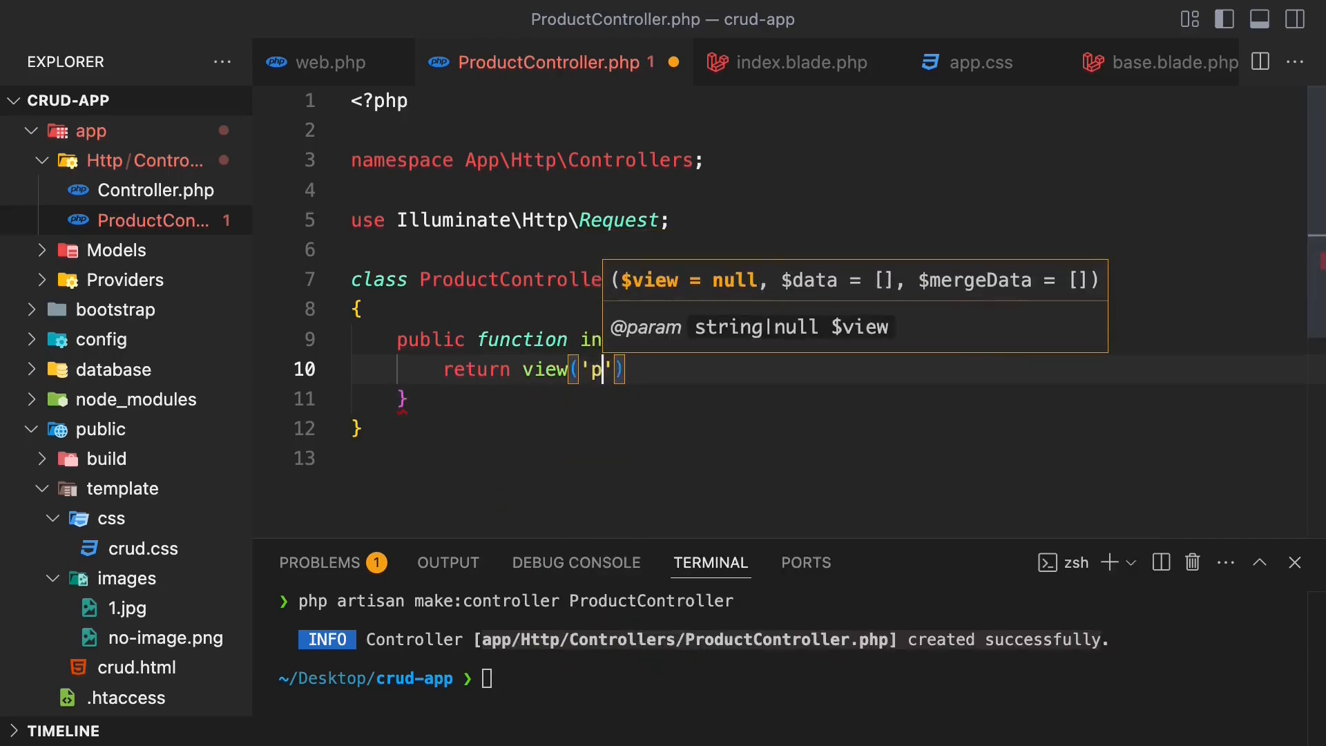
text(roducts.)
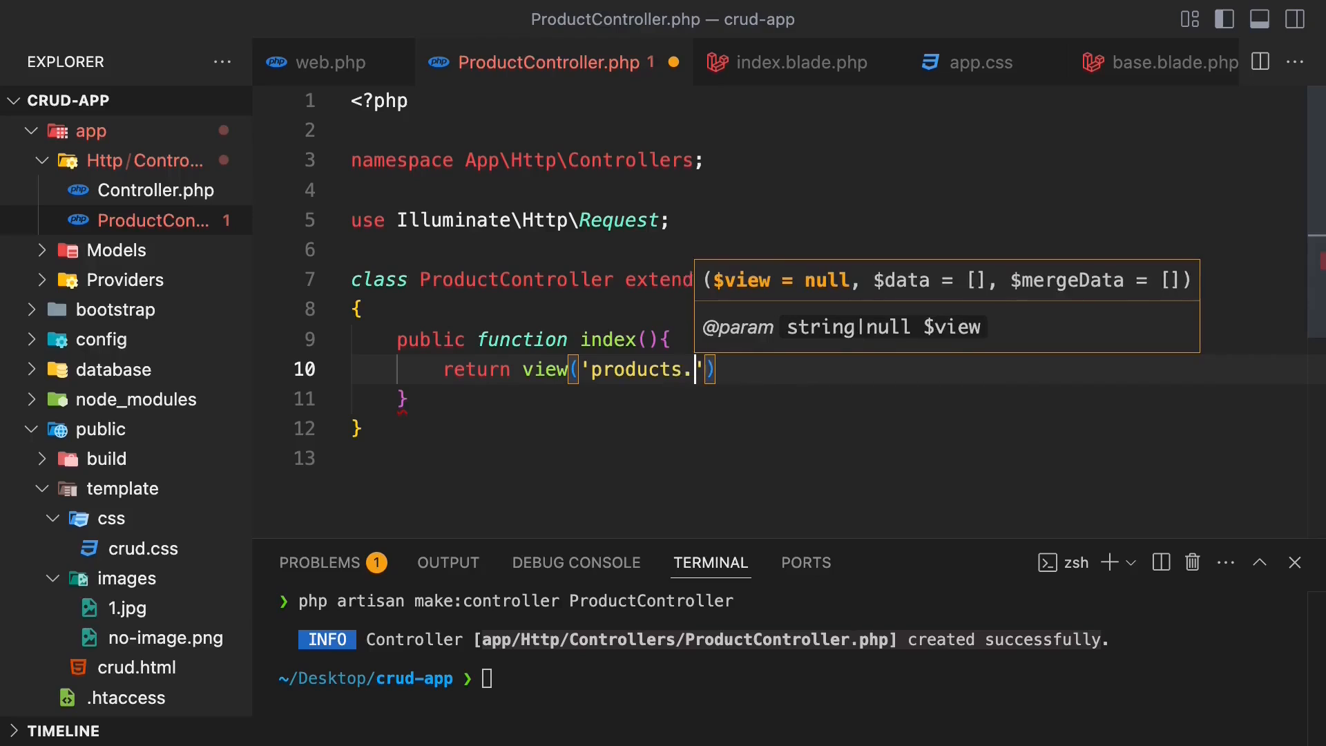
text(index');)
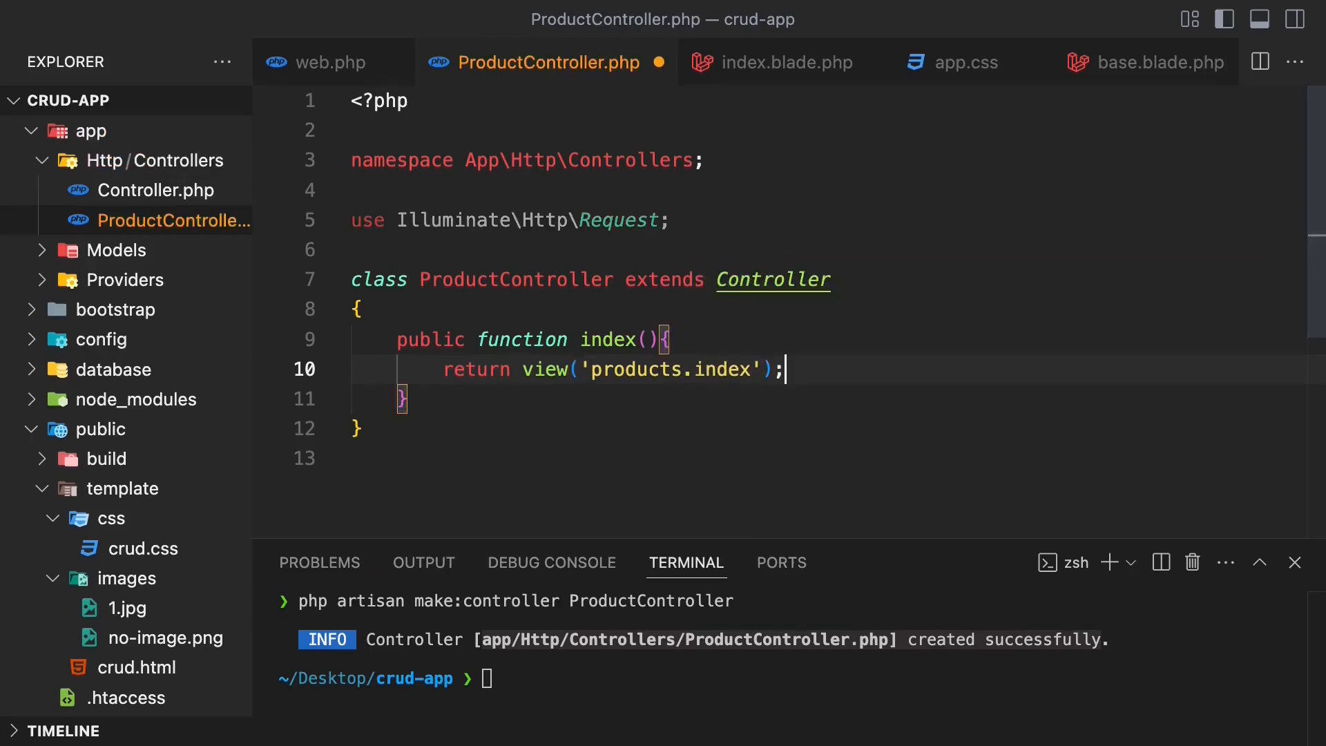